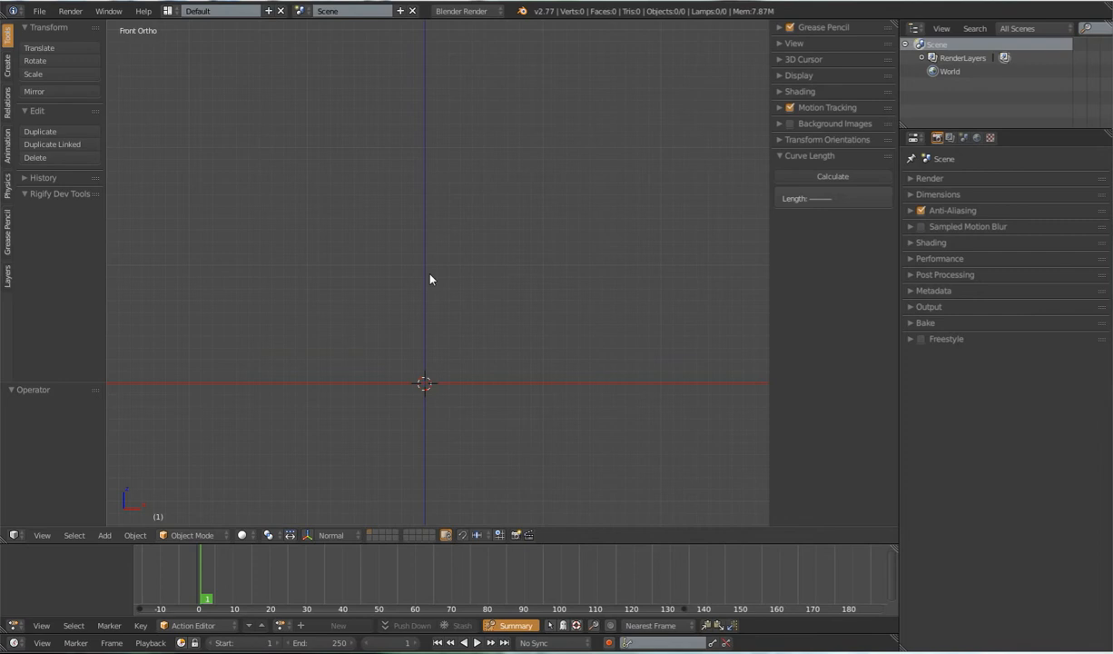
mouse_move(459, 323)
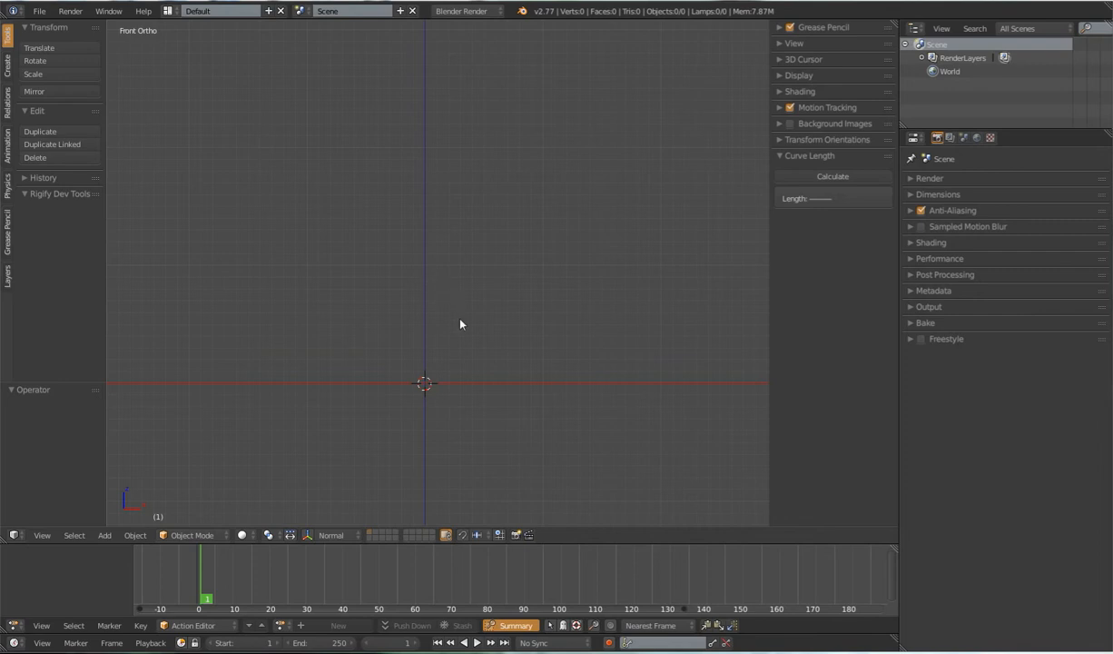
mouse_move(448, 309)
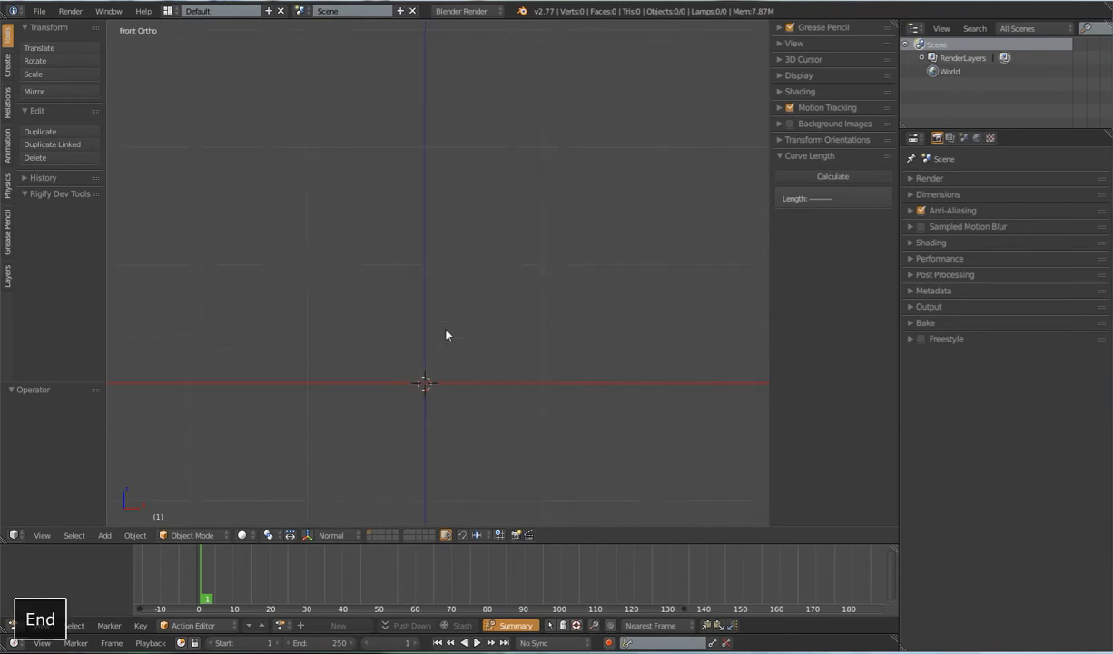
mouse_move(479, 349)
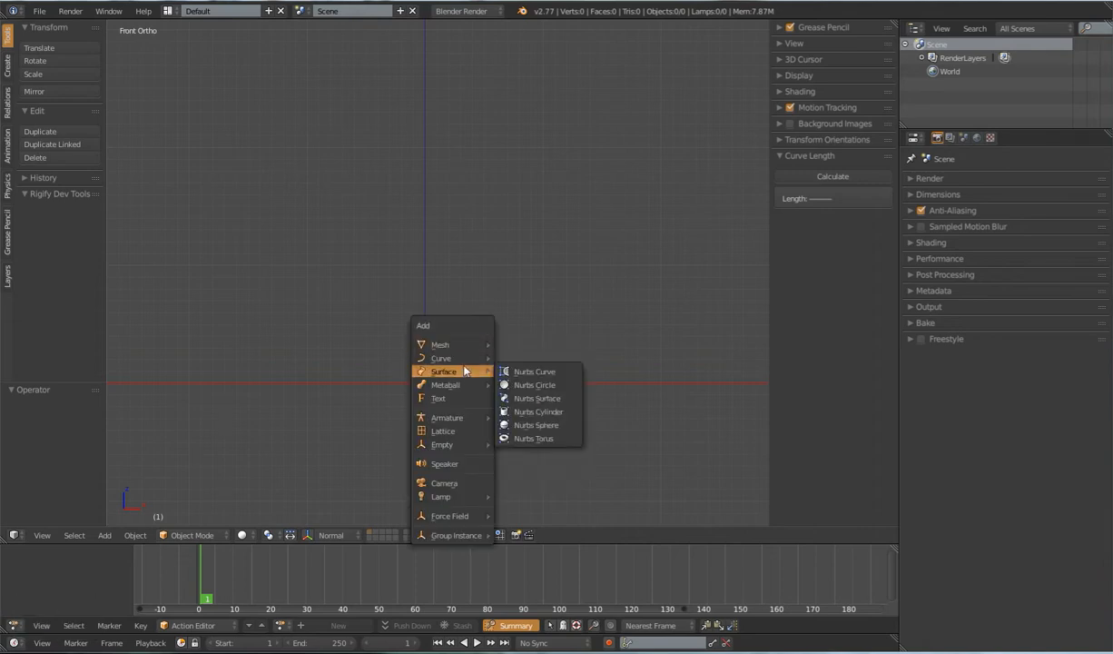
Step: Add a Bezier curve, flatten its handles into a straight line and extrude a new control point
click(439, 358)
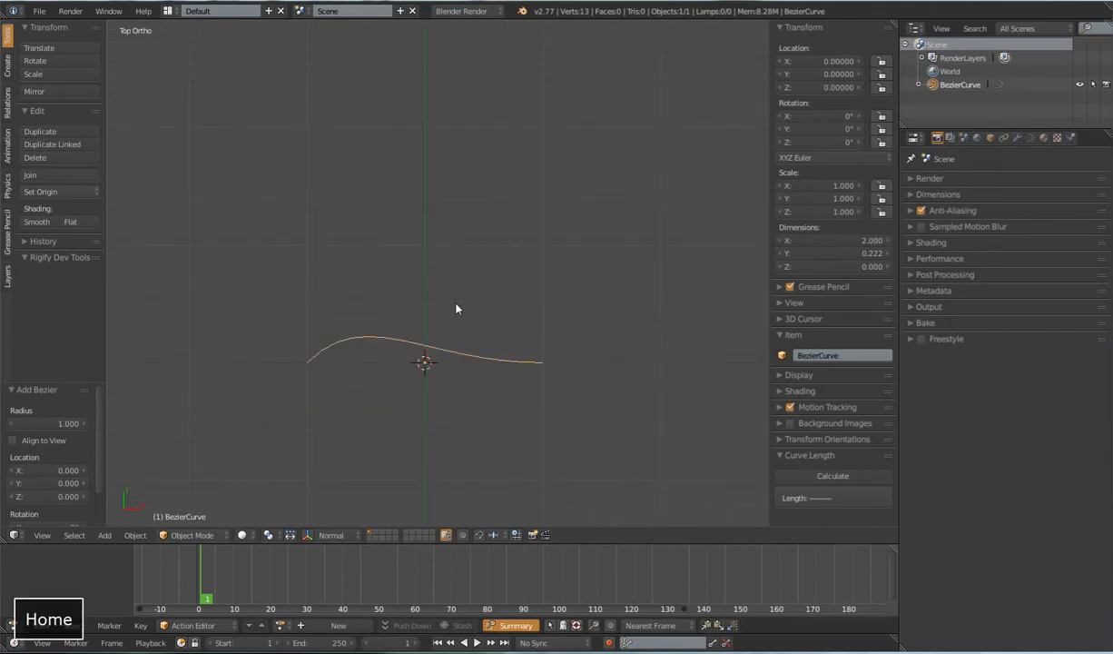
mouse_move(505, 329)
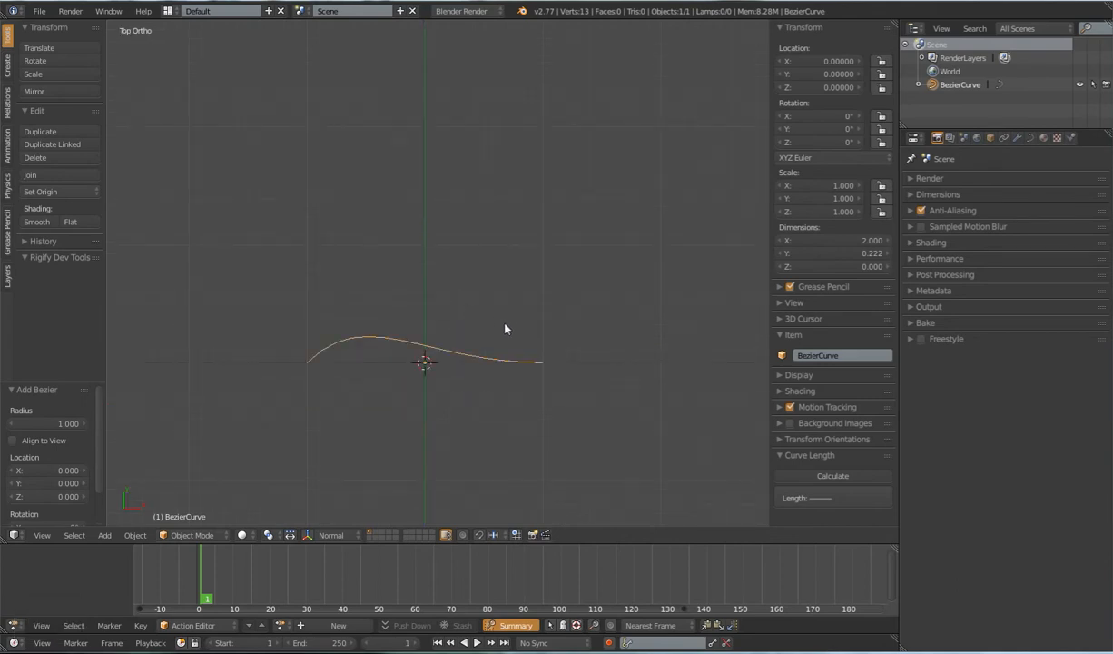
key(Tab)
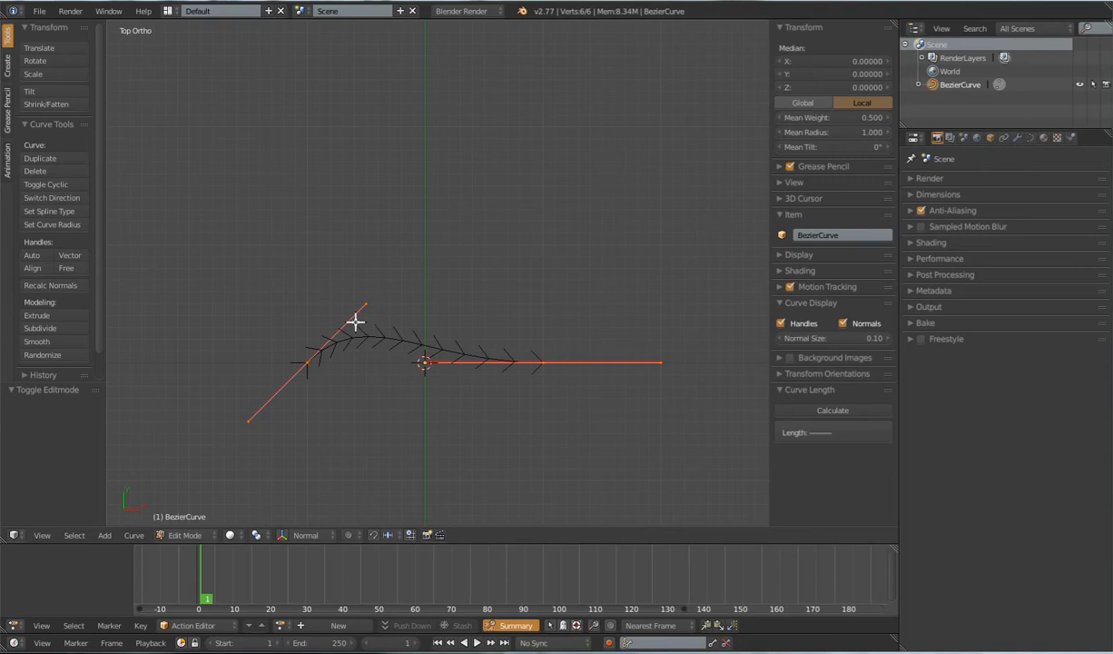
mouse_move(516, 291)
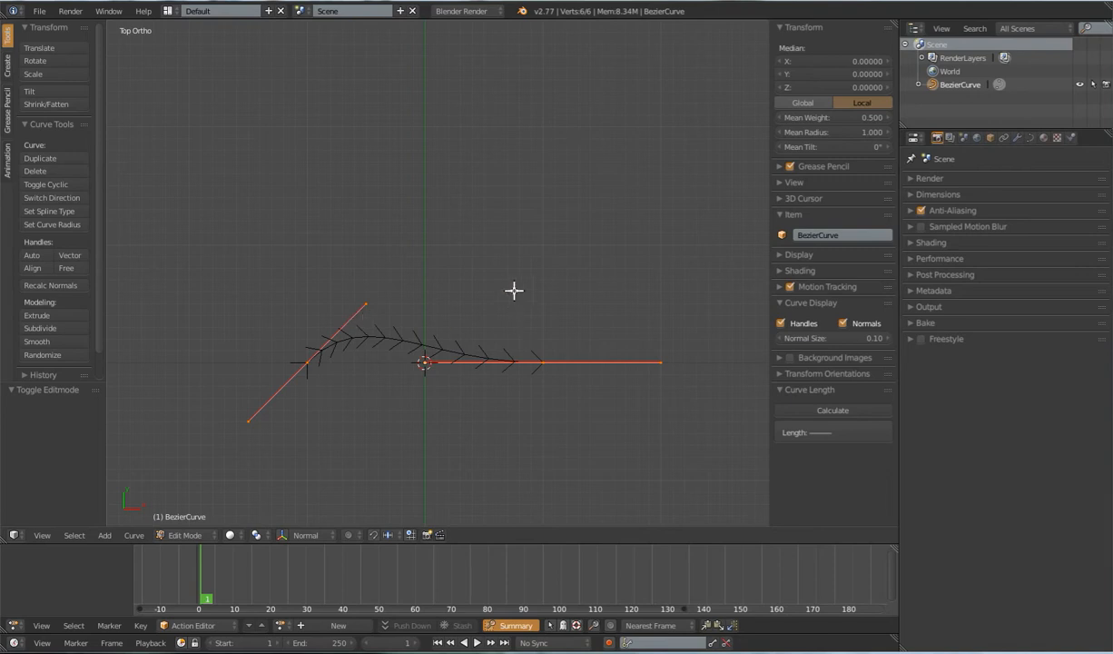
key(s)
text(0)
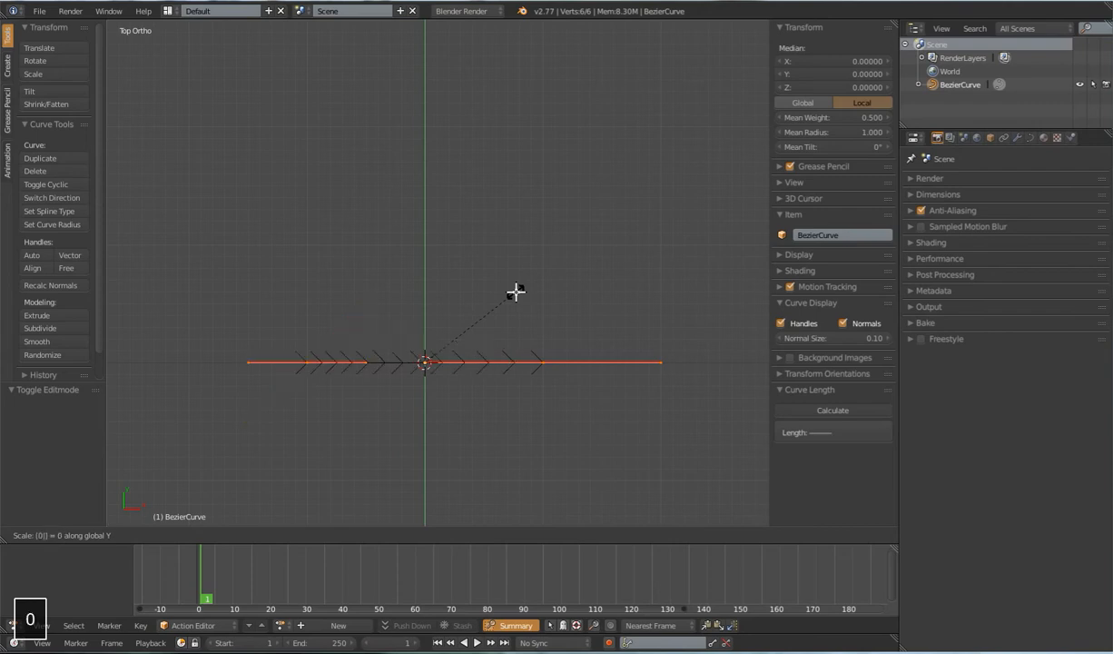
click(314, 363)
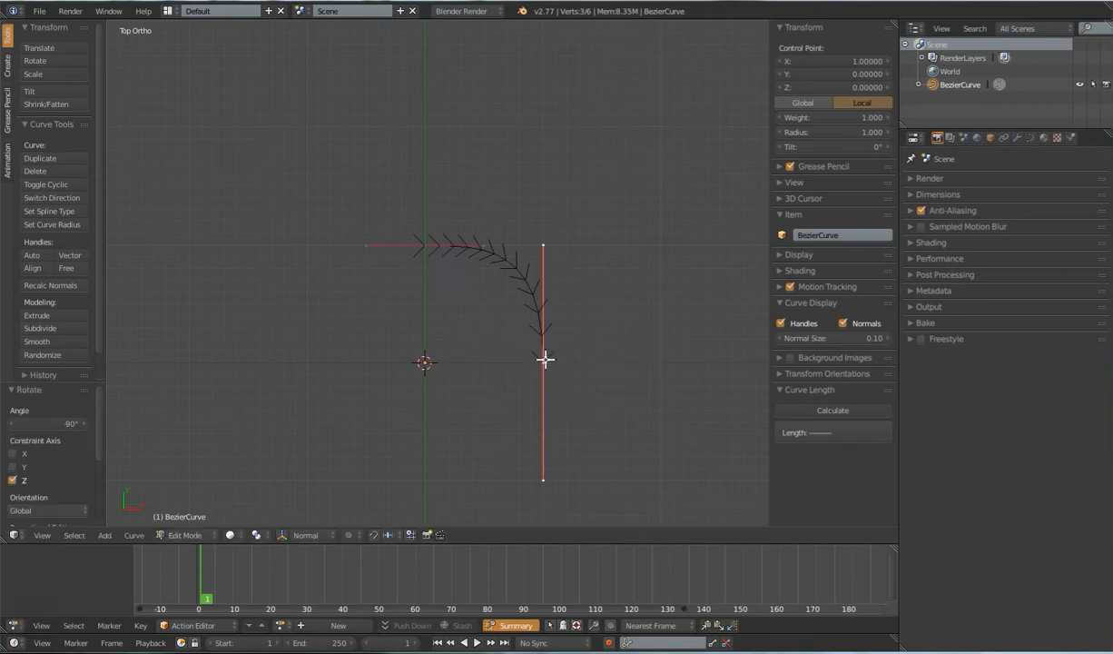
key(e)
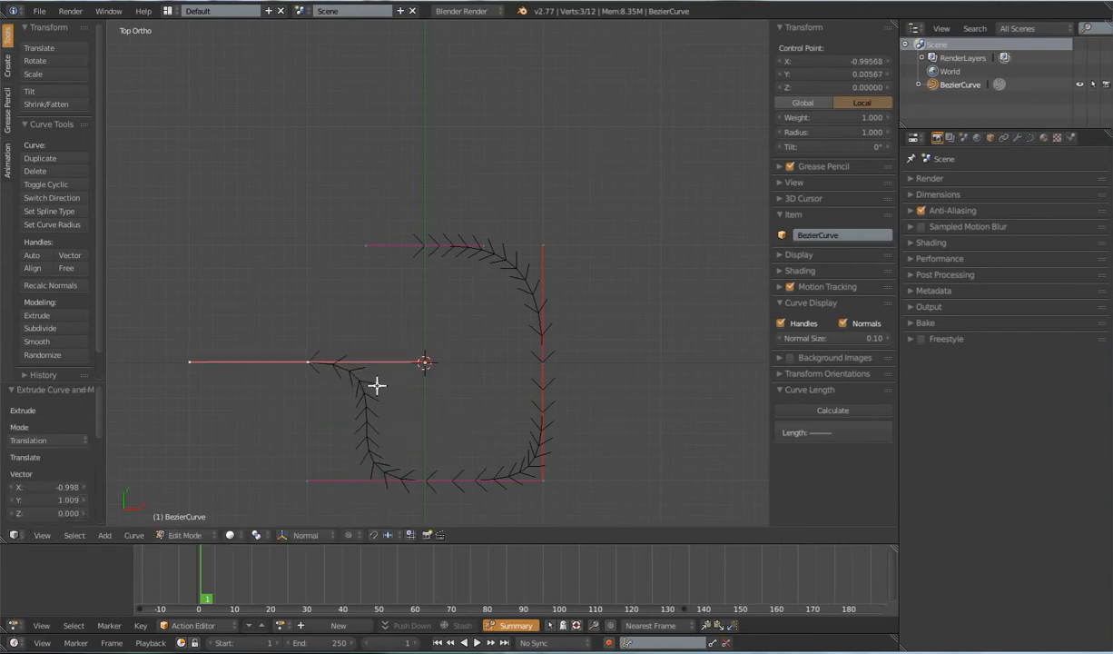
Step: Rotate the new point around the loop and scale corner handles to round the path into a circle
key(r)
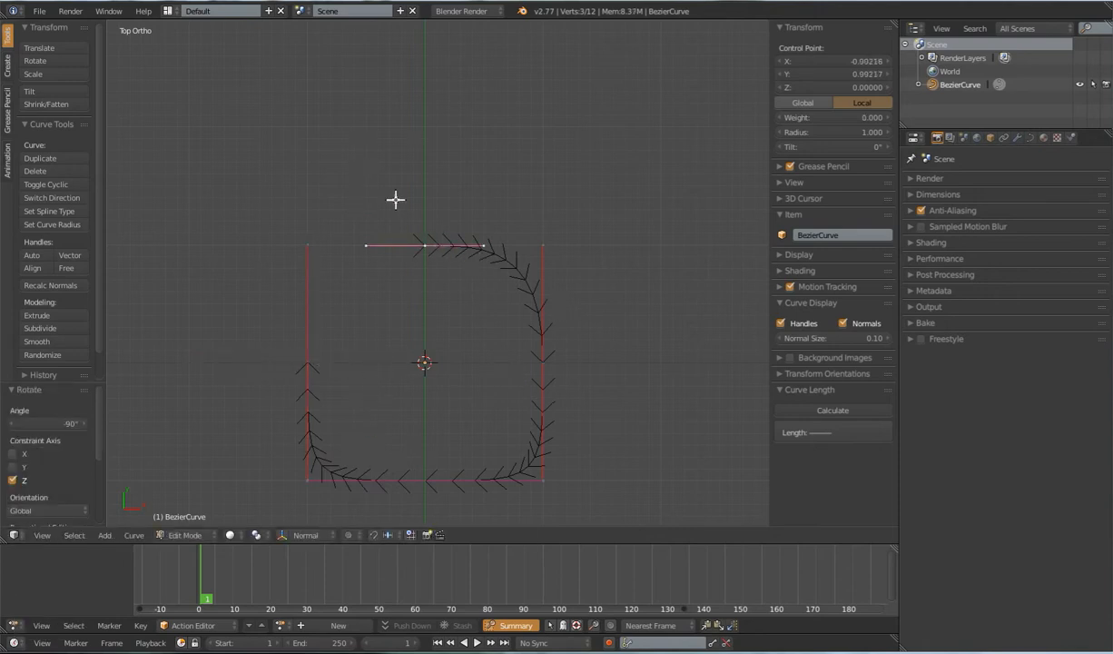
key(s)
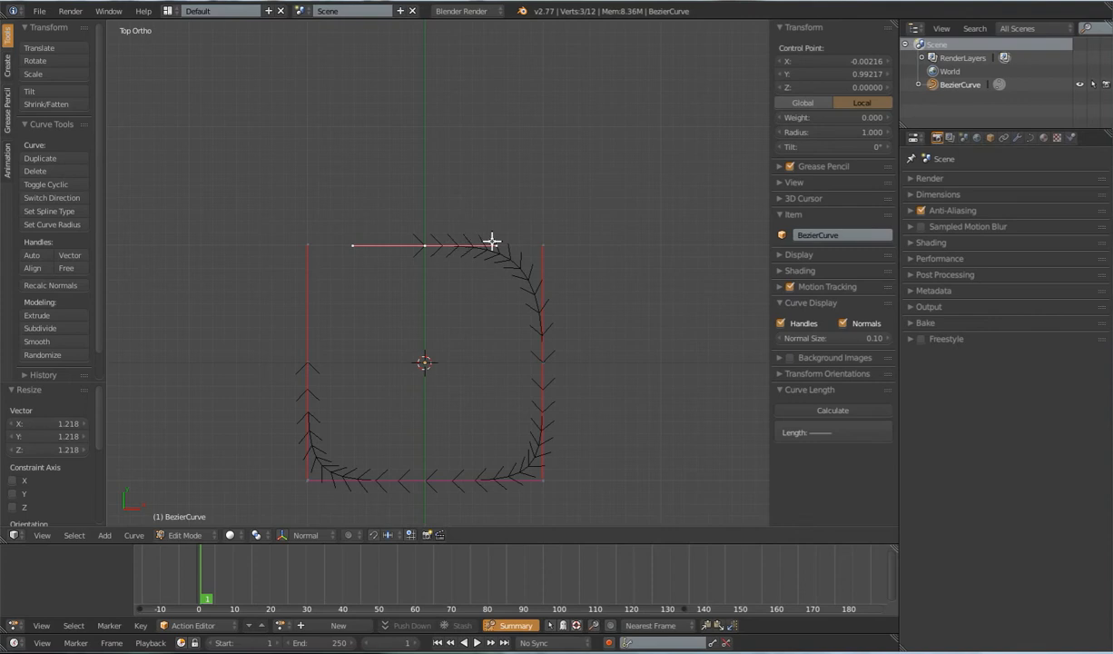
mouse_move(501, 232)
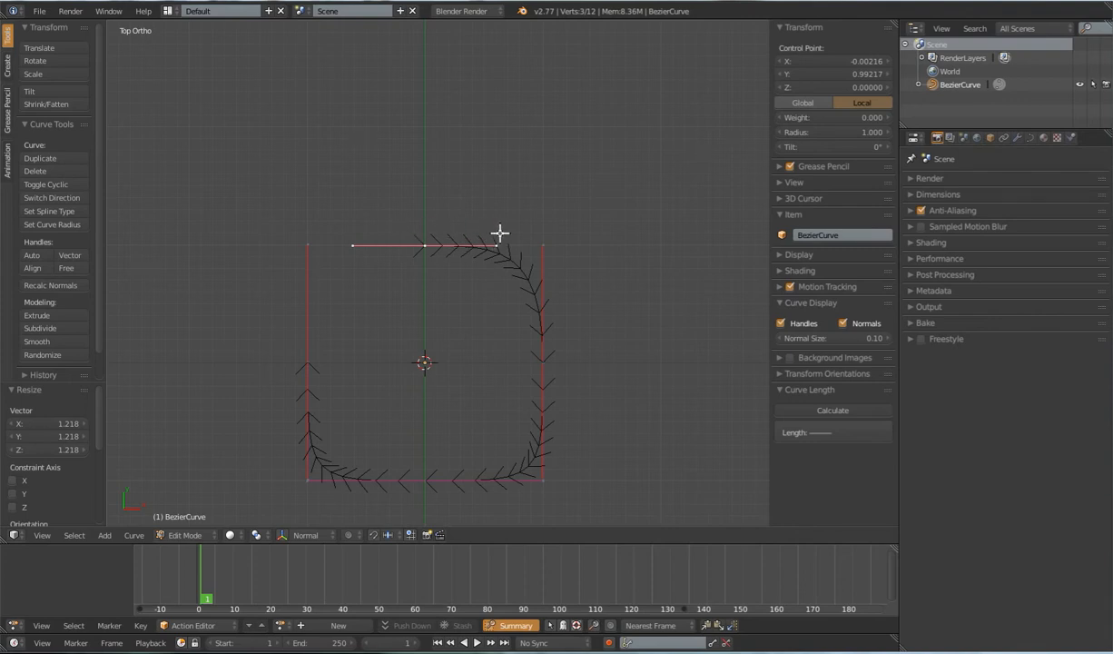
mouse_move(545, 360)
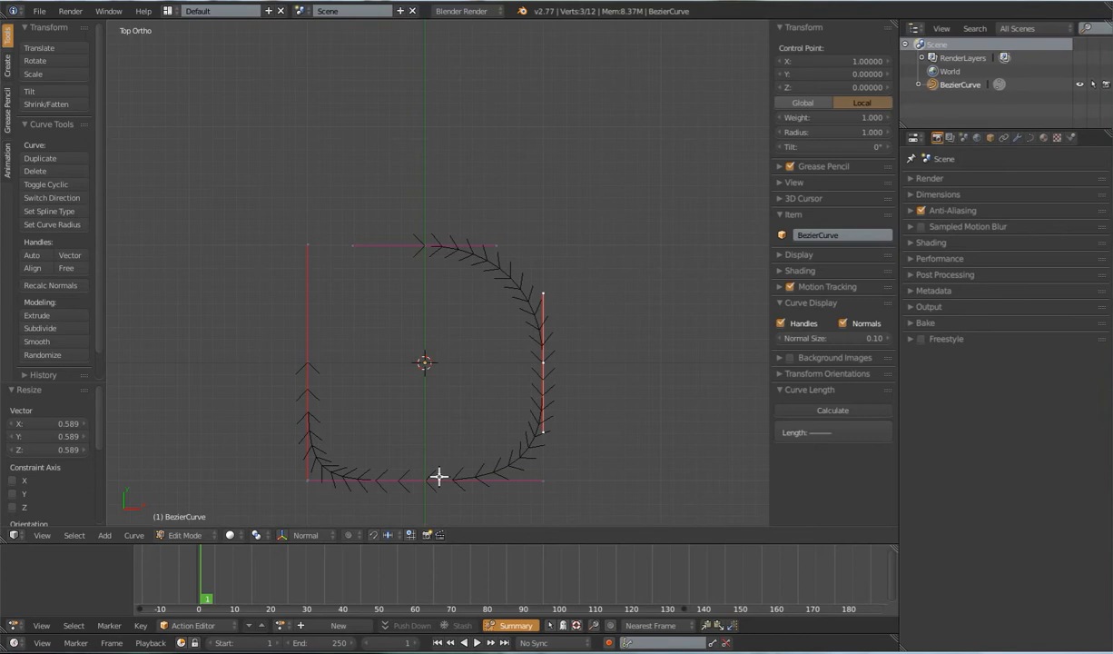
key(s)
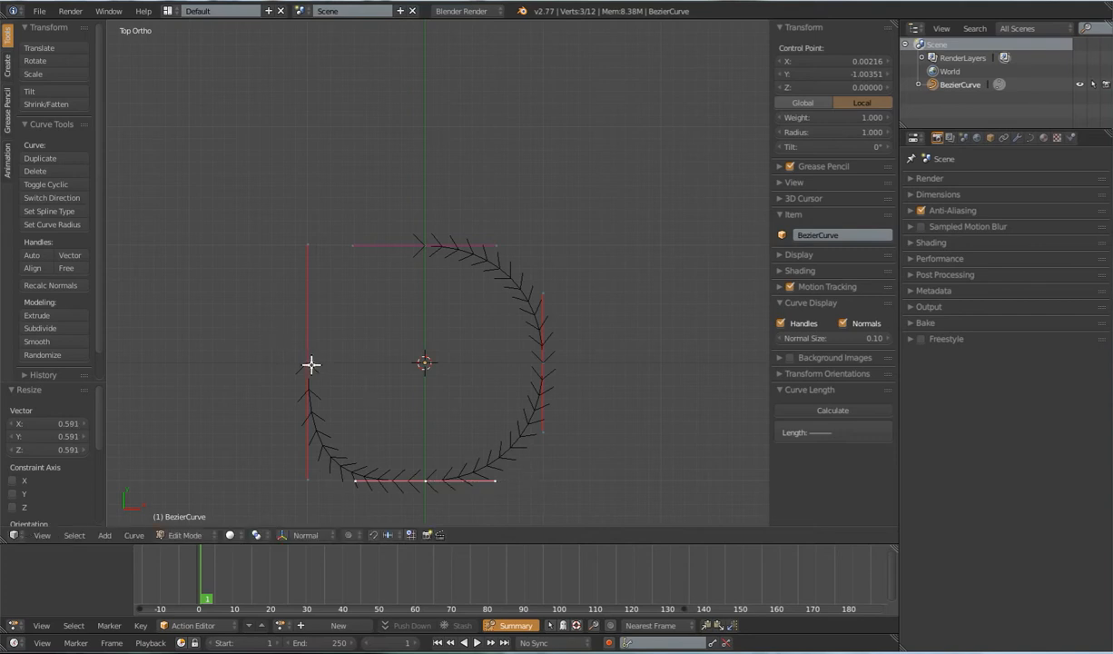
key(s)
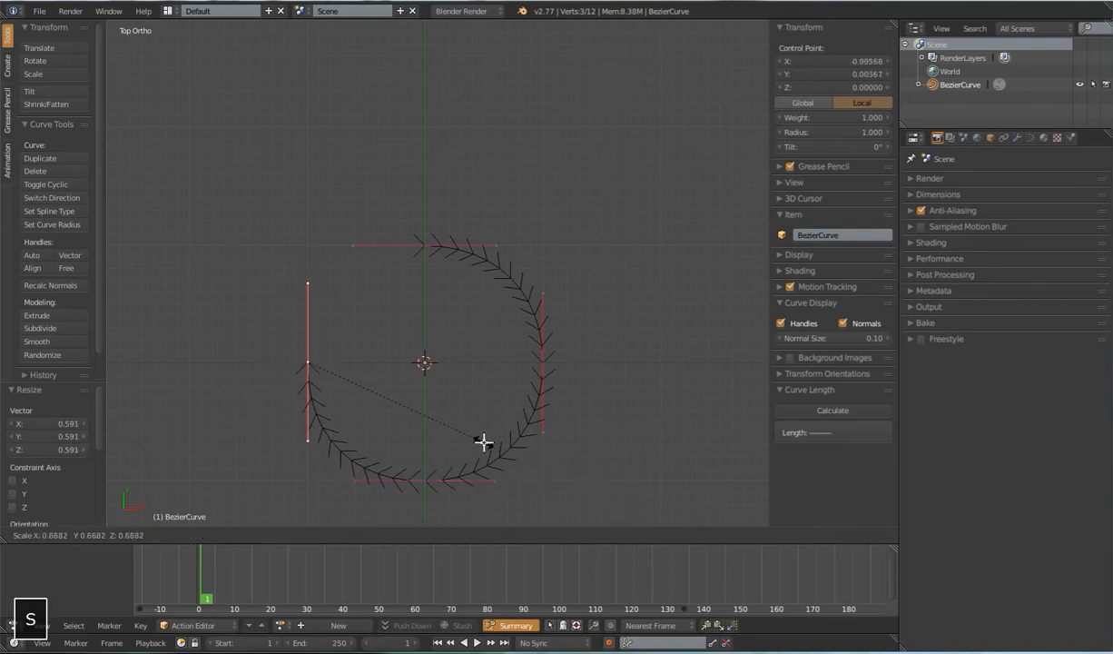
mouse_move(465, 436)
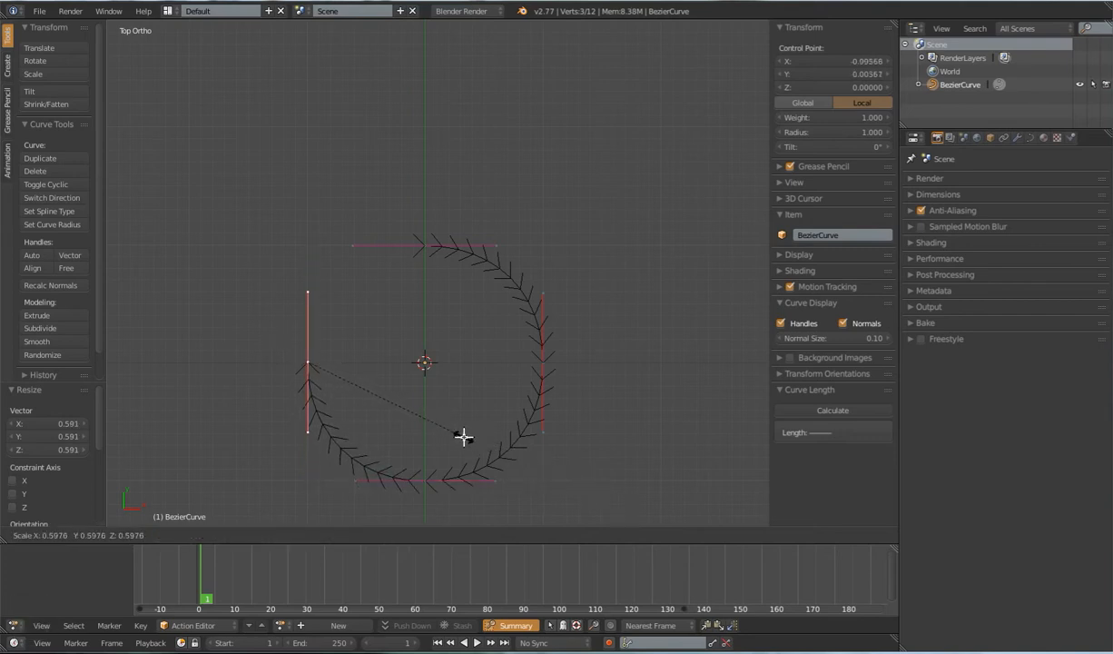
key(Tab)
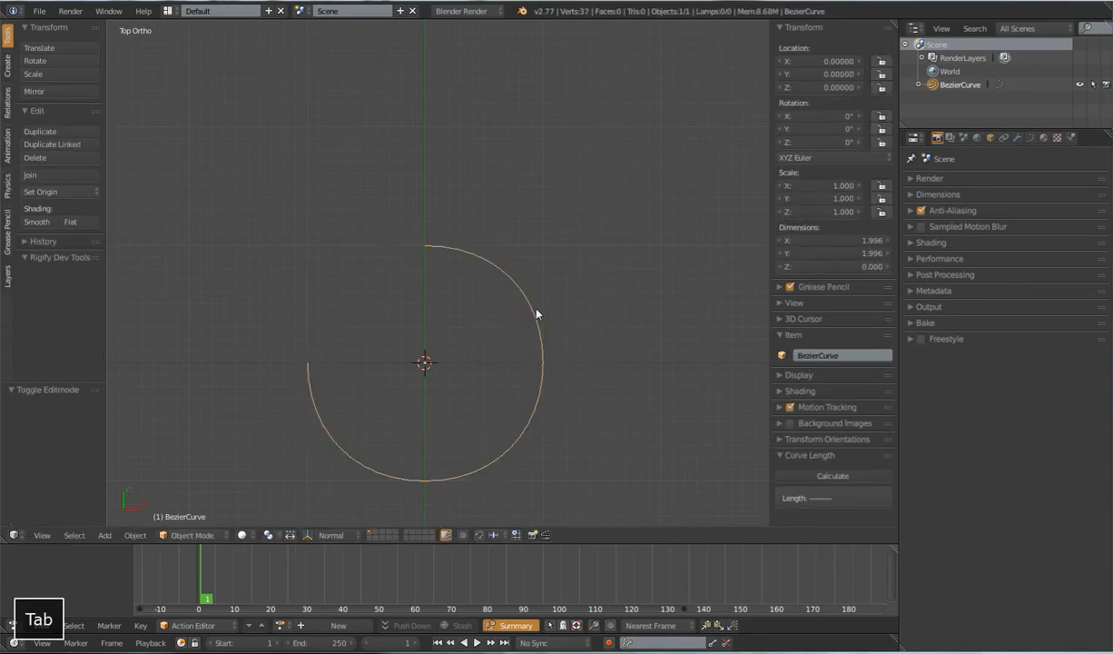
Step: Select control points on the circle and start moving them upward along Z
key(Tab)
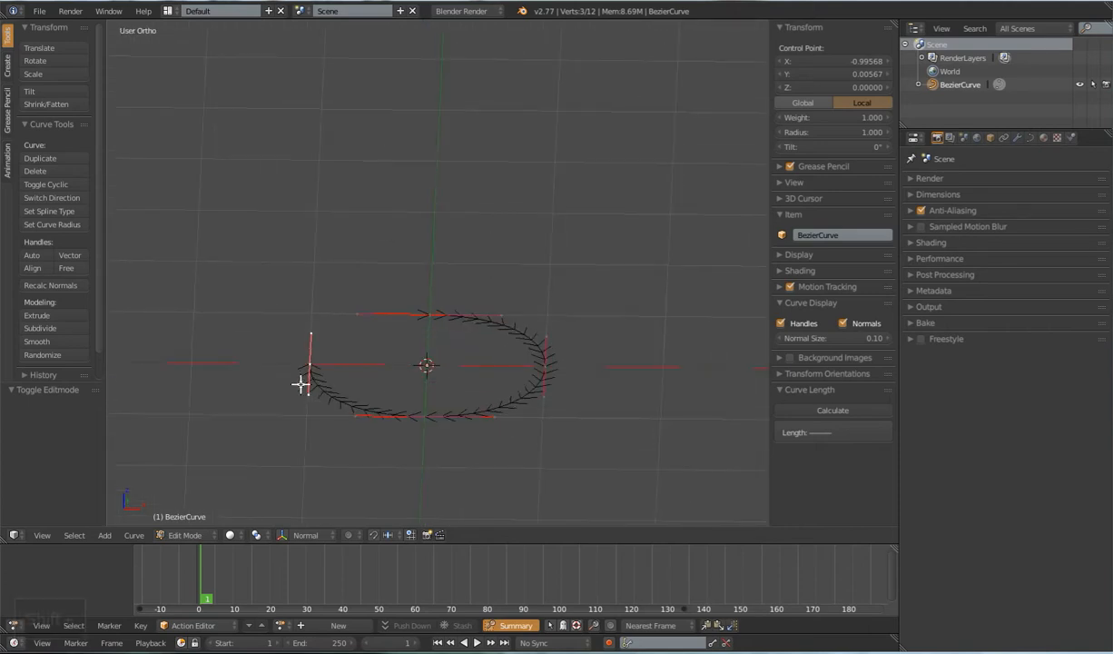
click(537, 371)
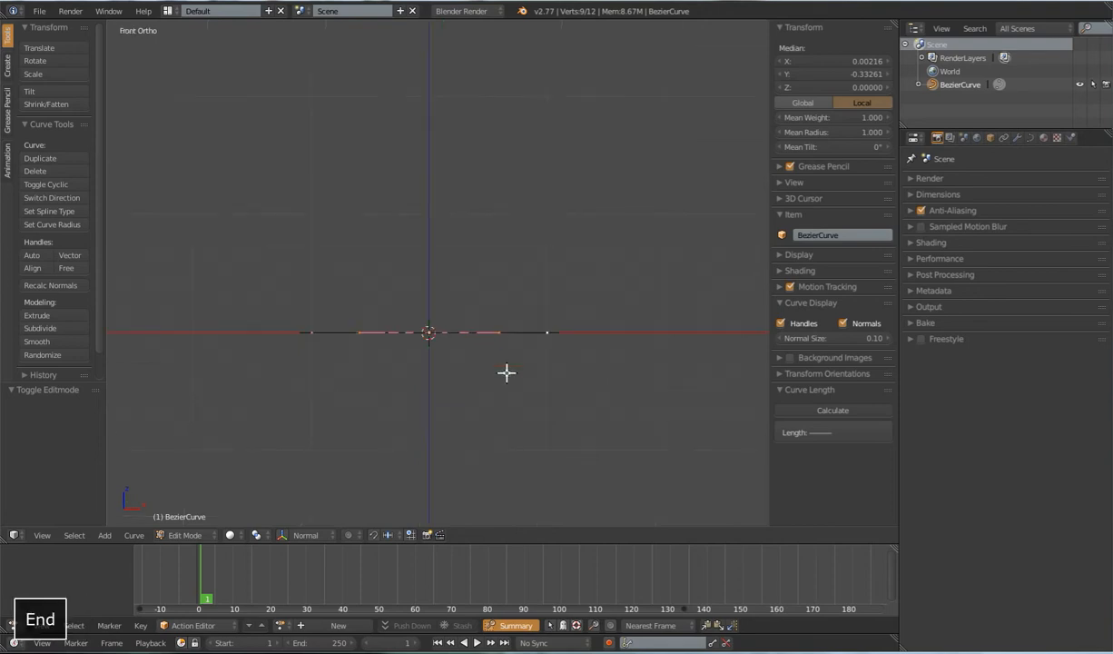
mouse_move(465, 401)
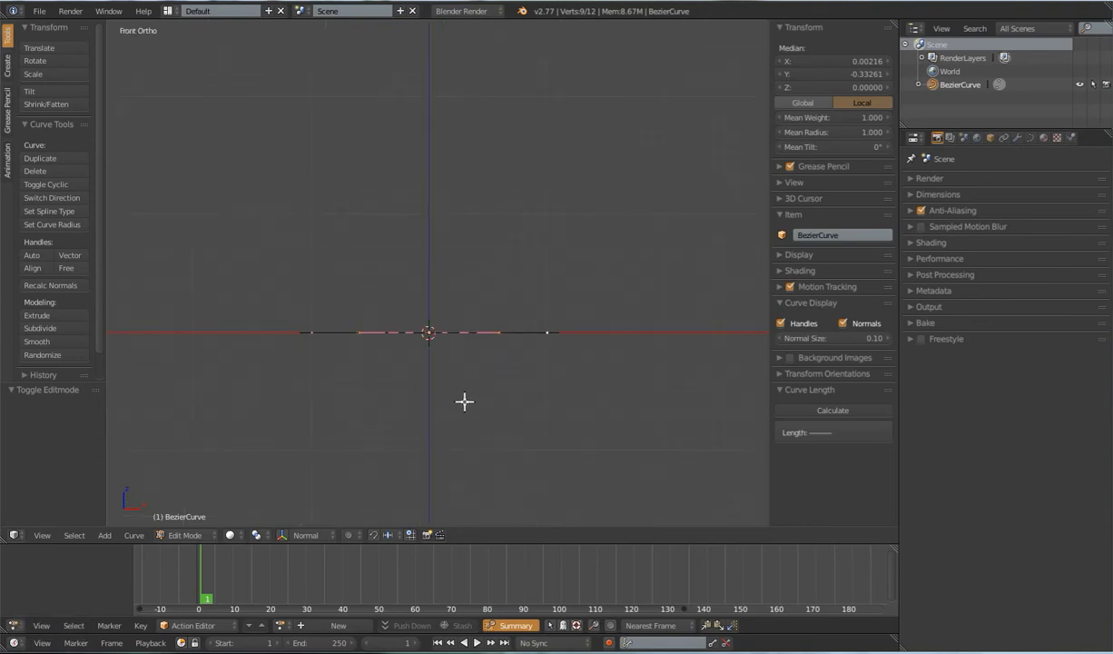
key(z)
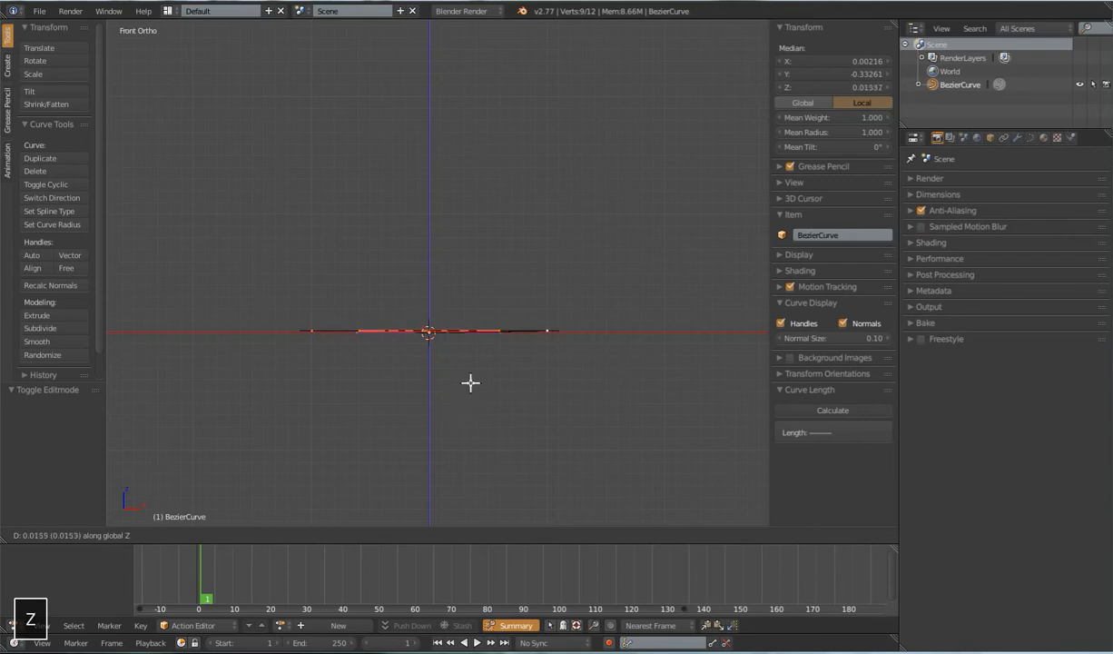
mouse_move(468, 294)
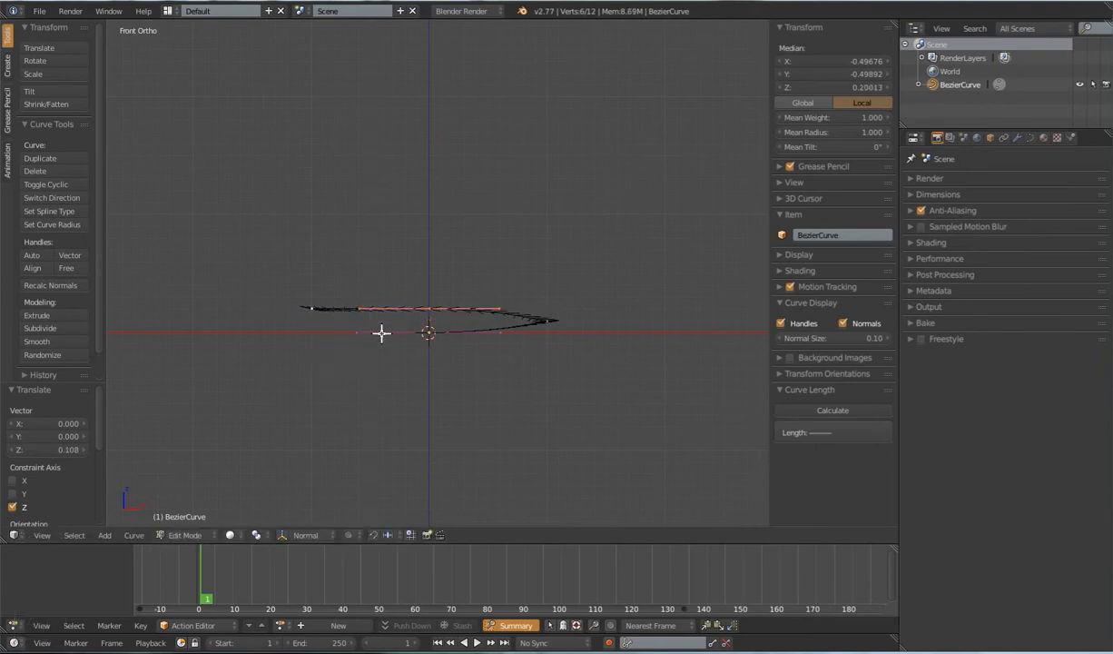
mouse_move(470, 327)
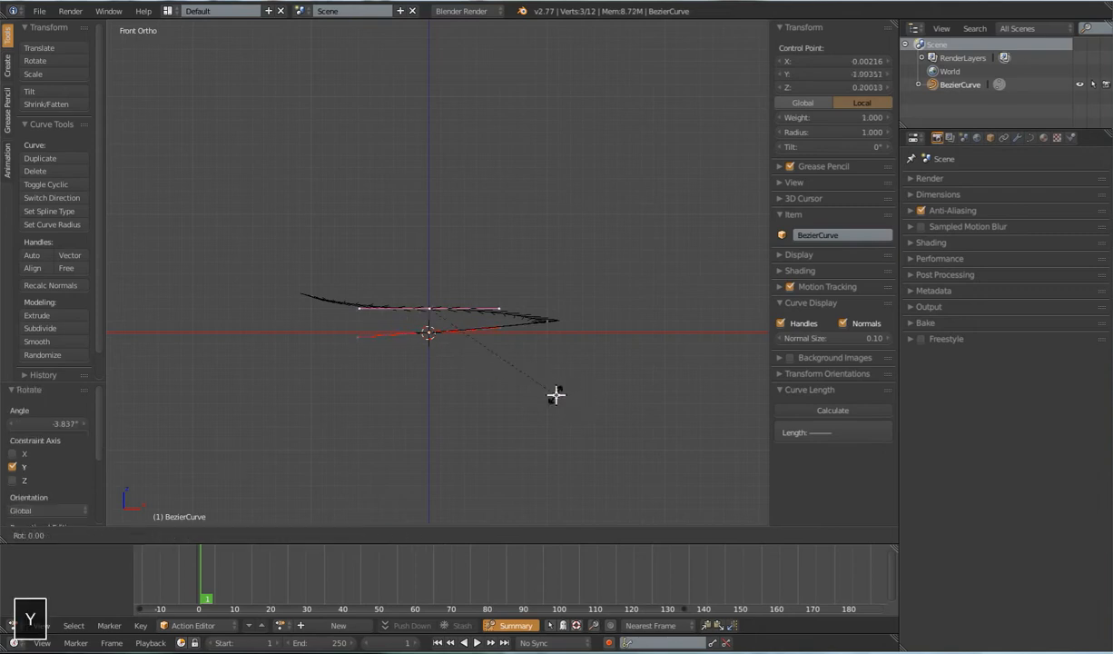
mouse_move(544, 403)
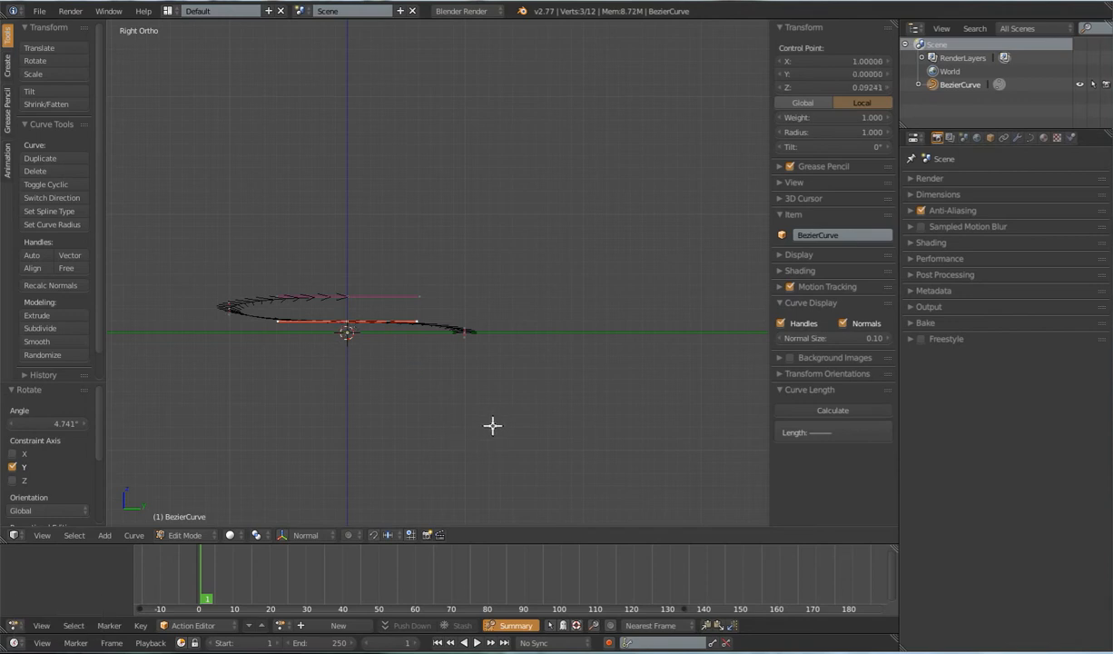
Step: Rotate the raised points' handles about the X axis to slope the loop into a coil
key(x)
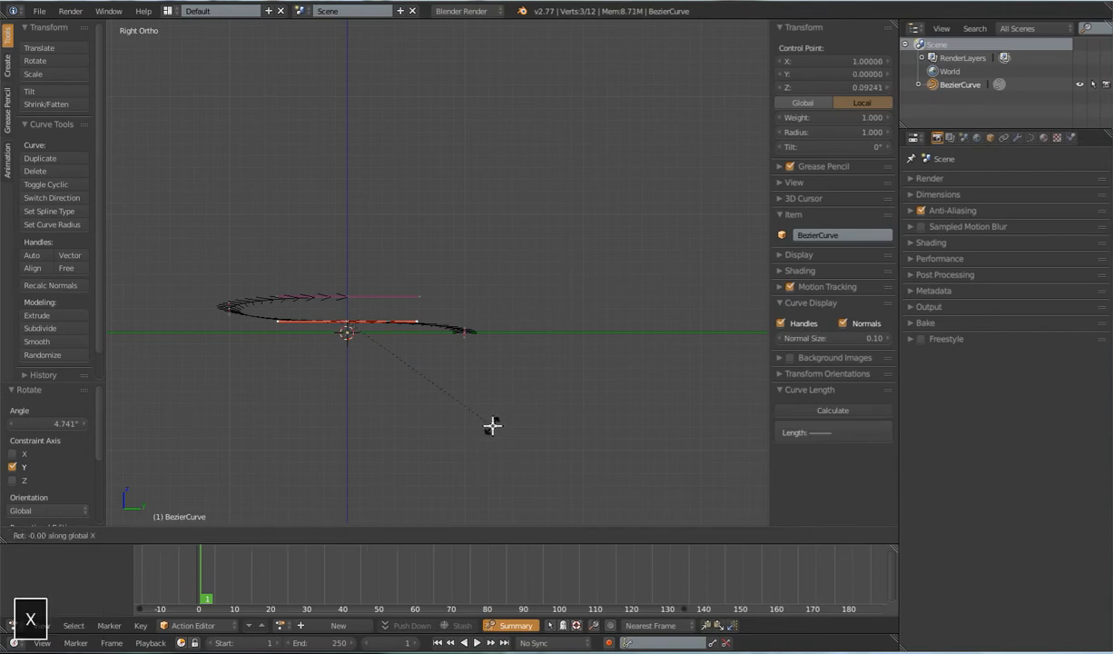
mouse_move(482, 434)
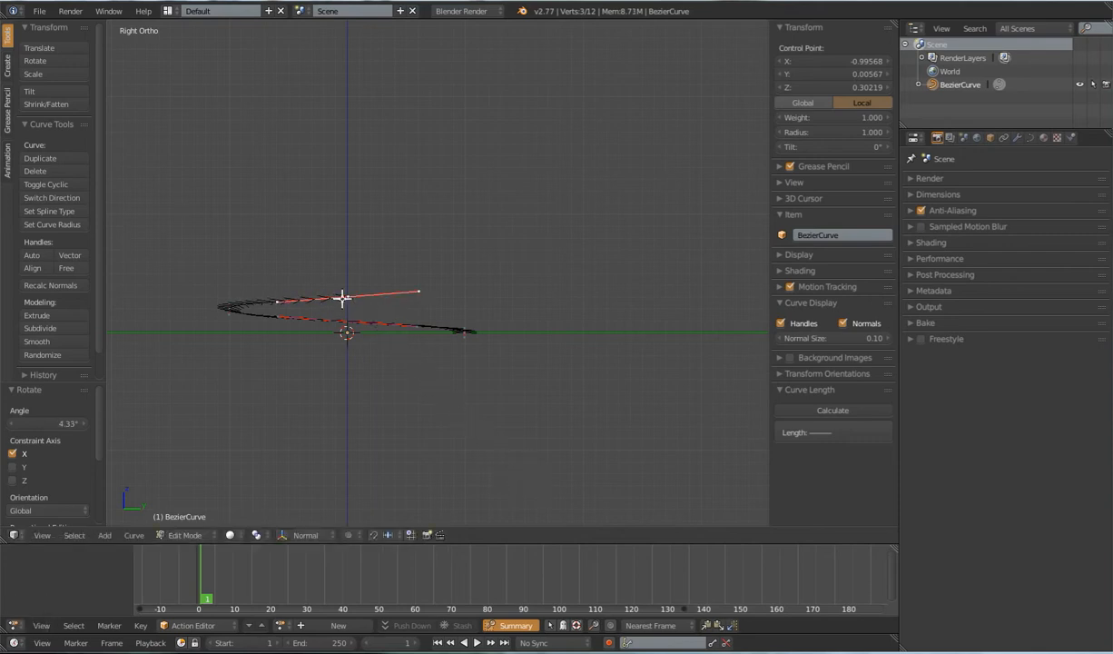
mouse_move(457, 281)
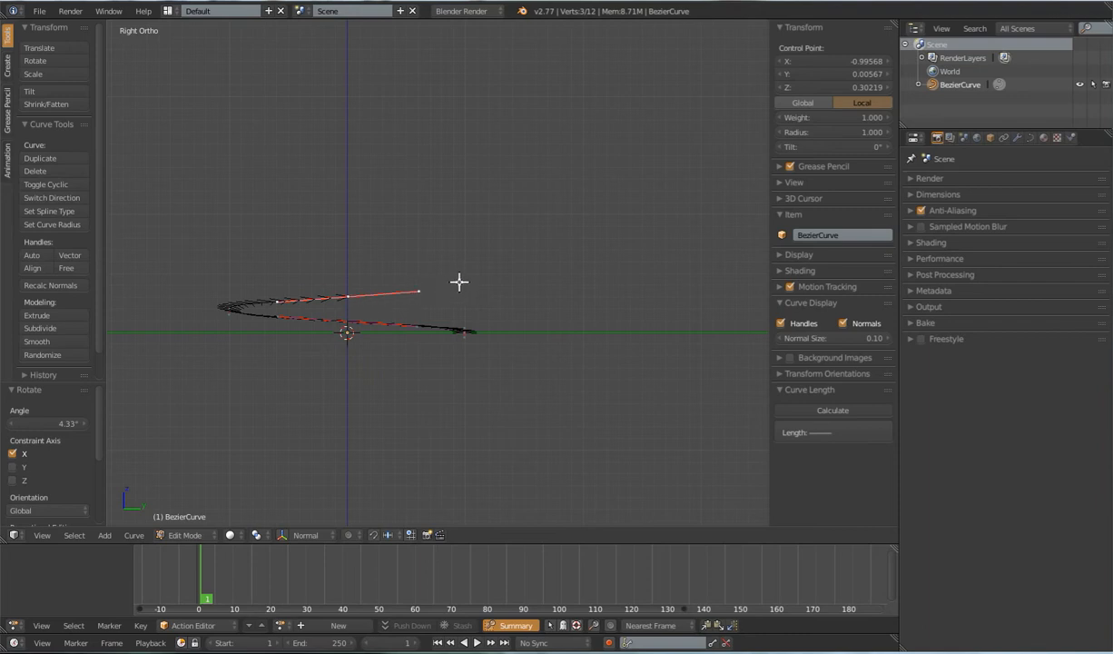
mouse_move(465, 342)
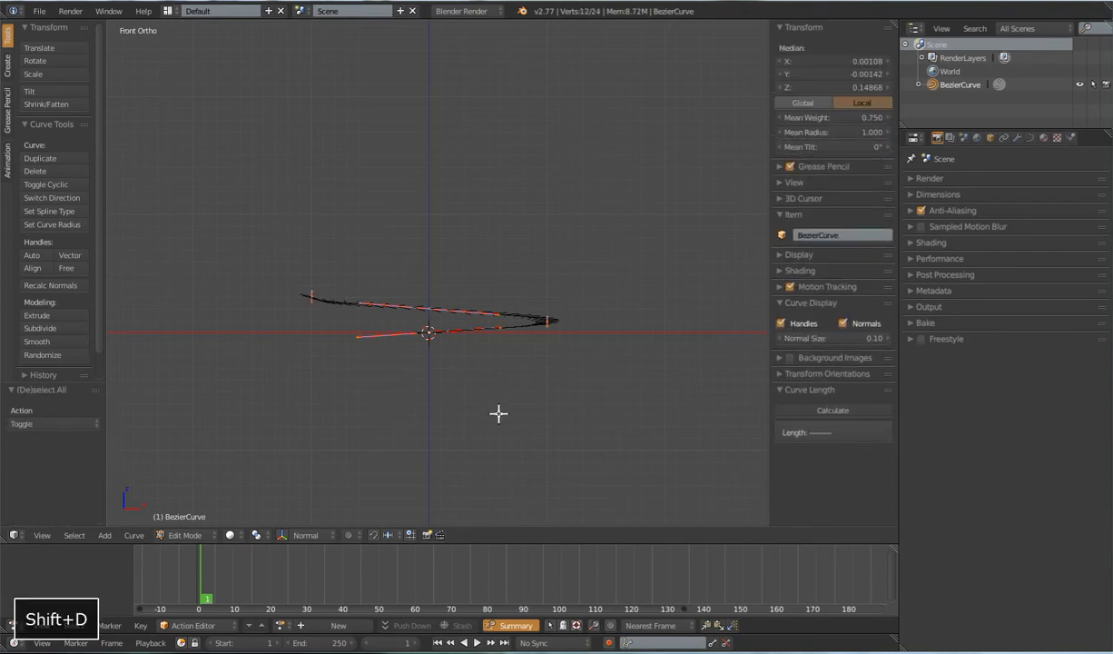
Step: Duplicate the spiral turn upward repeatedly, selecting all coils each time to double the helix height
key(shift+d)
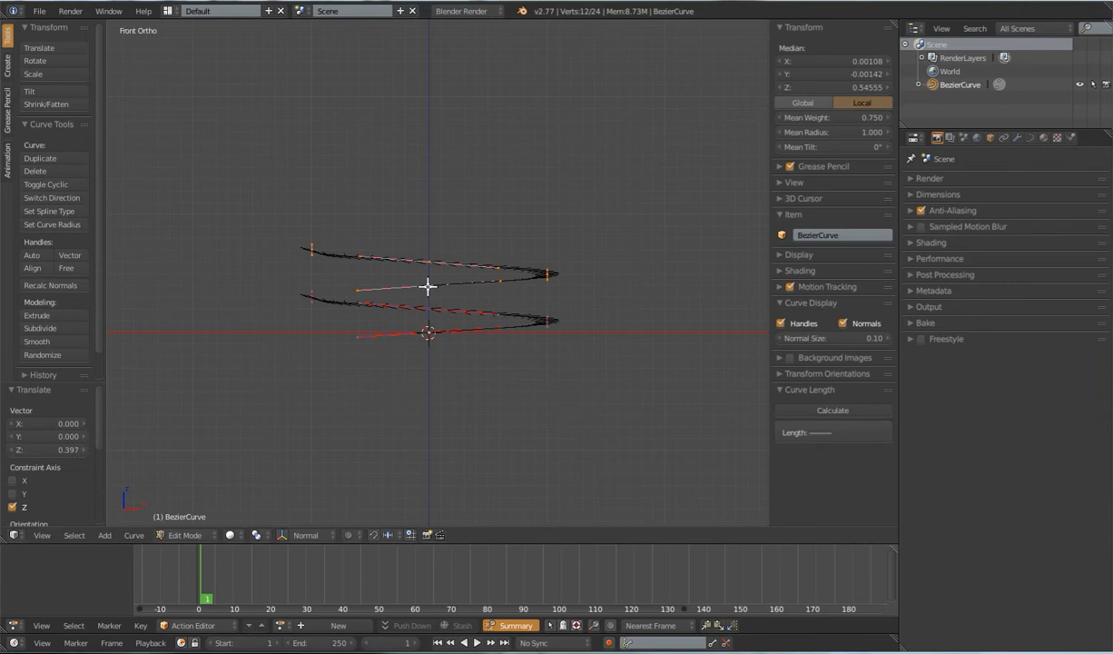
mouse_move(324, 297)
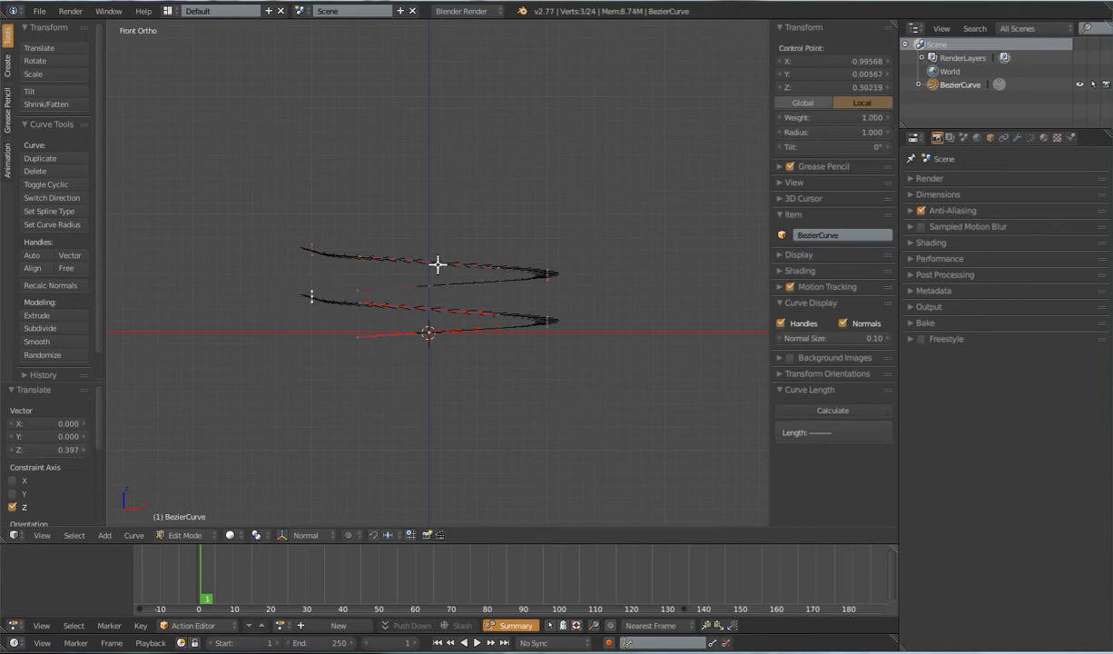
key(a)
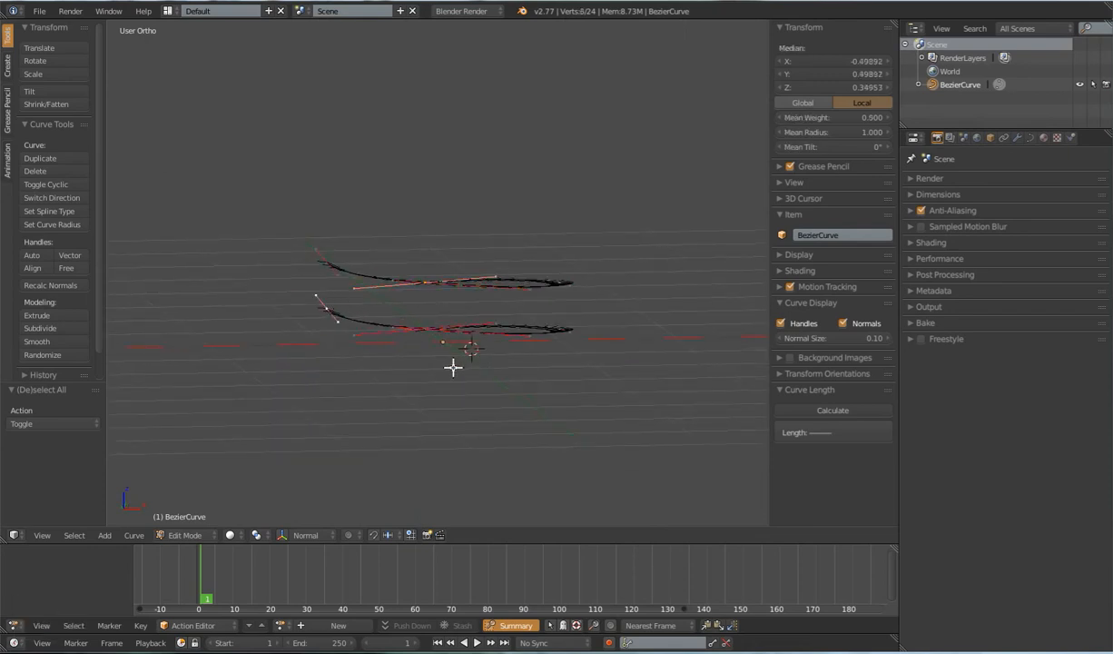
key(f)
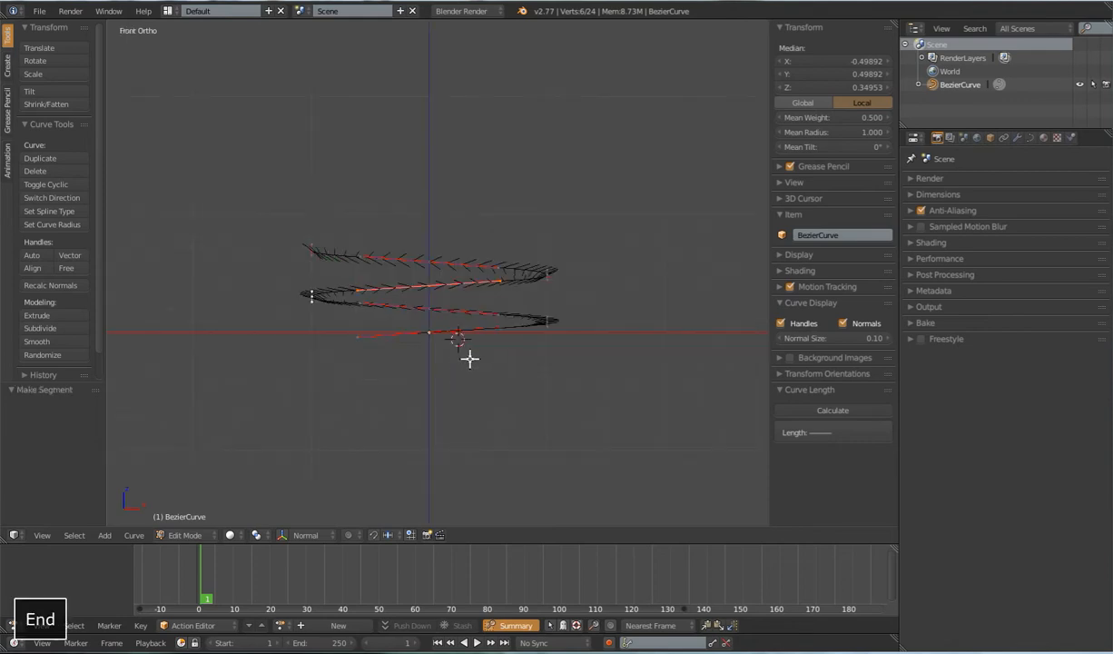
key(a)
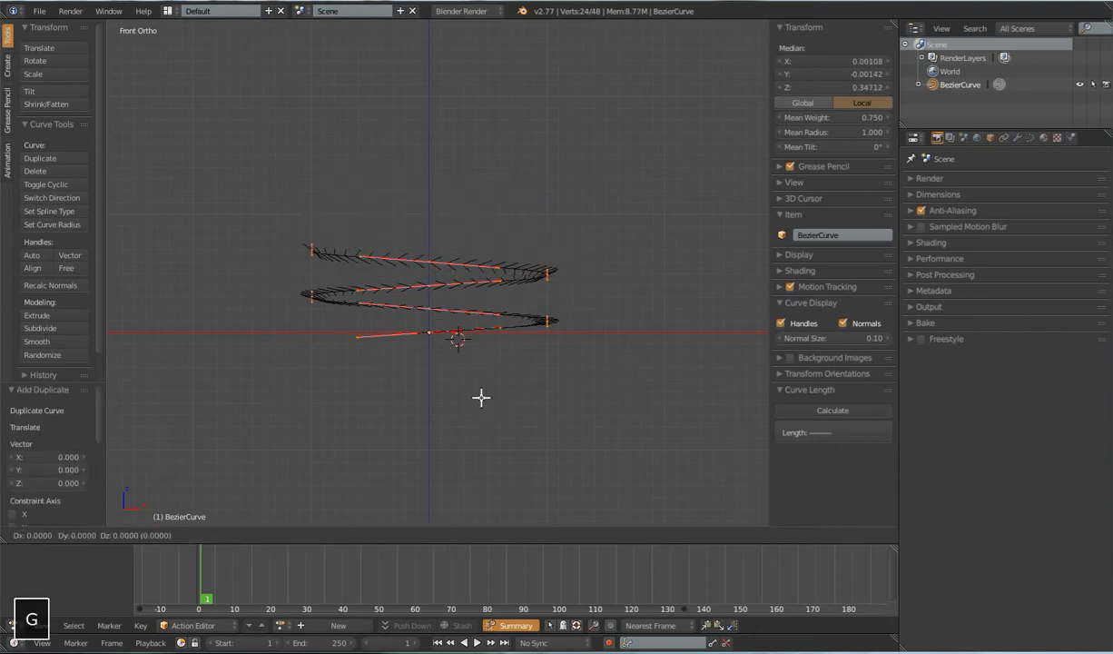
mouse_move(509, 301)
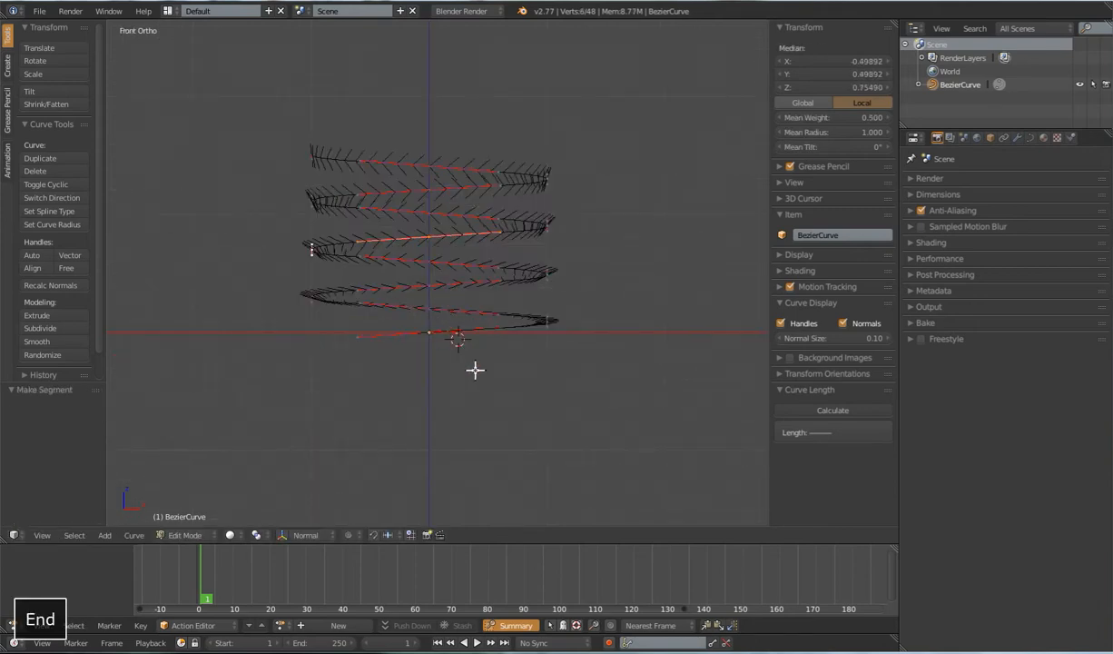
key(a)
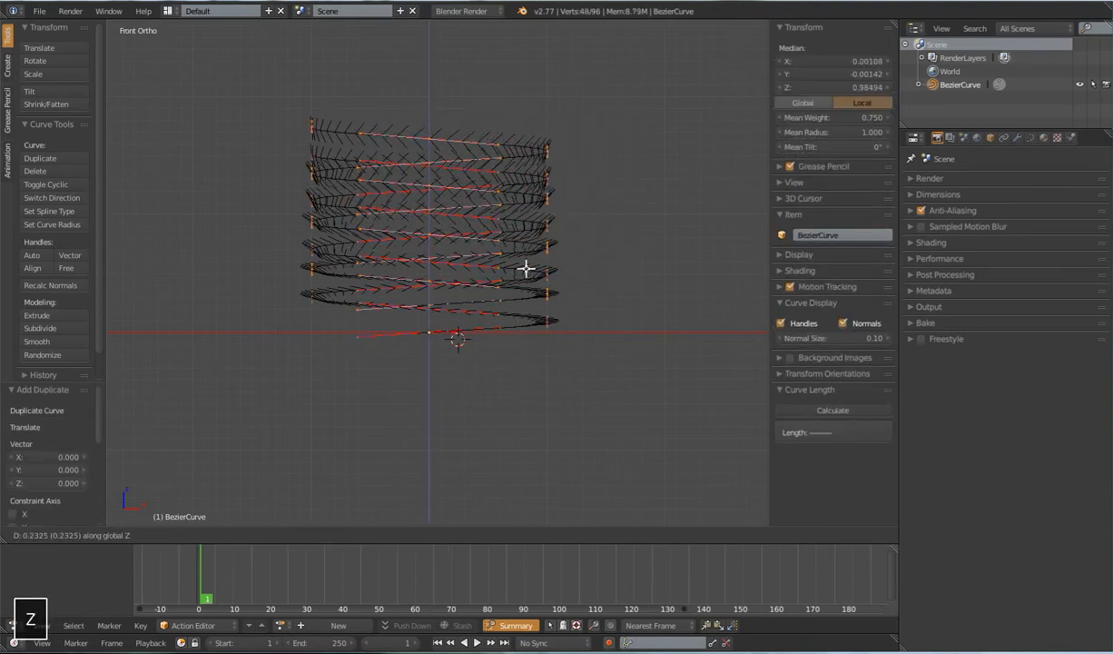
mouse_move(530, 165)
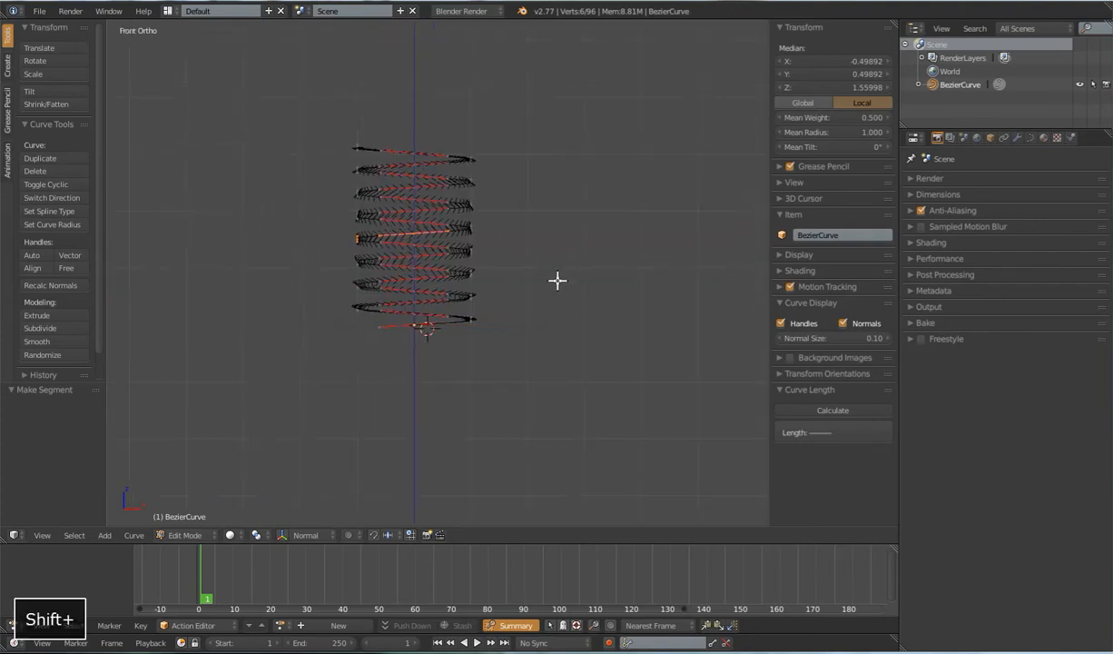
Step: Leave Edit Mode, snap the cursor to centre and add a Human (Meta-Rig) armature
key(Tab)
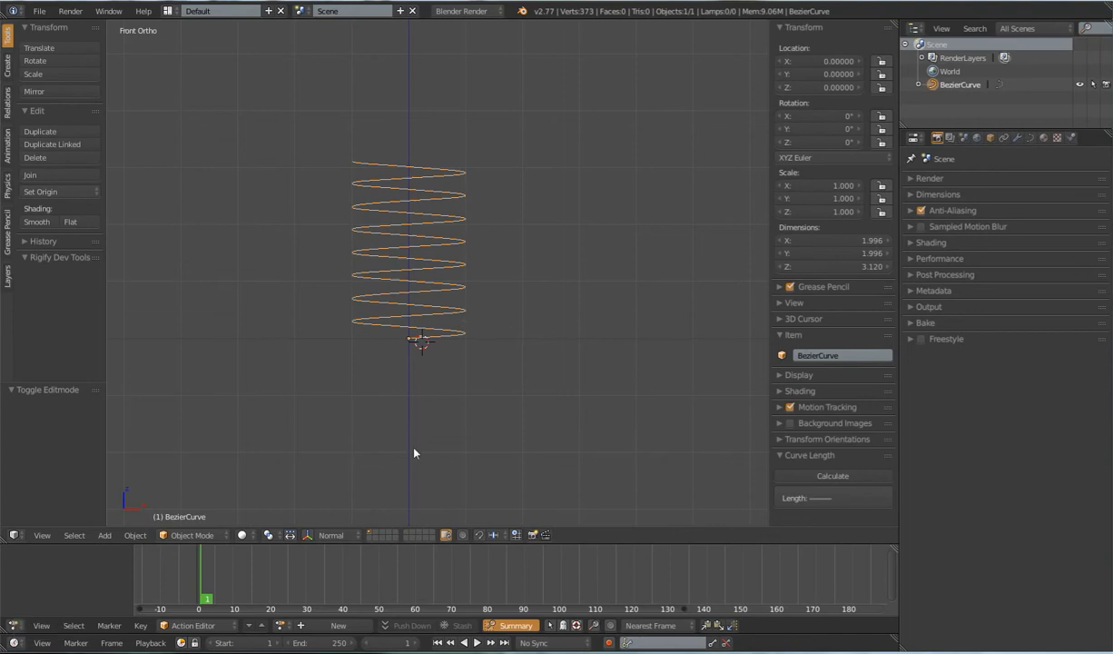
mouse_move(526, 294)
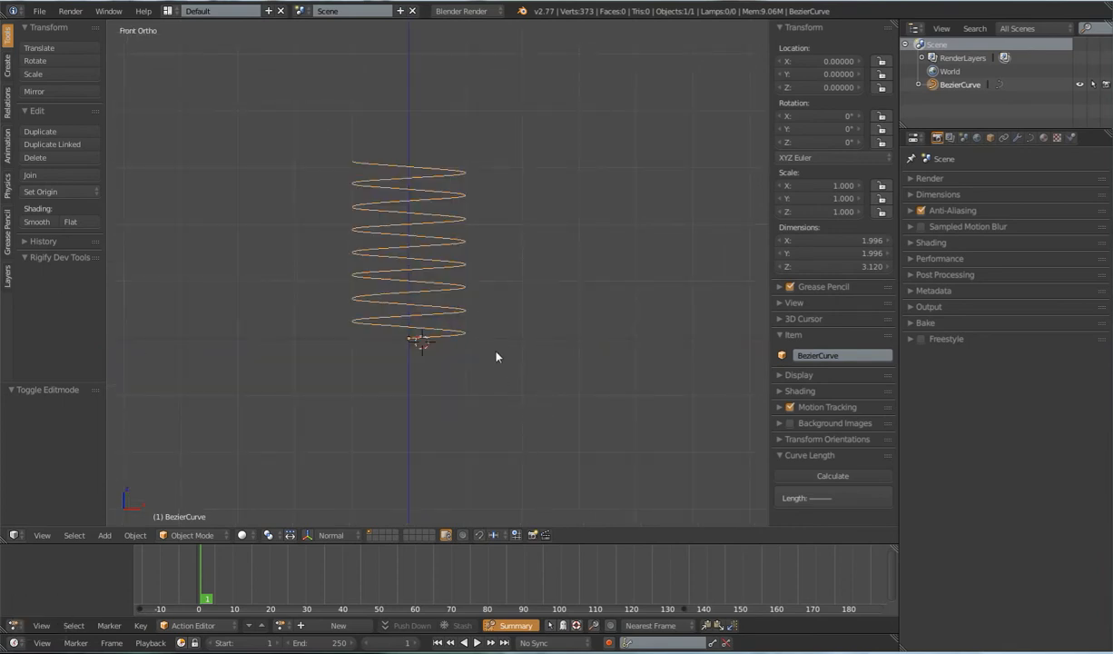
mouse_move(516, 409)
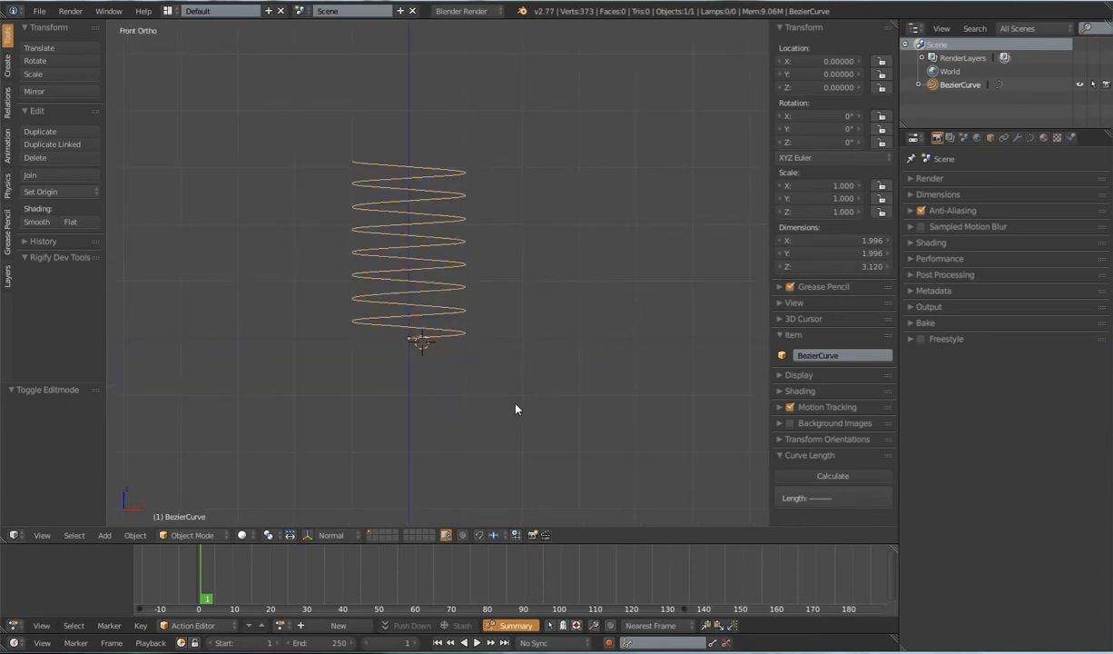
key(shift+s)
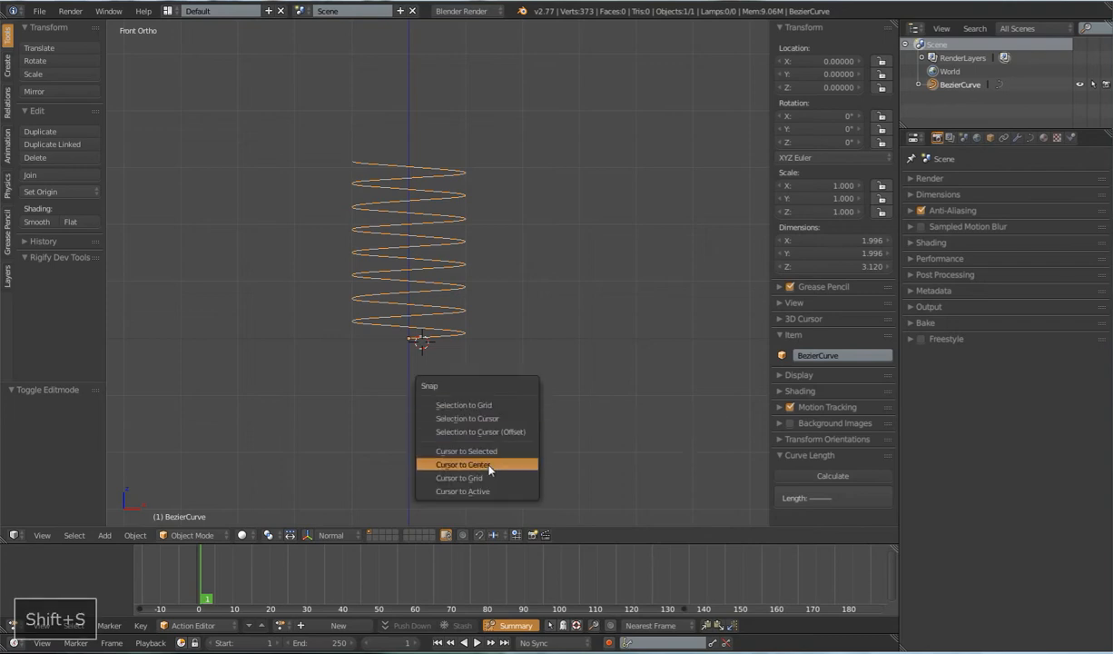
key(shift+a)
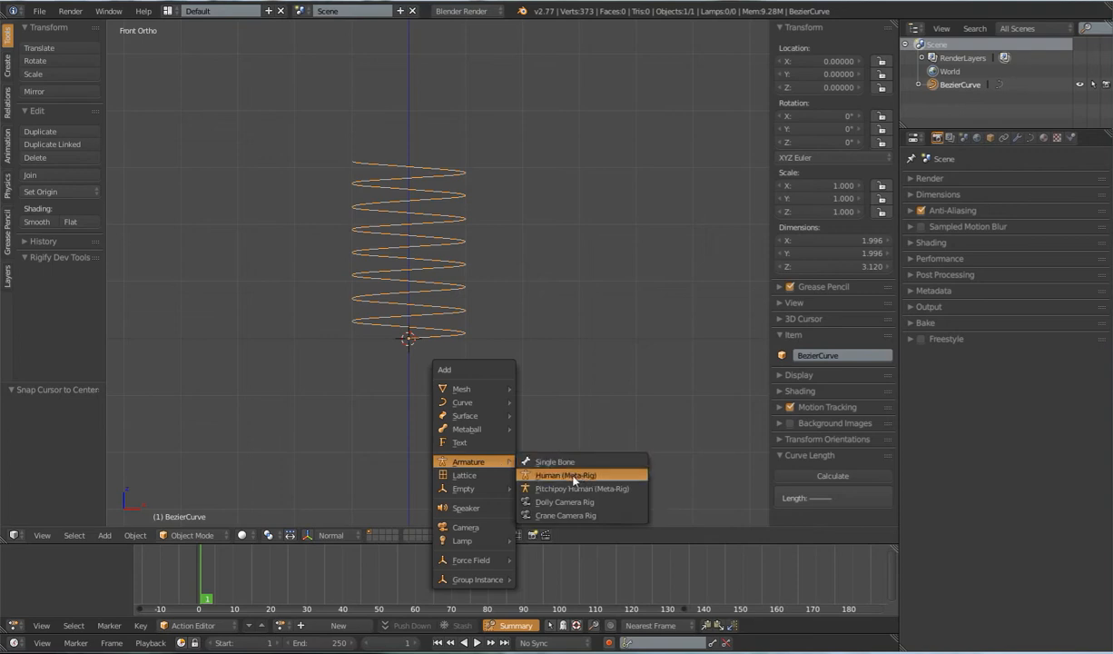
click(566, 476)
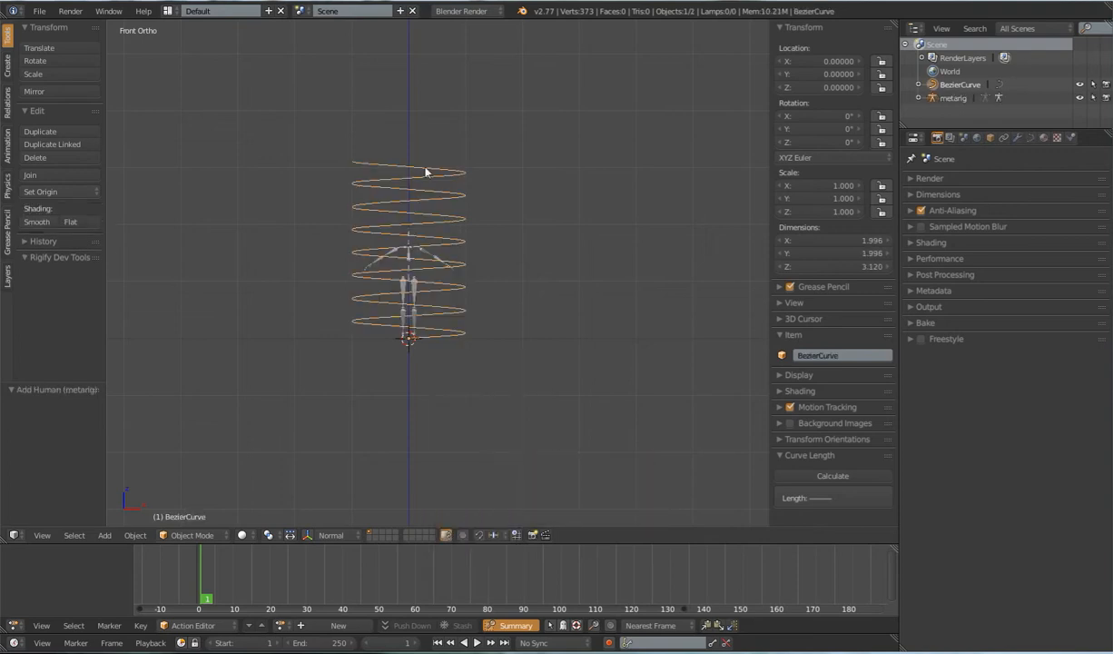
mouse_move(548, 307)
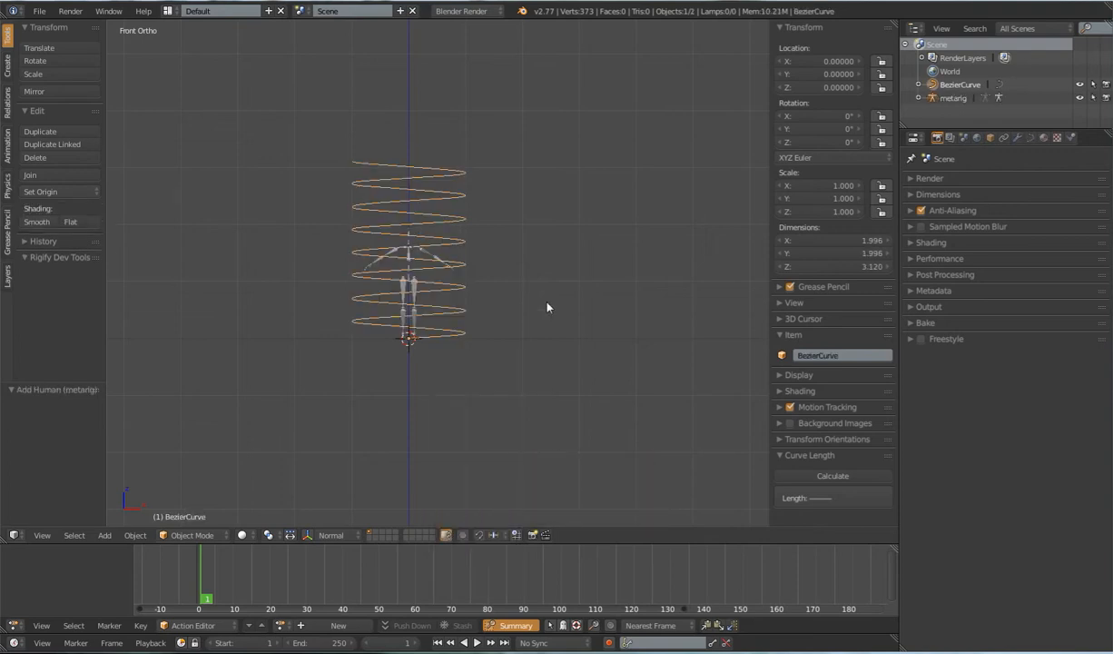
Step: Scale the spring down to a small size at the rig's feet and select the rig
key(s)
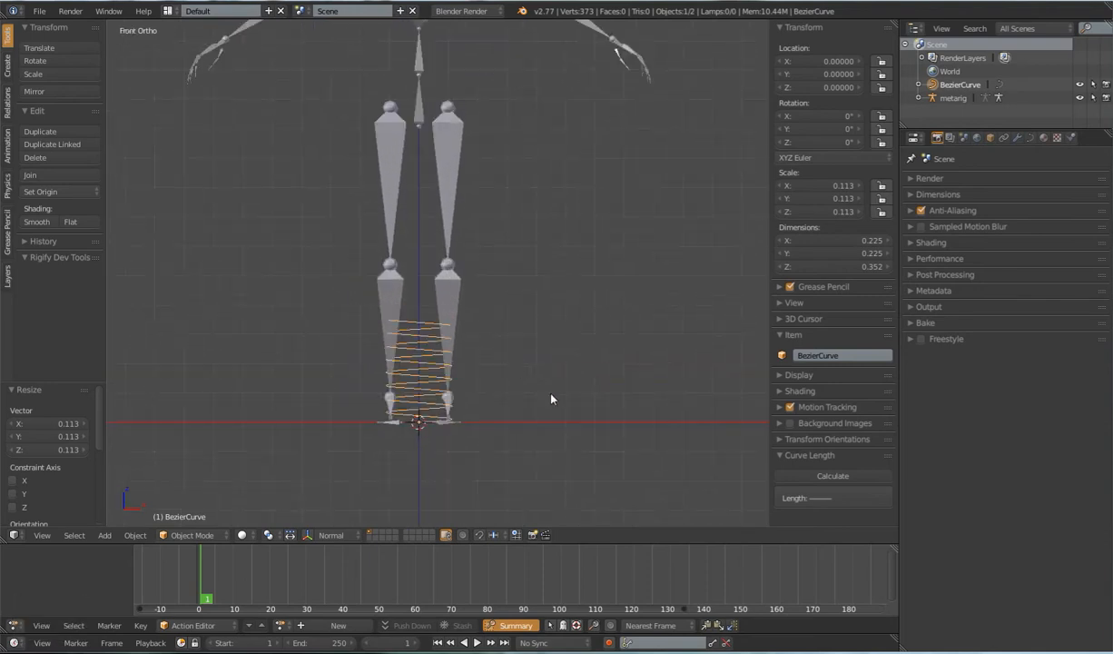
key(shift+z)
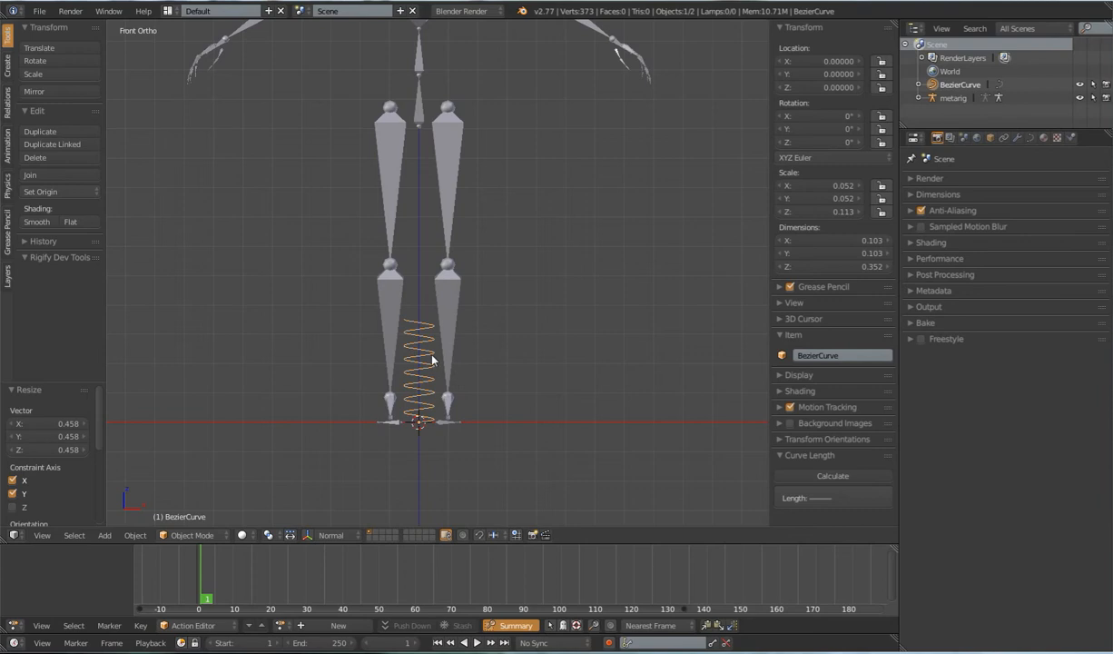
mouse_move(498, 369)
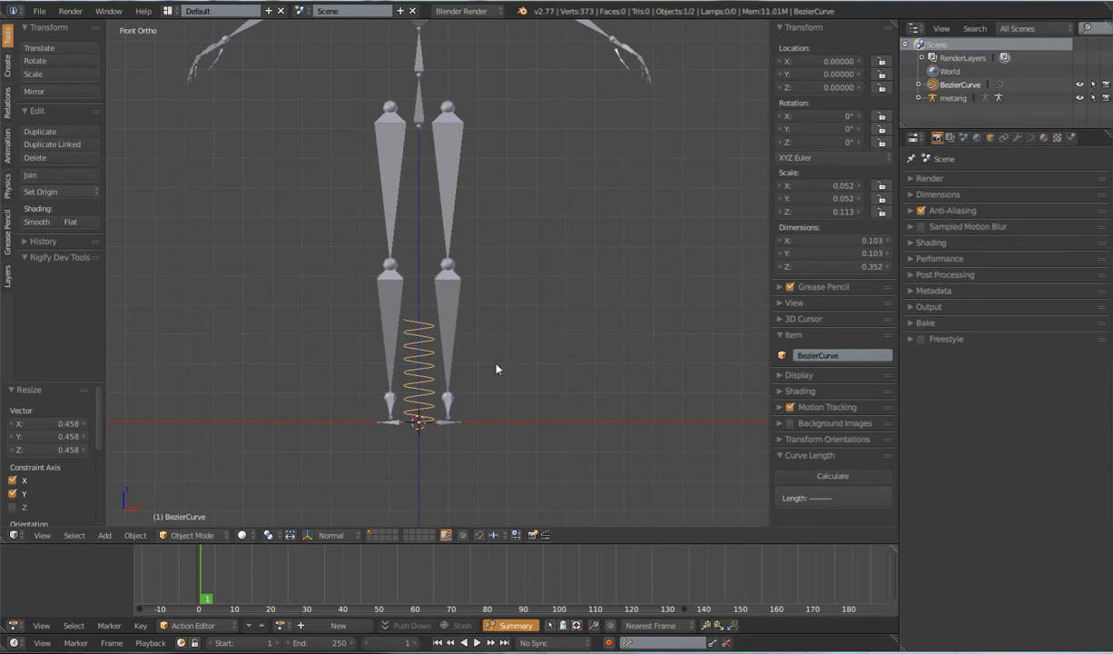
click(954, 98)
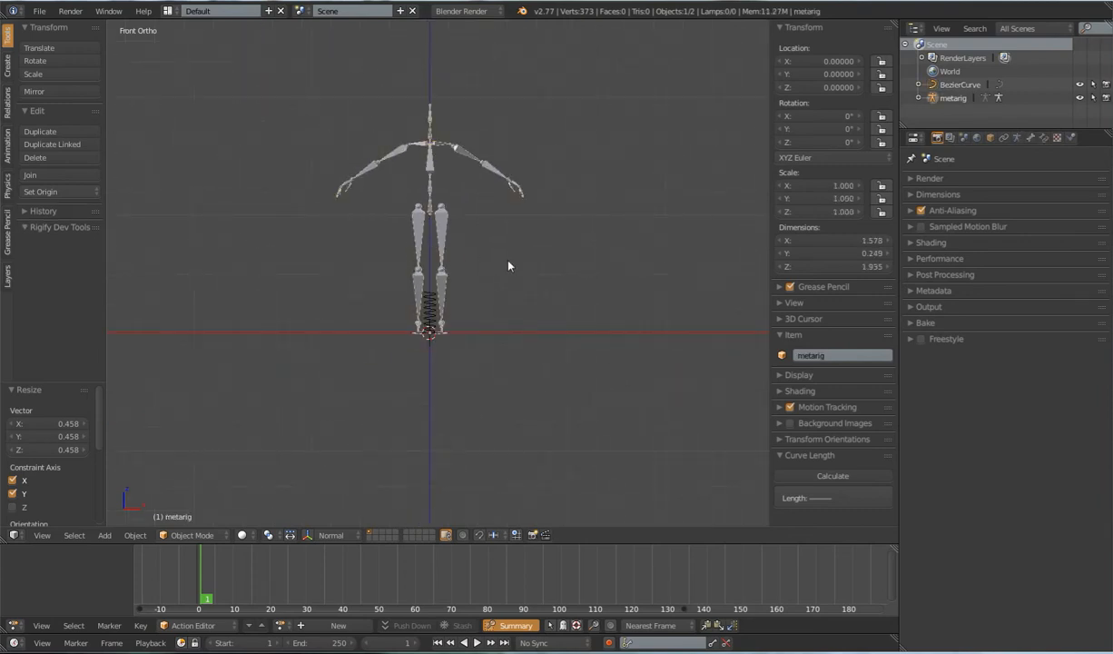
Step: Delete the human meta-rig, leaving only the spring, and return to editing its curve
key(X)
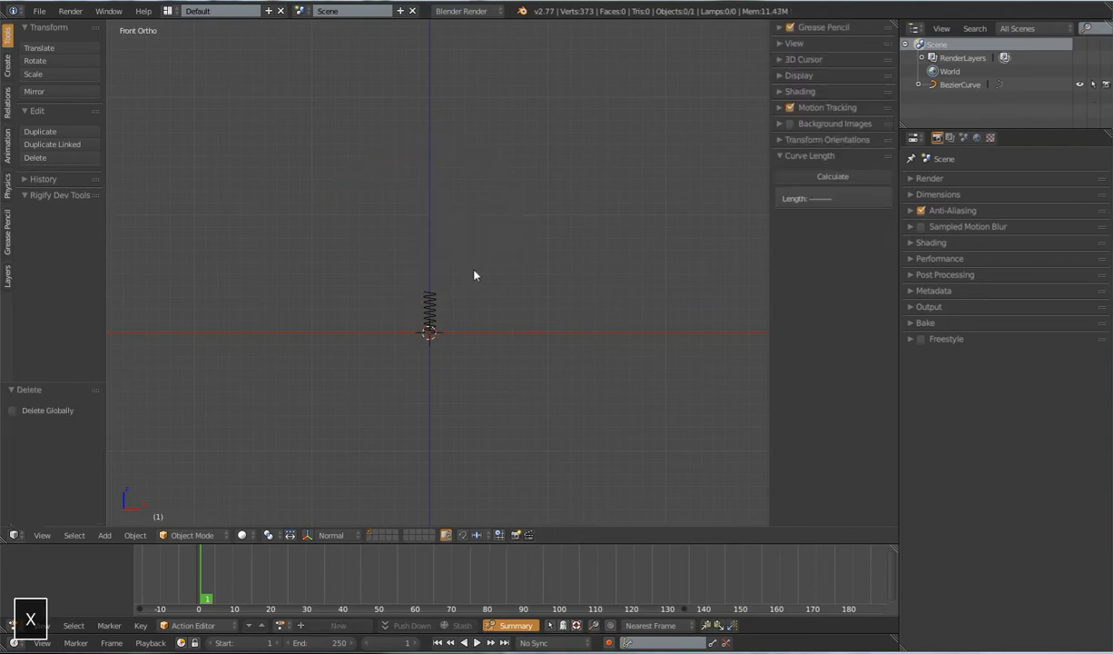
click(428, 312)
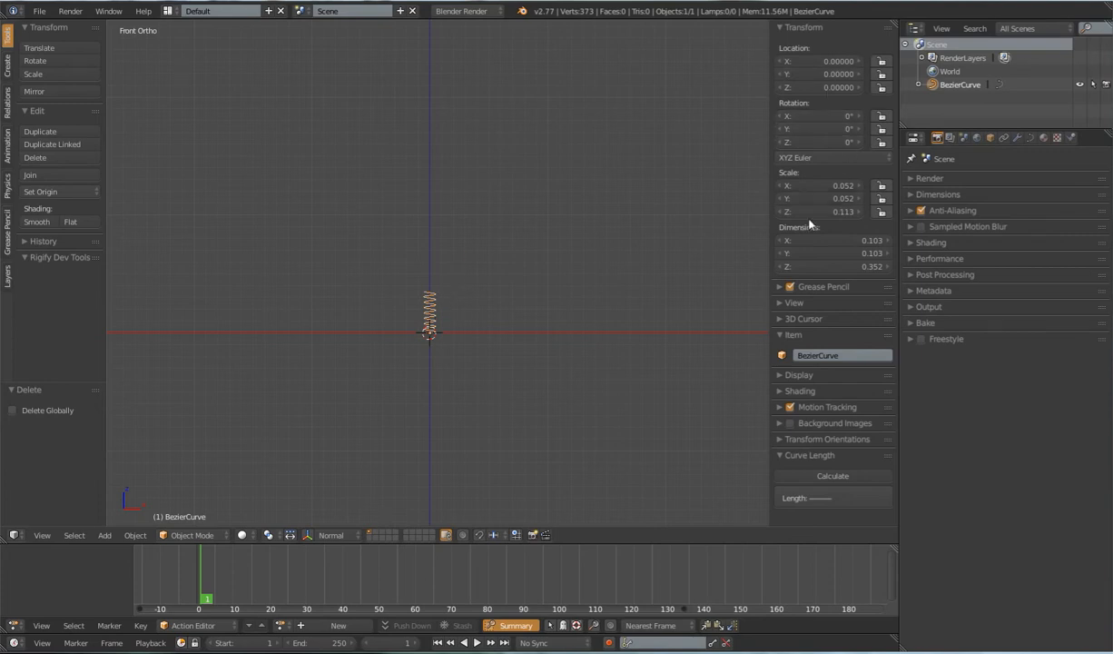
mouse_move(445, 402)
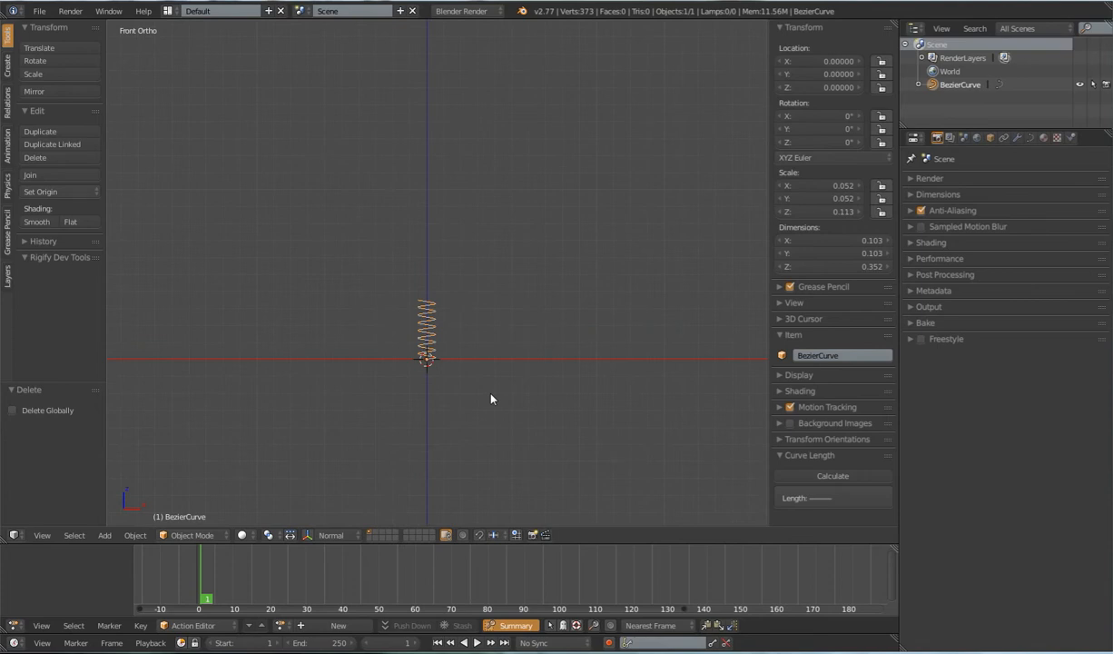
key(ctrl+a)
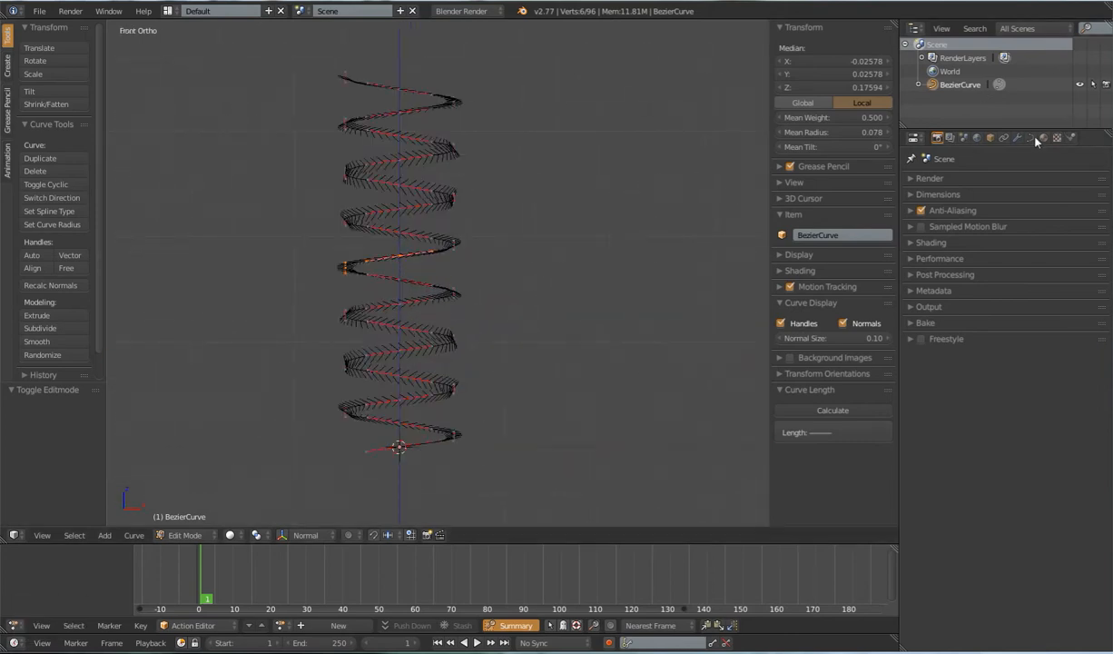
Step: Set the curve's fill to full and Bevel Depth to about 0.023 so the helix becomes a solid tube
click(1031, 138)
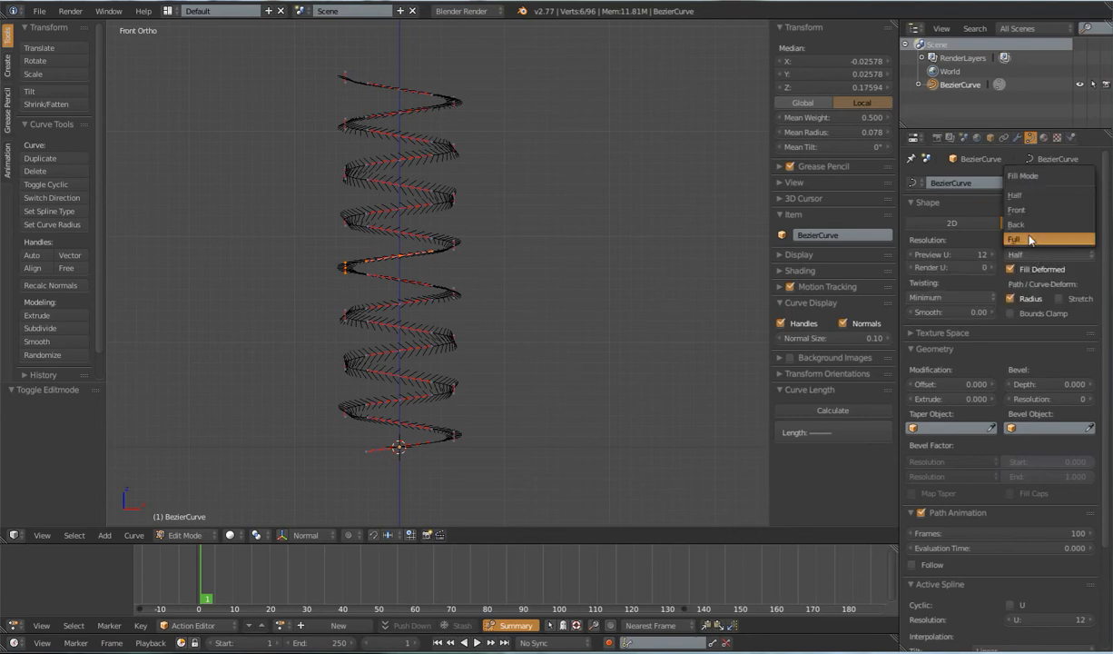
click(1046, 224)
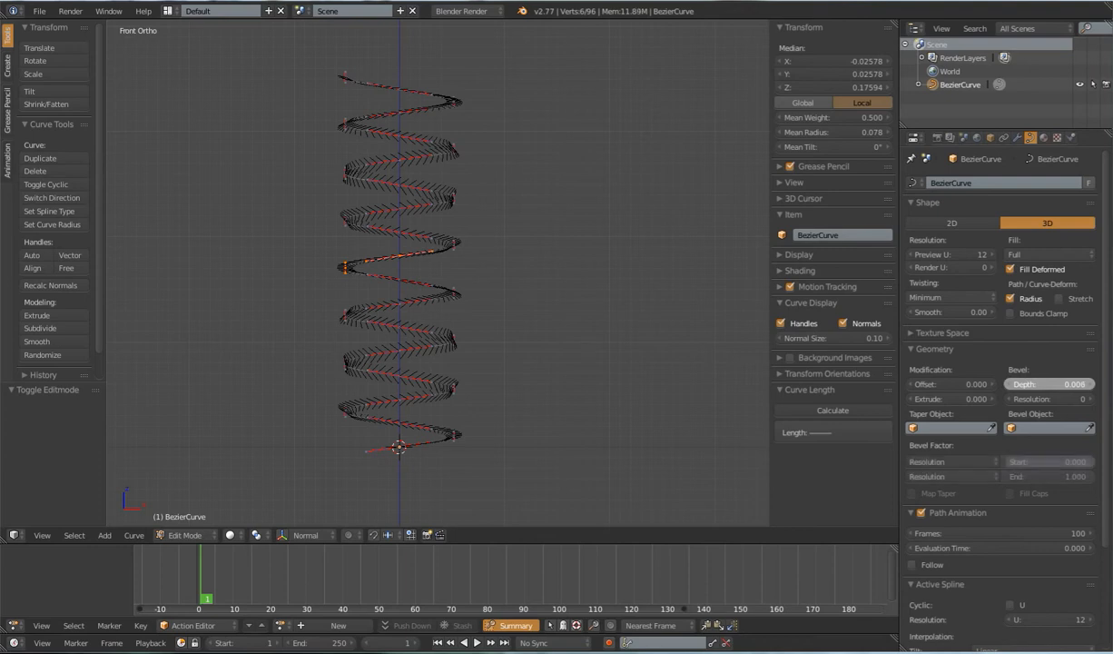
click(1049, 384)
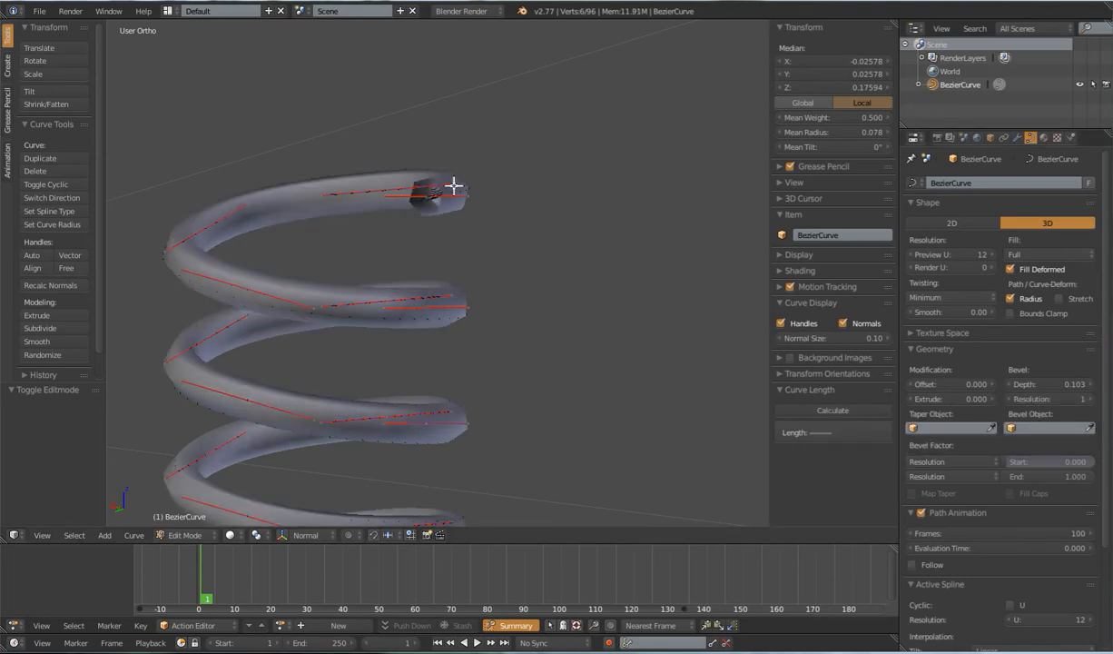
click(1049, 399)
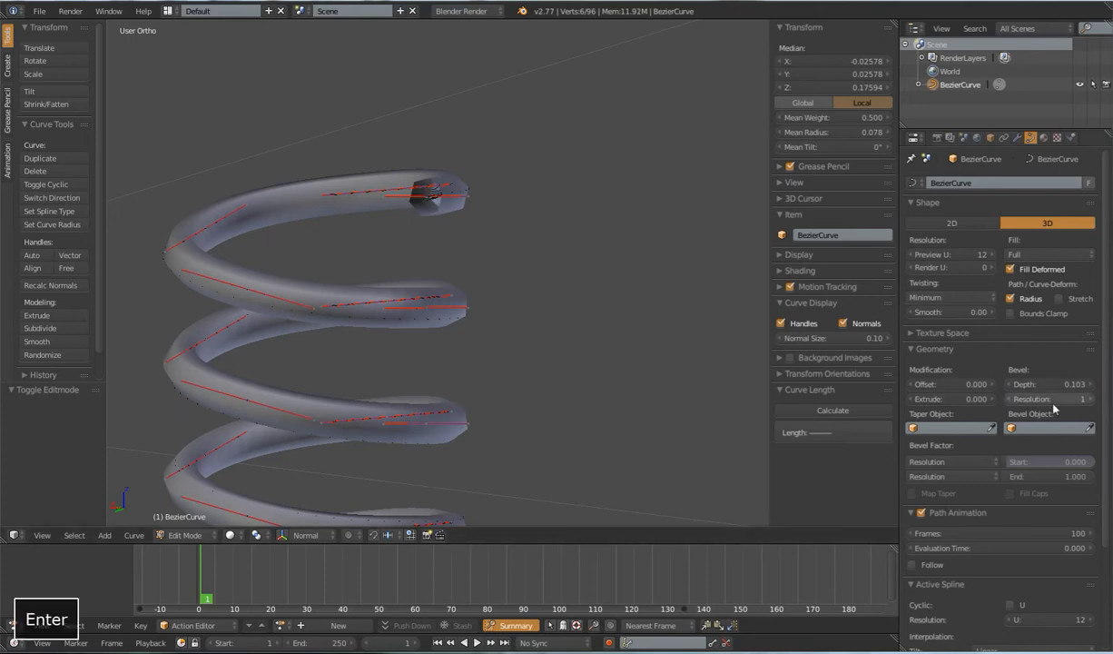
click(1049, 399)
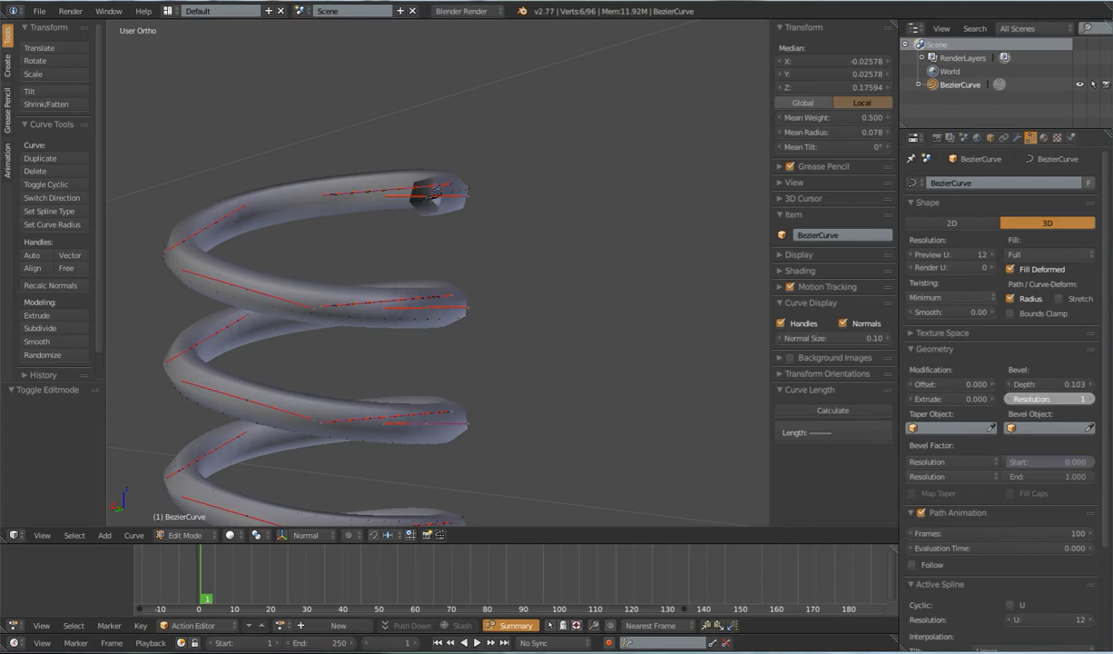
click(1086, 400)
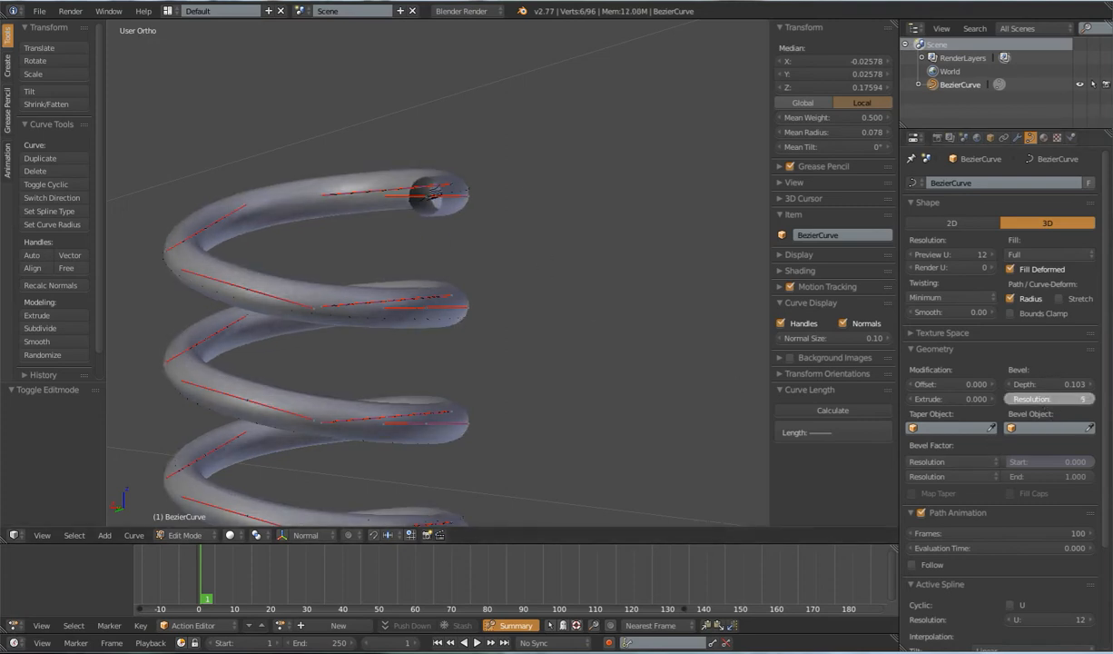
click(1049, 400)
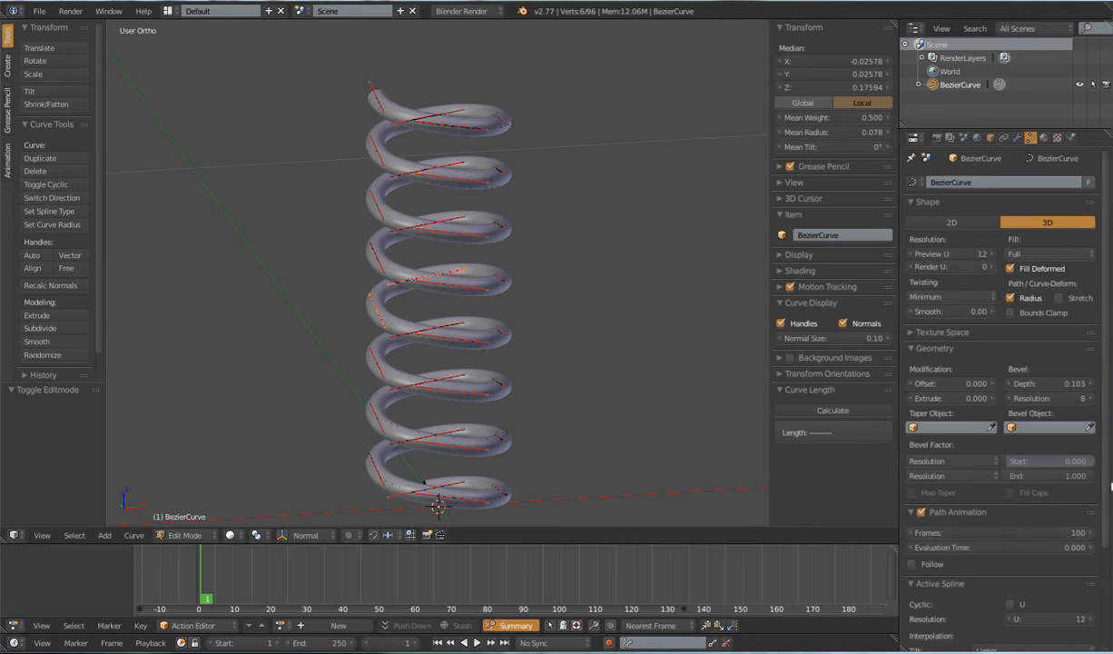
Step: Raise the Active Spline Resolution U from 10 to 58 and return to Object Mode
scroll(down, 3)
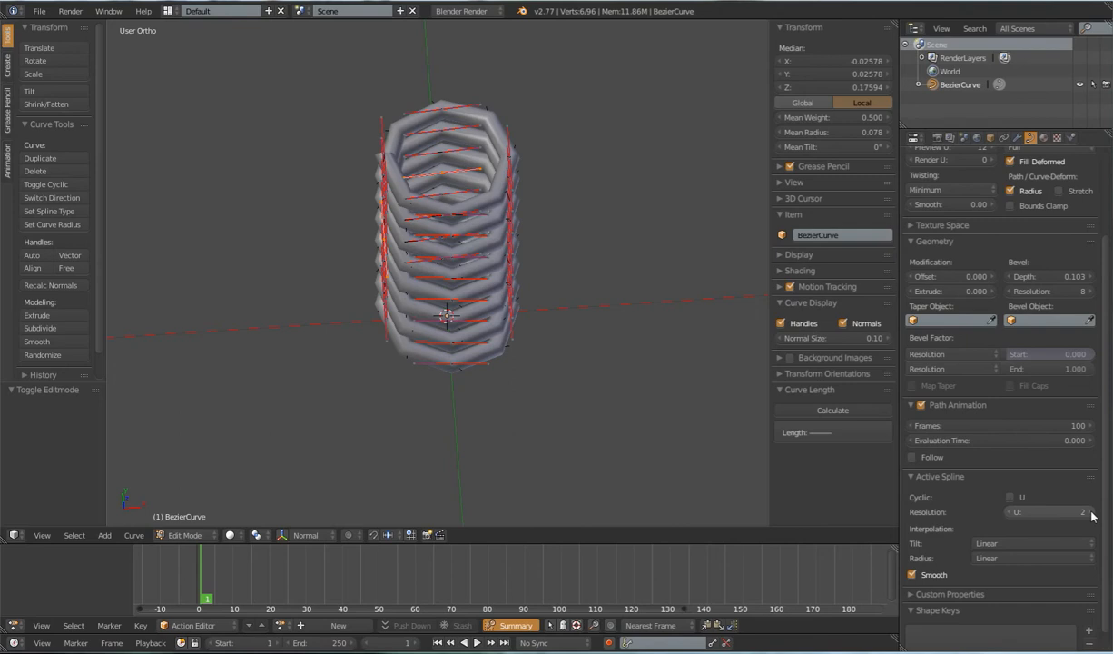
click(1093, 512)
text(16)
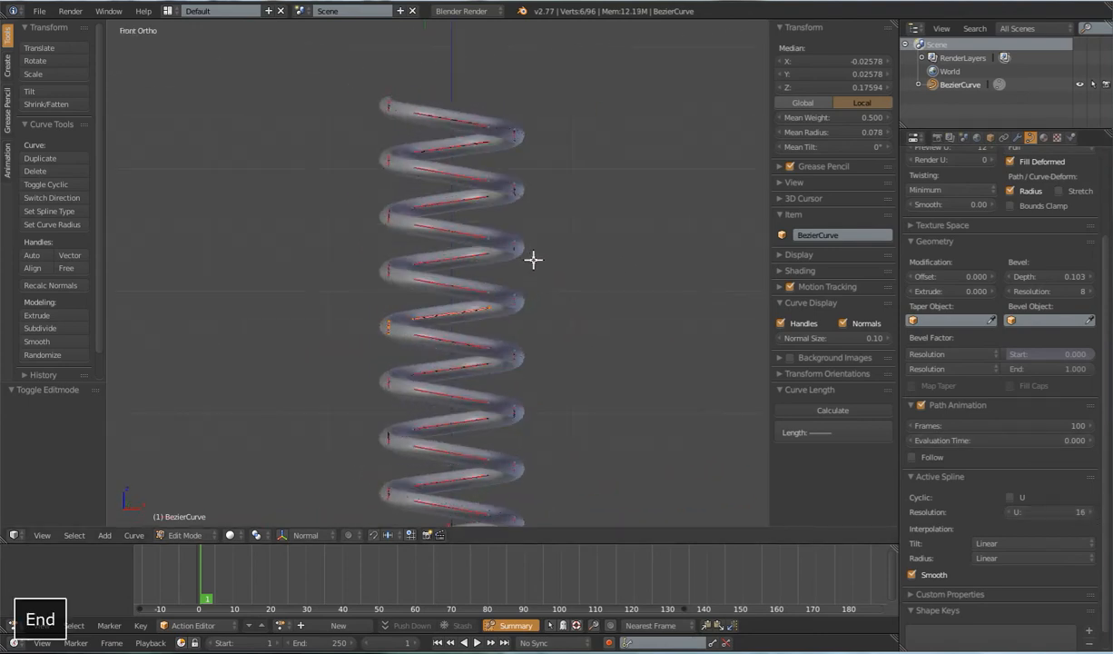
key(Tab)
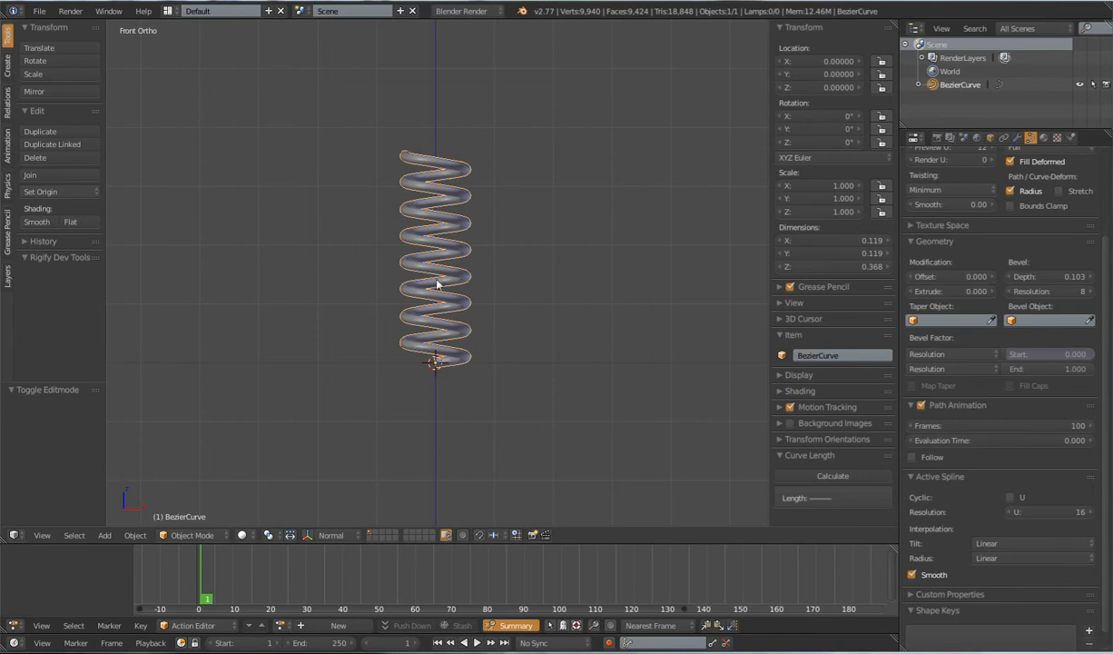
Step: Assign a new material to the spring and adjust its specular intensity and hardness
key(shift+d)
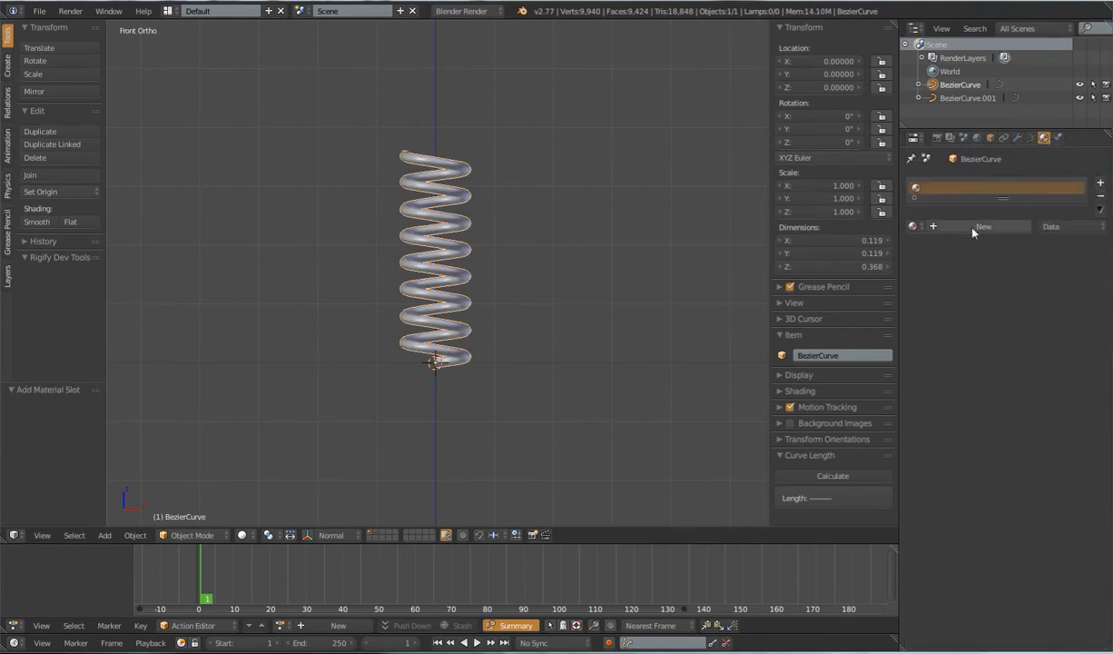
click(985, 226)
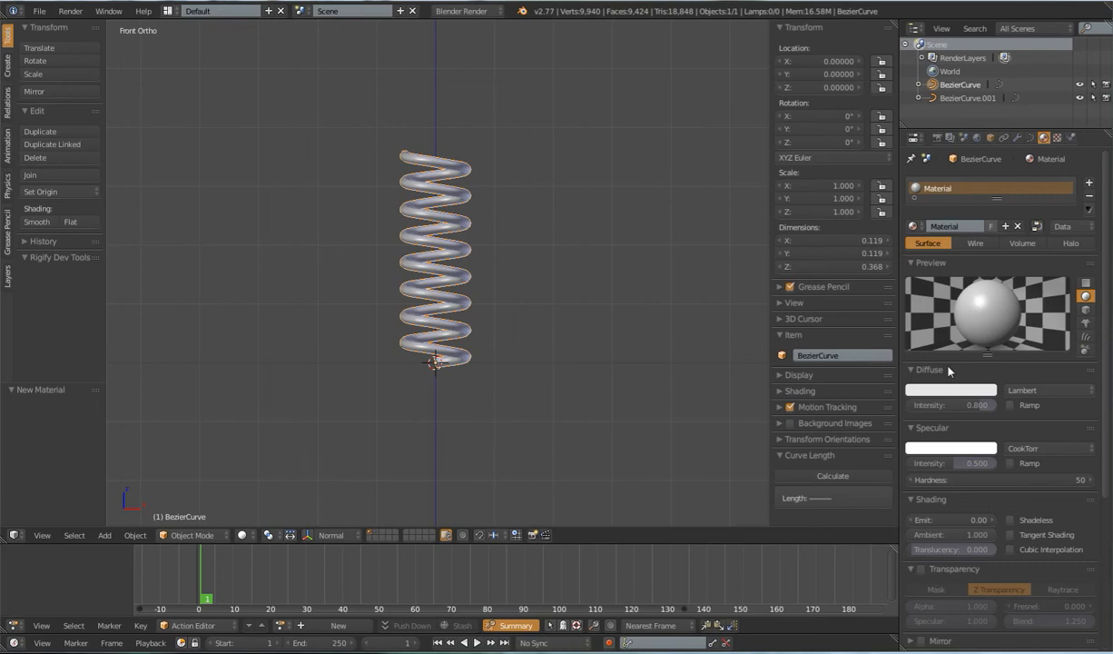
click(951, 389)
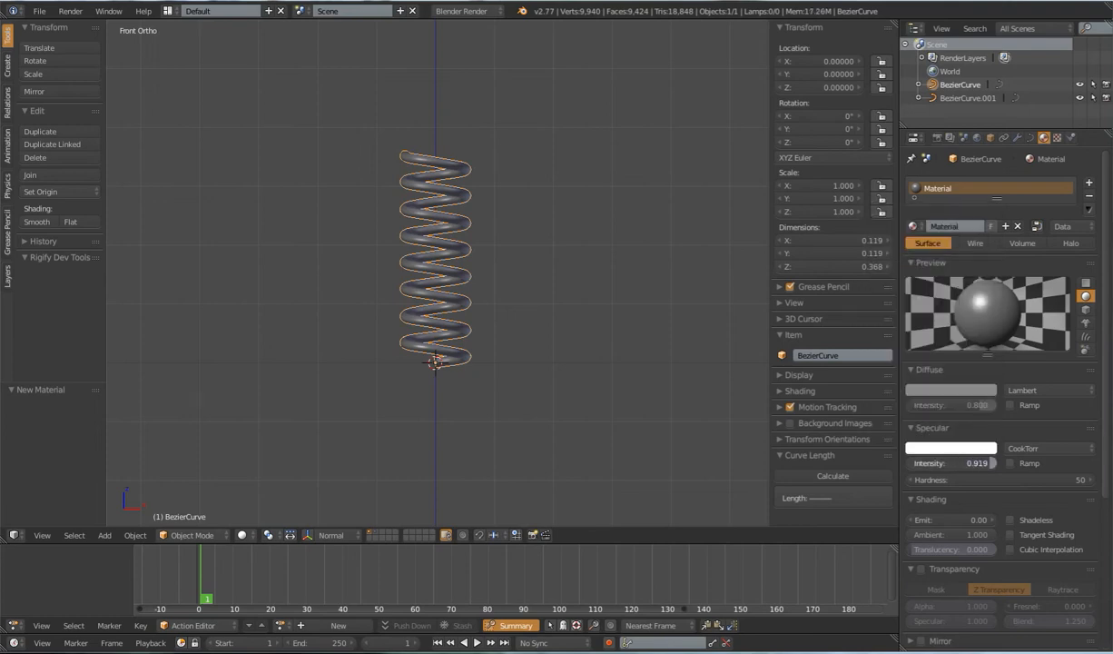
drag(977, 463, 953, 463)
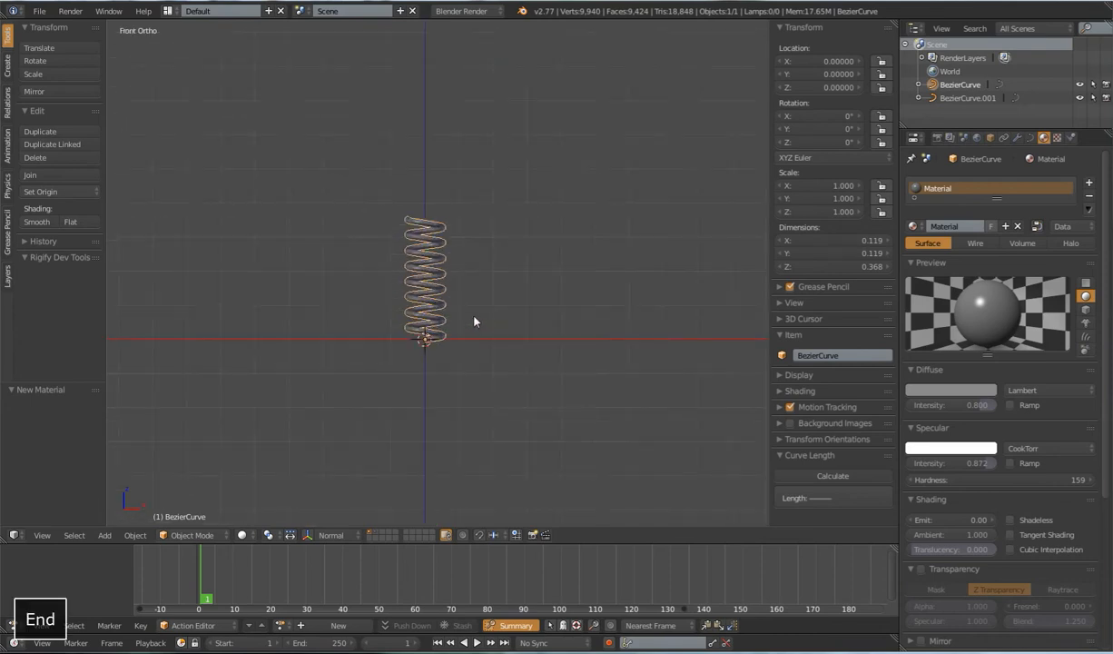
mouse_move(366, 238)
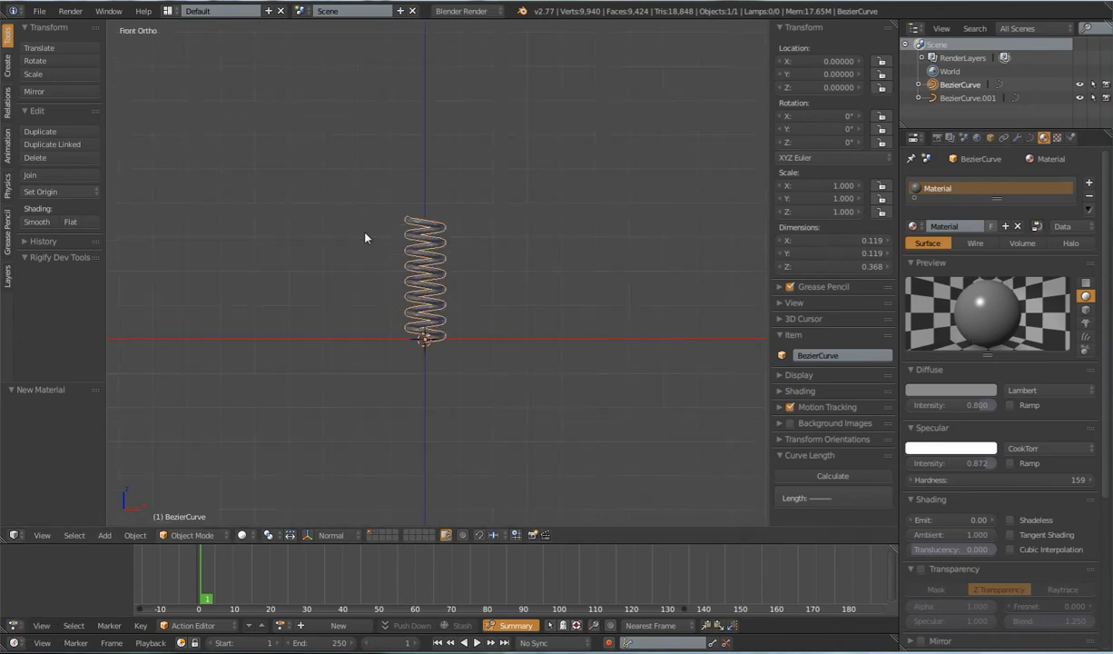
Step: Add a Basis shape key and extra keys to the spring curve in Object Data
scroll(down, 3)
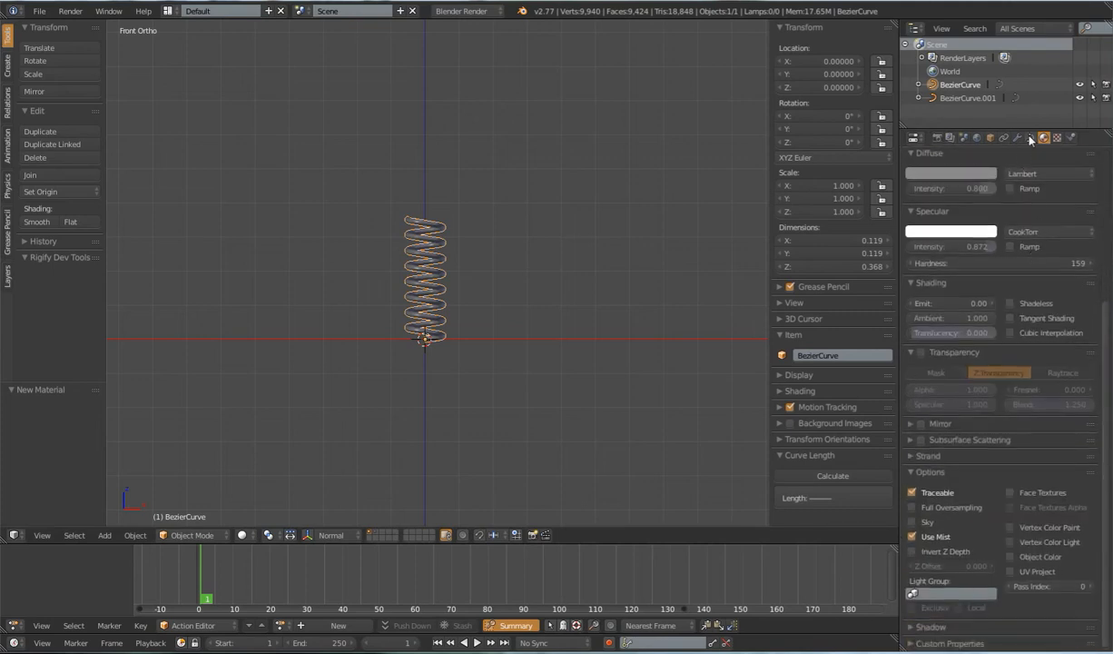
click(1032, 138)
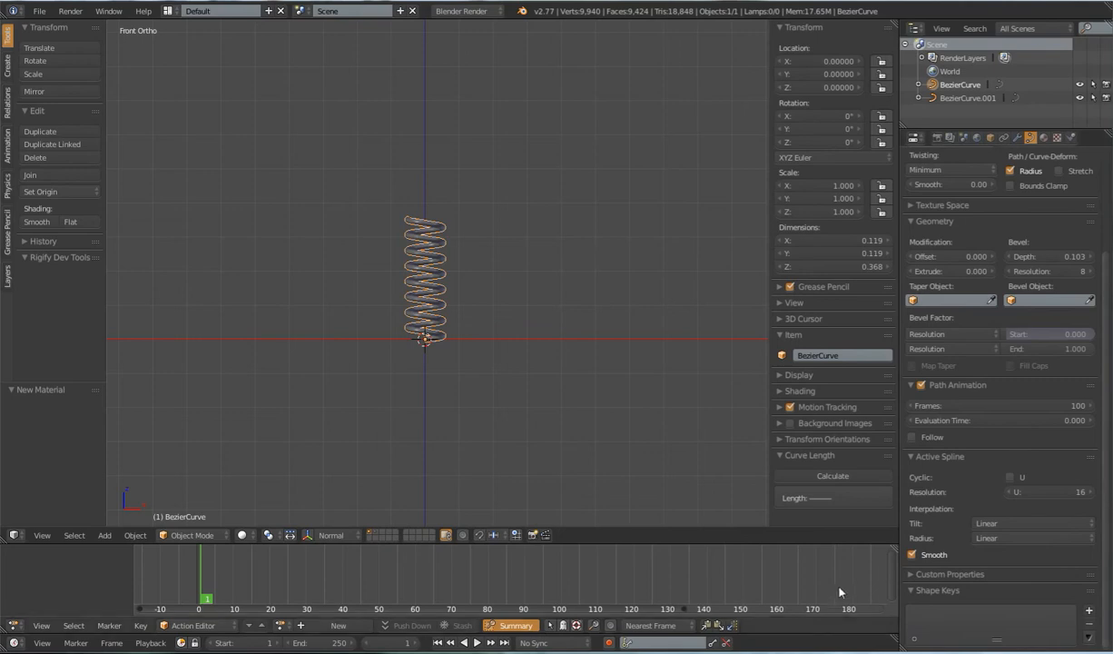
click(941, 456)
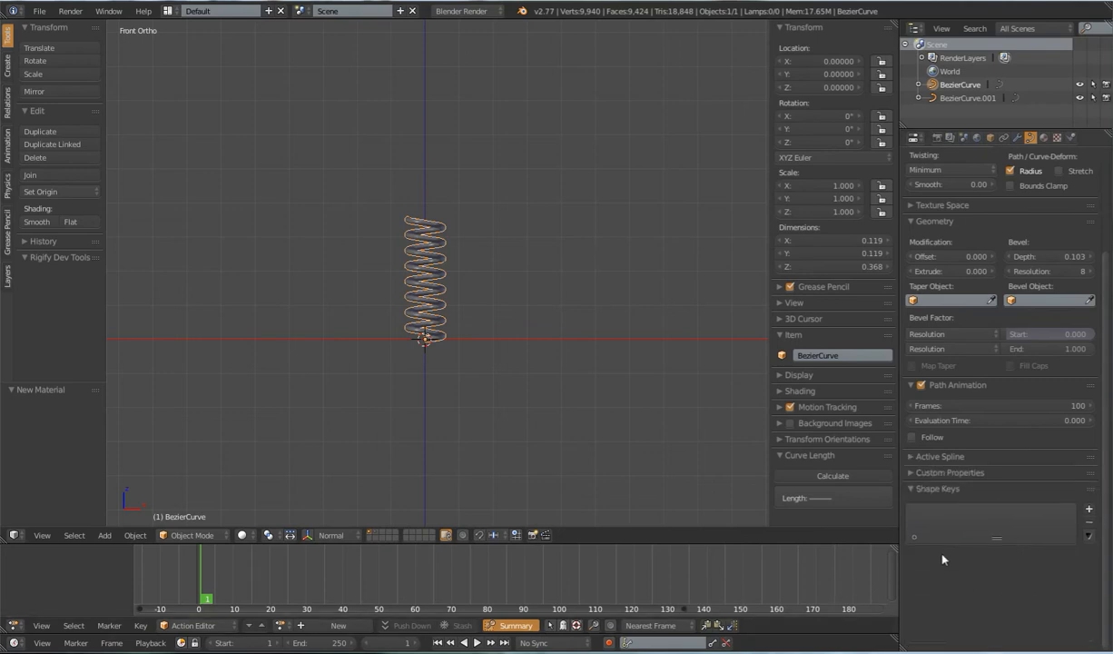
click(941, 456)
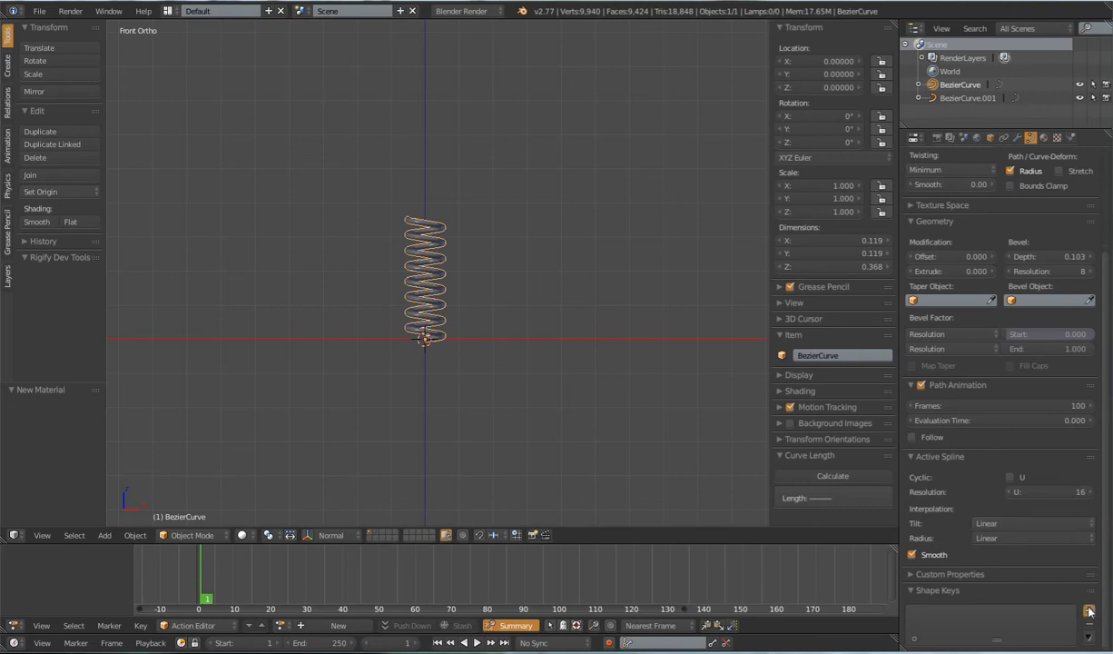
click(1090, 610)
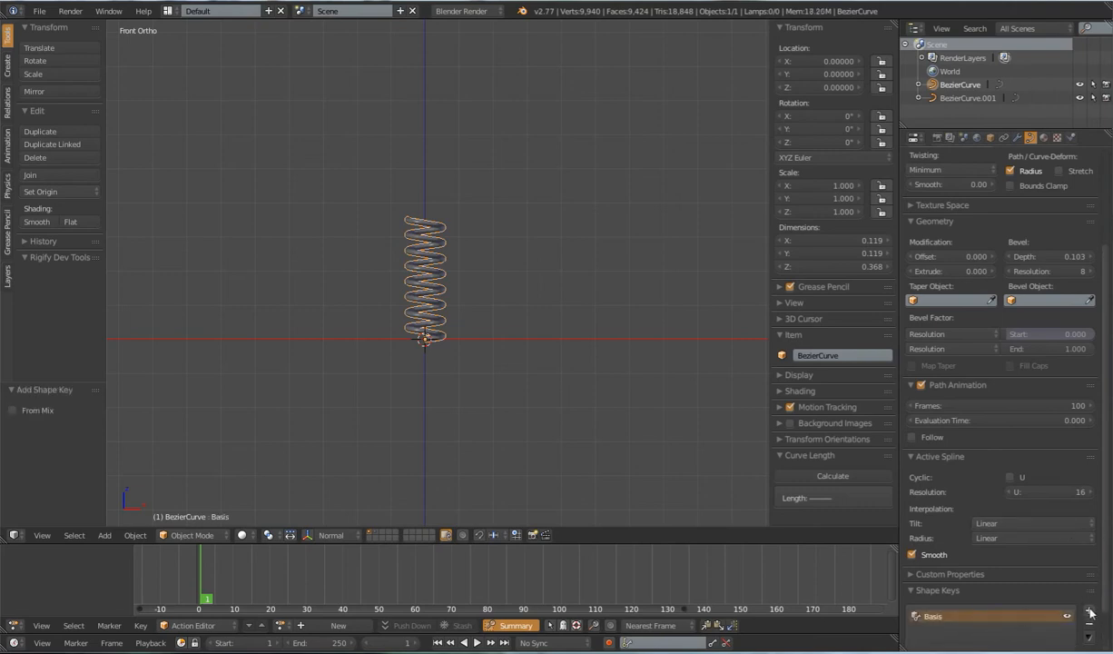
click(1088, 614)
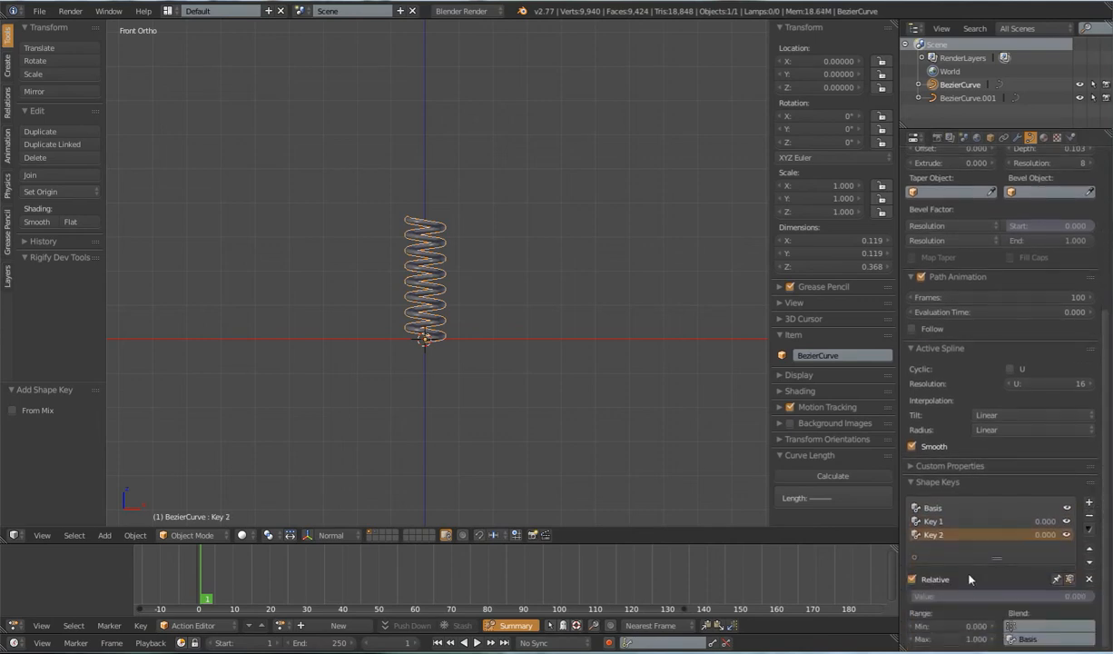
Step: Rename the extra keys to Expand and Compress and select Expand for editing
click(933, 519)
text(Expand)
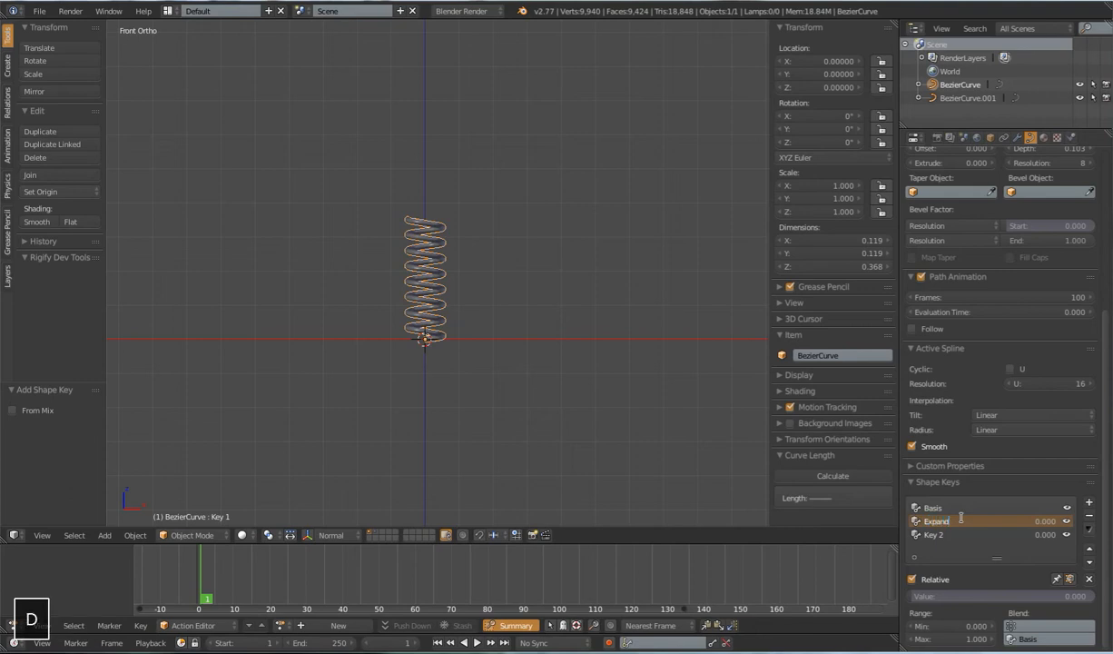
click(933, 533)
text(Compress)
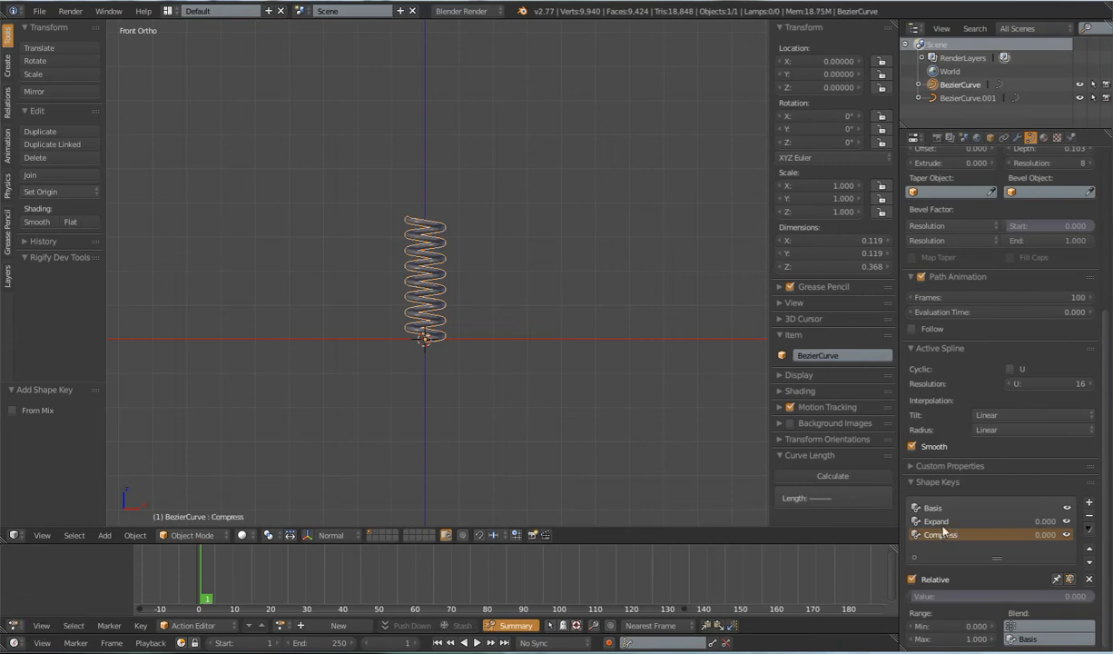
click(935, 520)
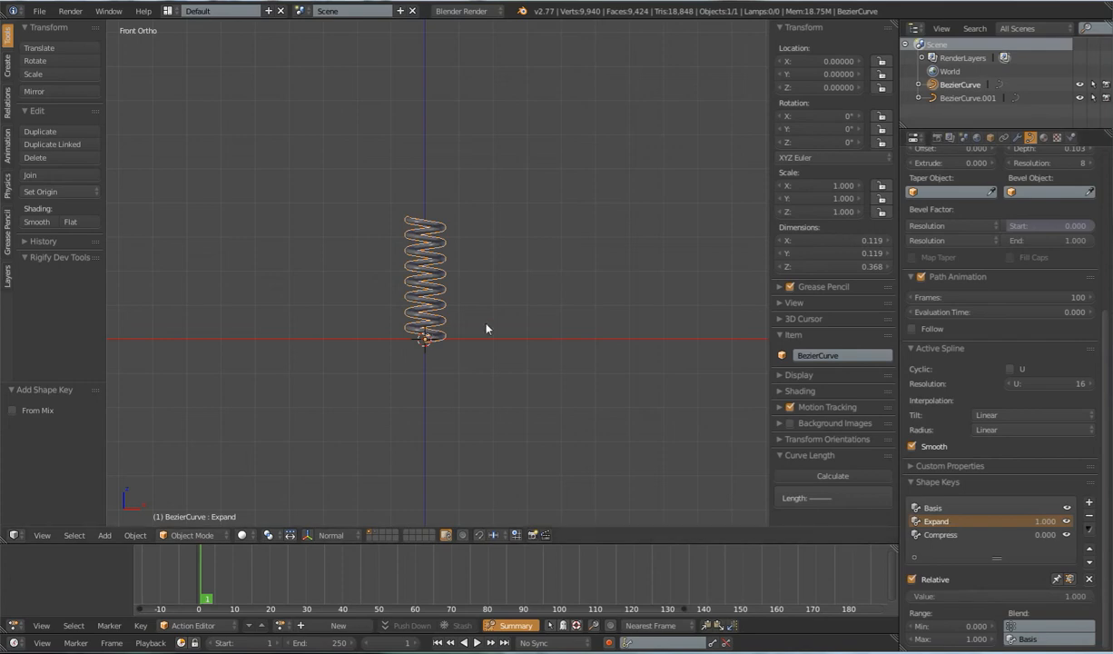
Step: Stretch all spring points vertically about the 3D cursor for the Expand key
key(Tab)
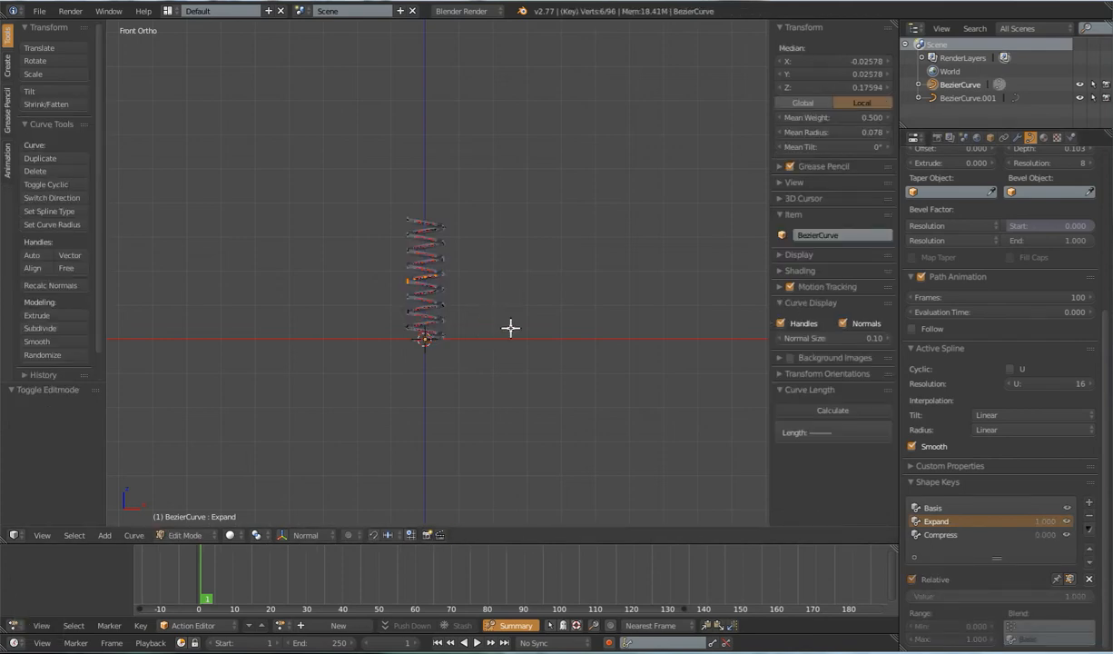
mouse_move(509, 335)
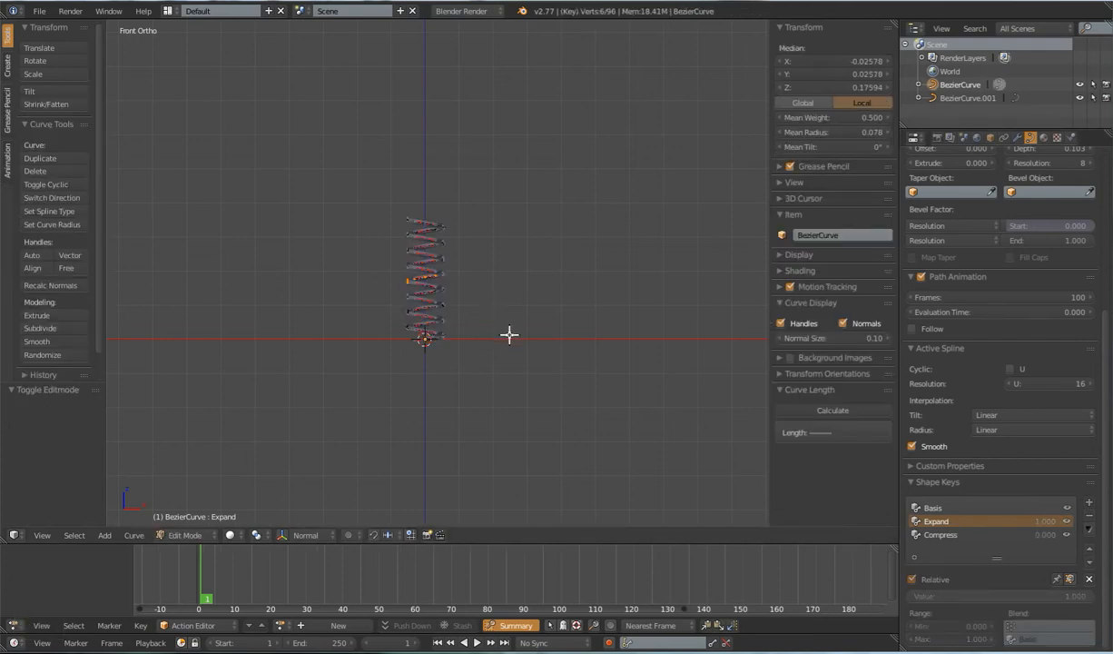
key(a)
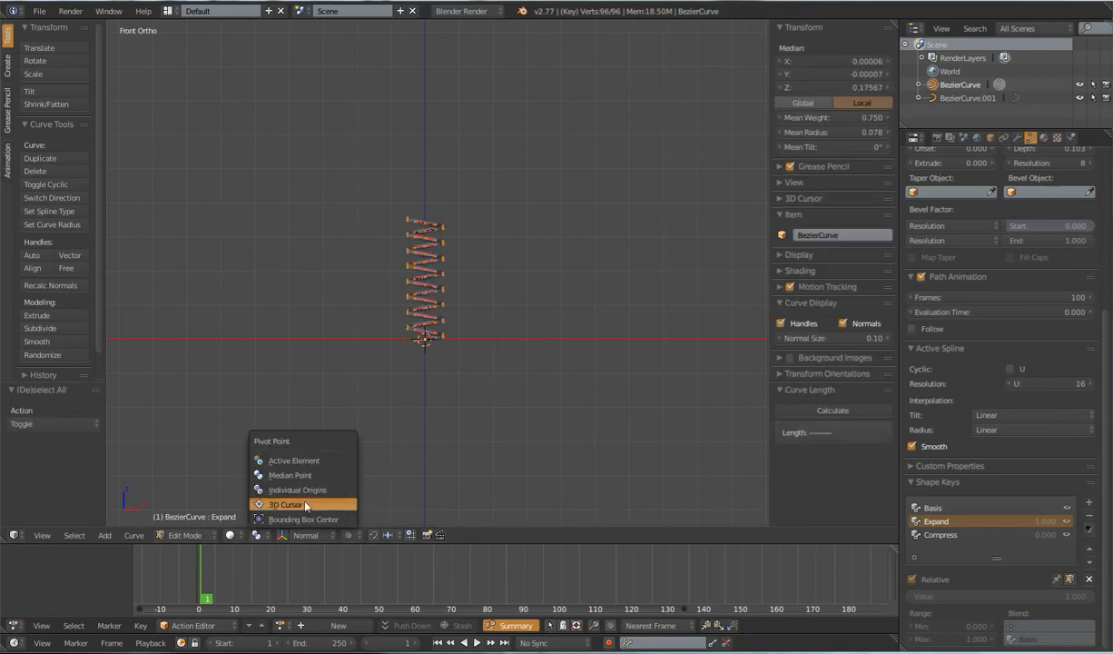
click(285, 505)
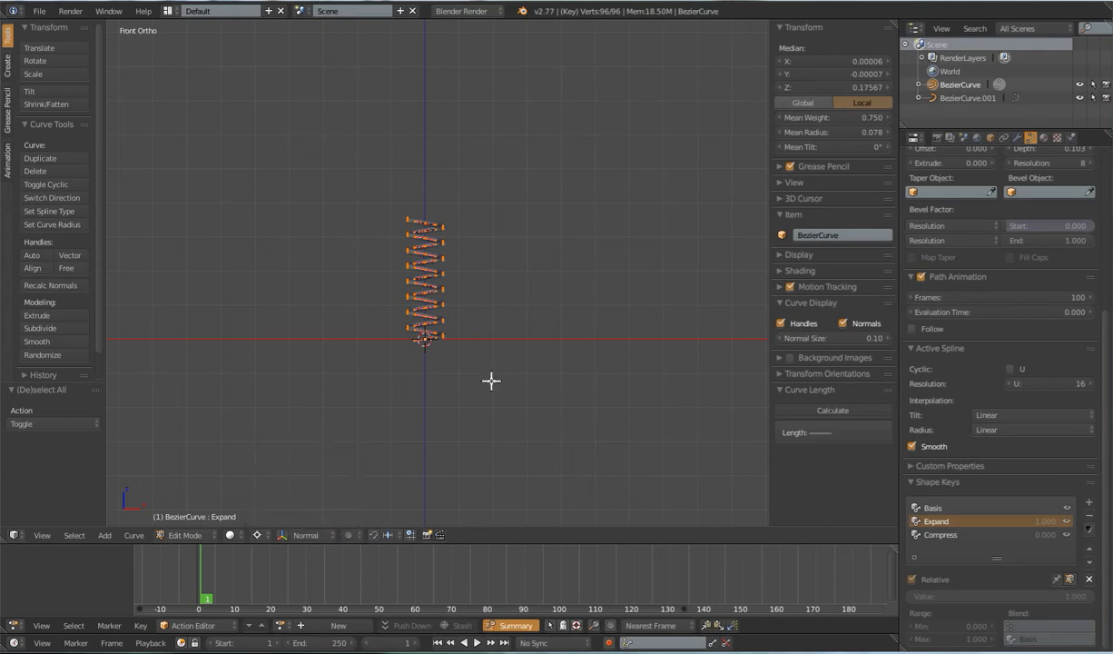
key(z)
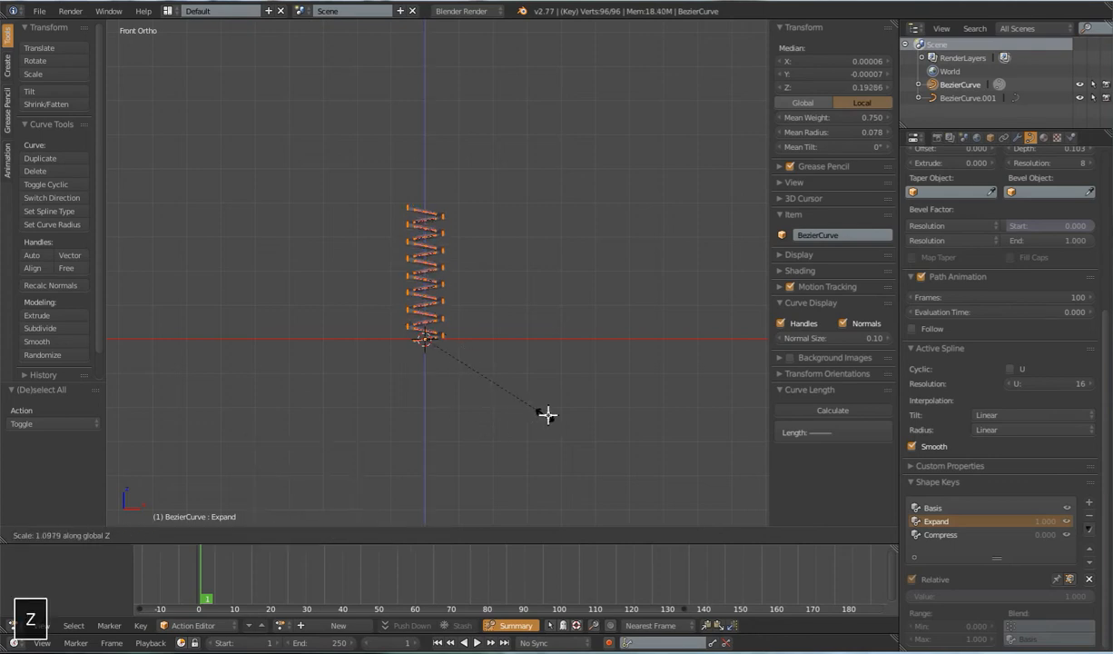
mouse_move(725, 445)
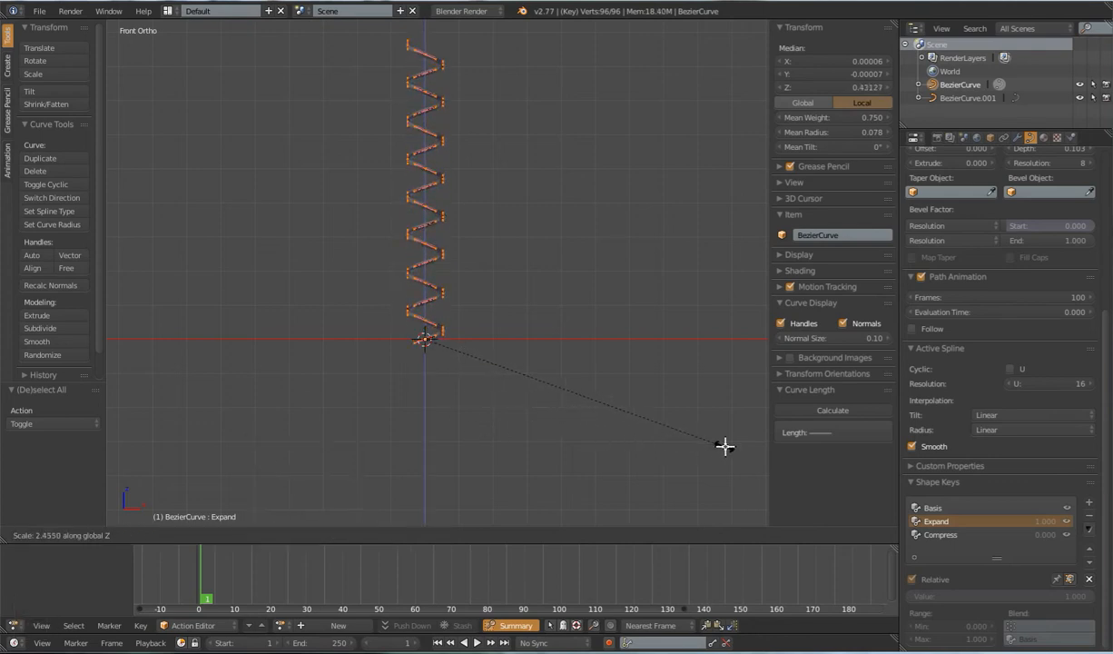
key(Tab)
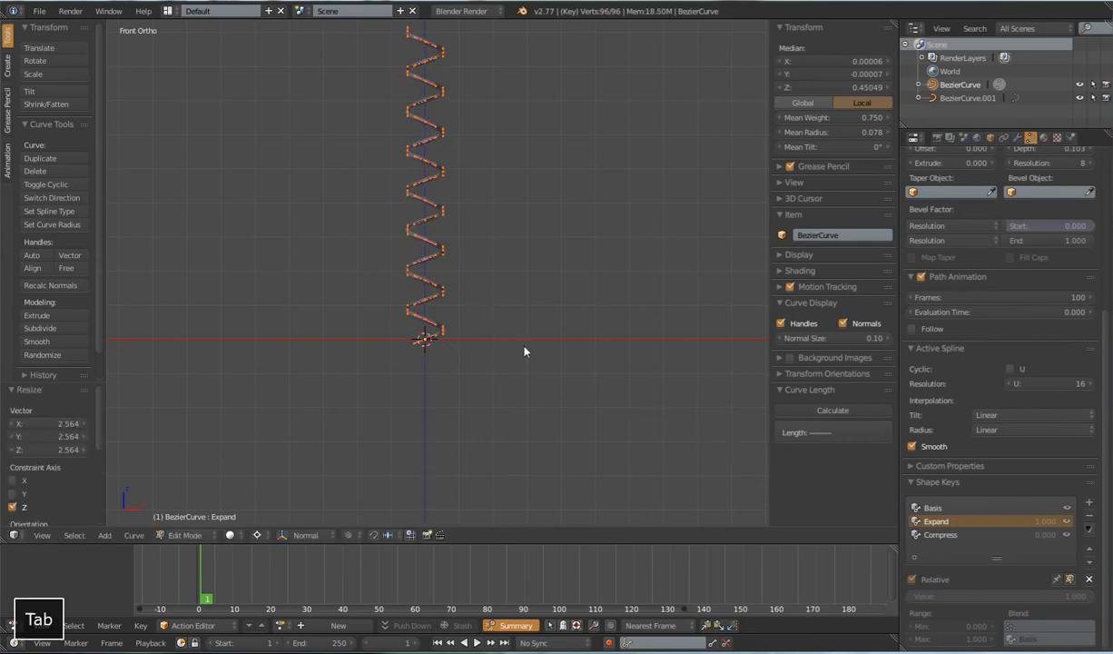
key(Tab)
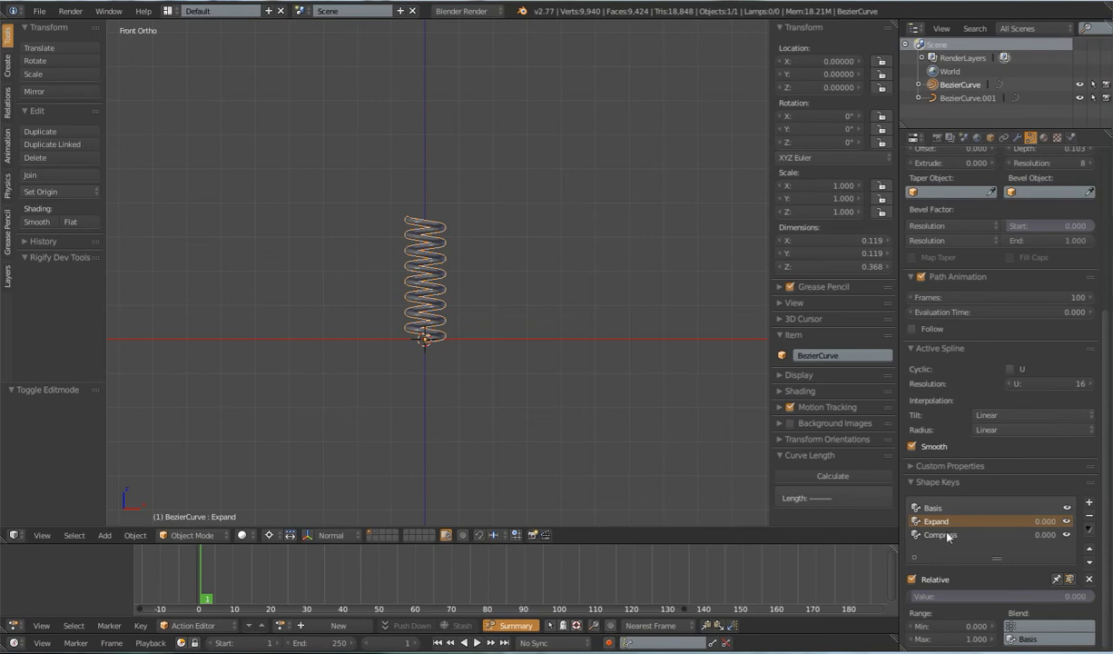
Step: Scale the coils inward horizontally to about 0.62 for the Compress key, back in object mode
click(940, 534)
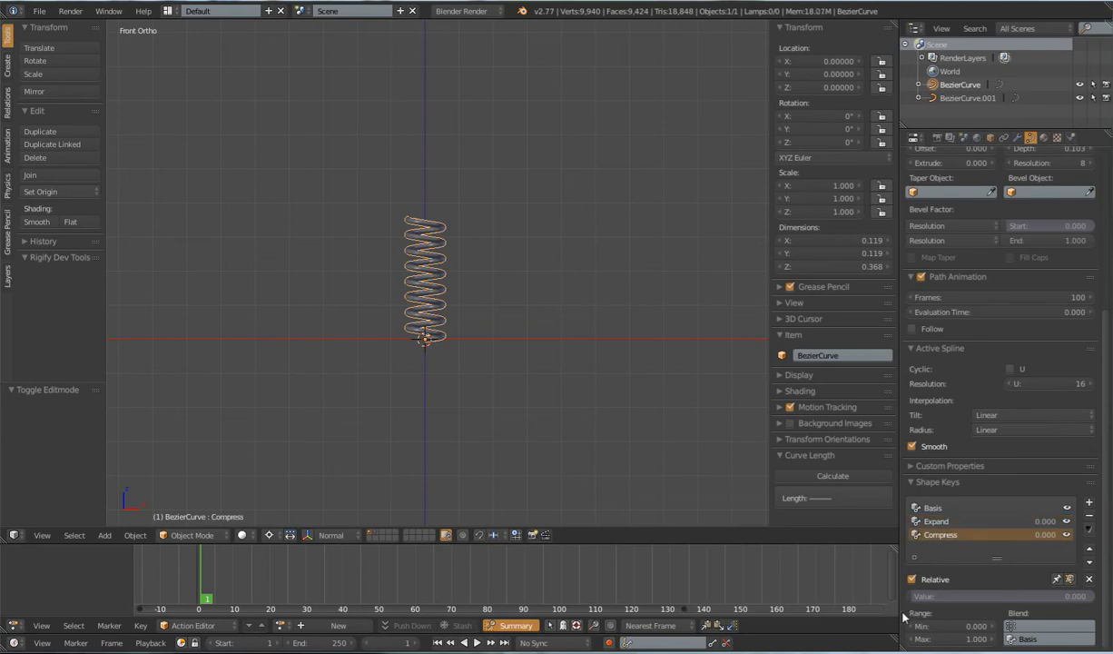
click(1044, 534)
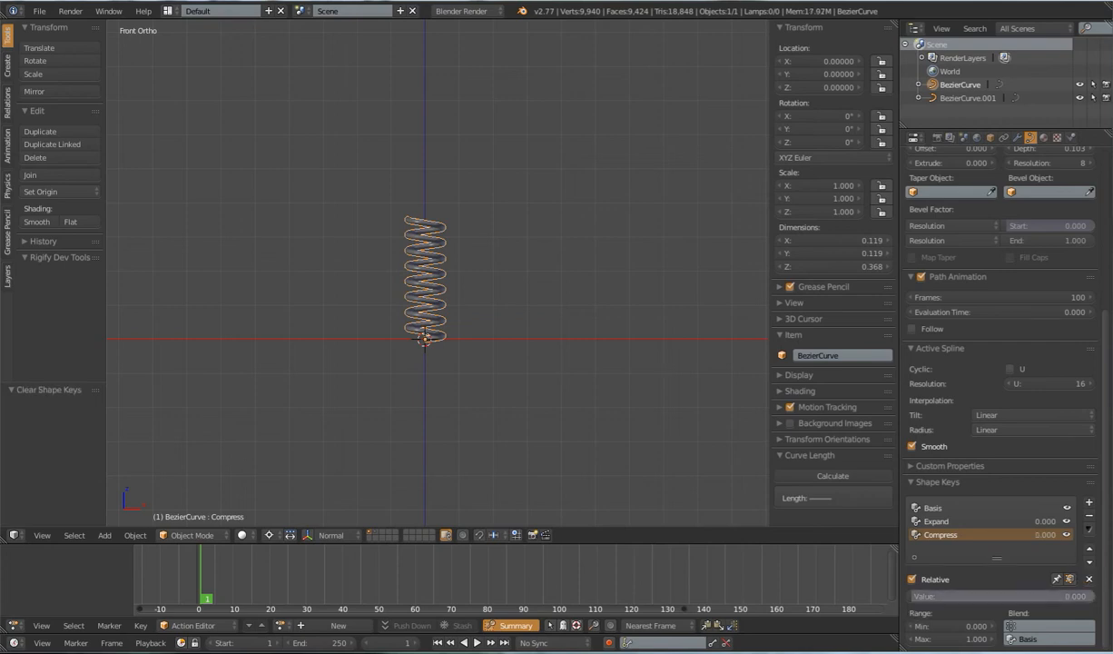
key(Tab)
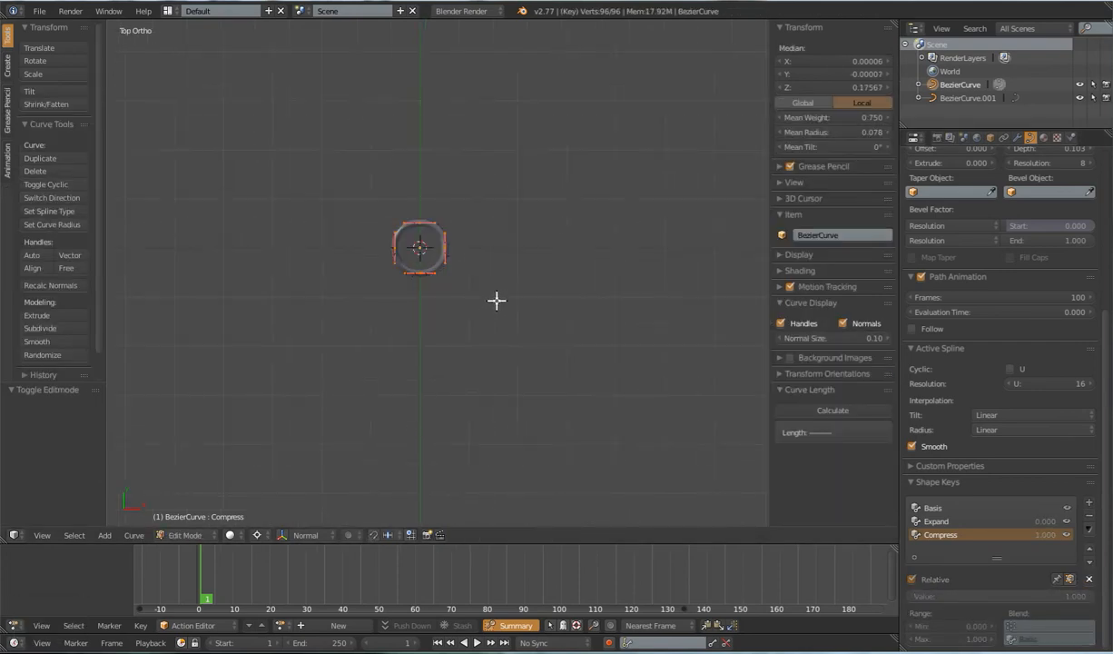
key(s)
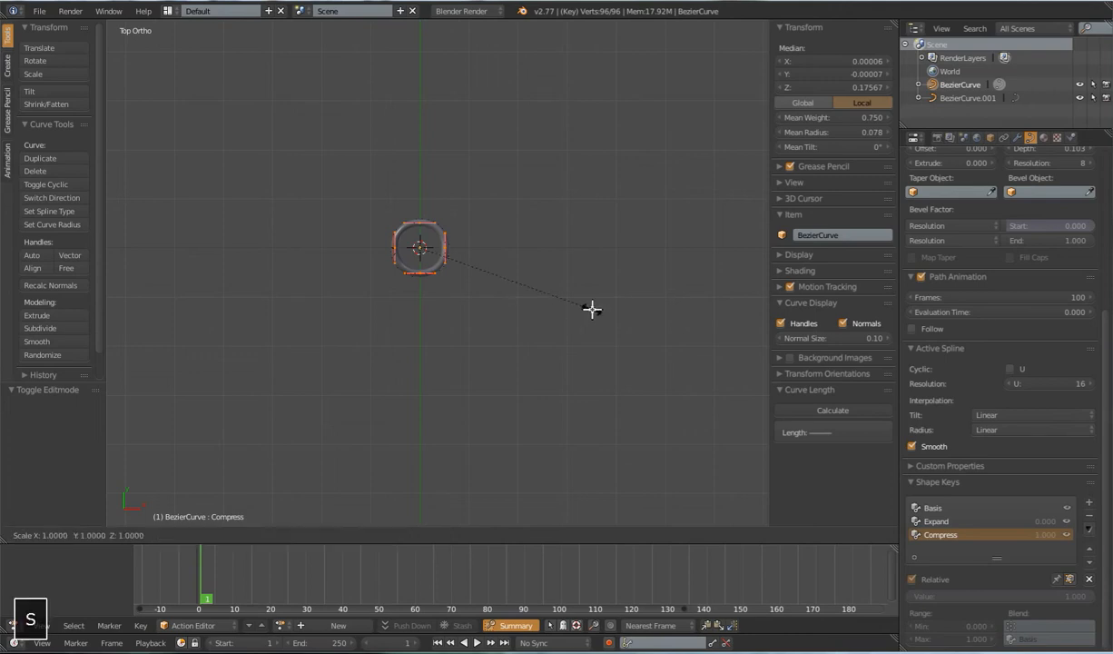
key(shift+z)
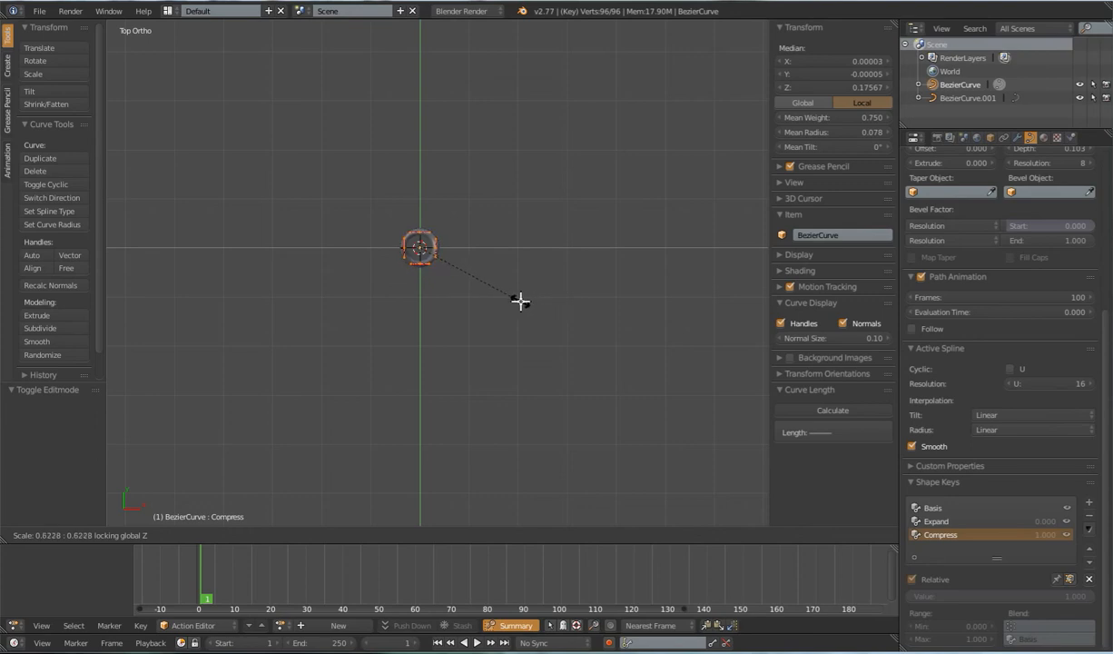
click(502, 319)
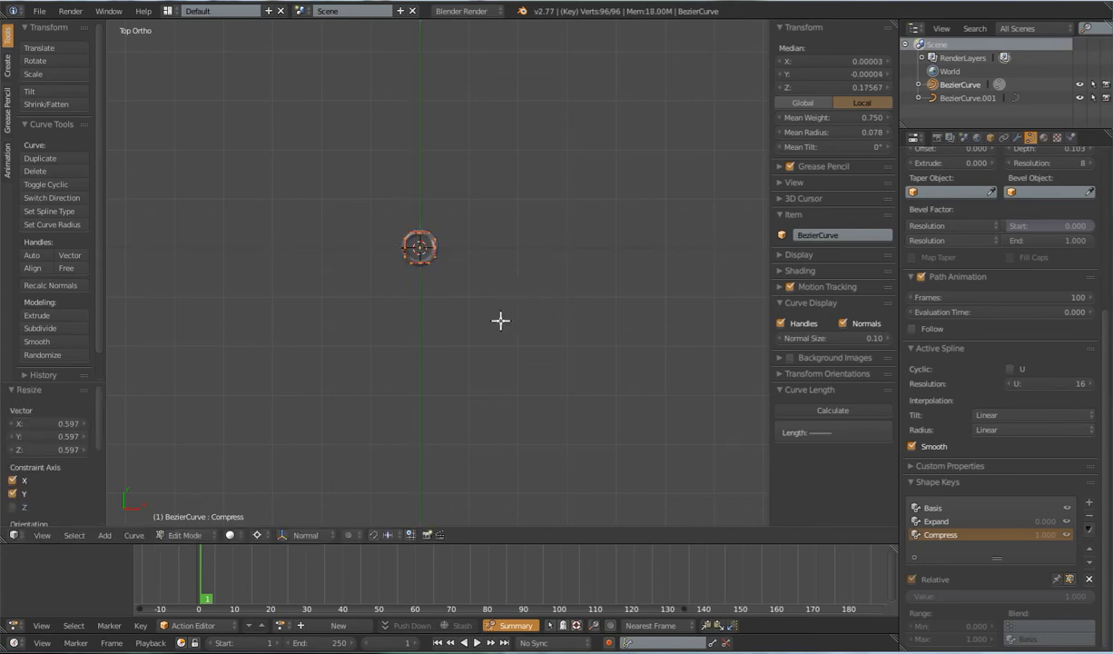
key(Tab)
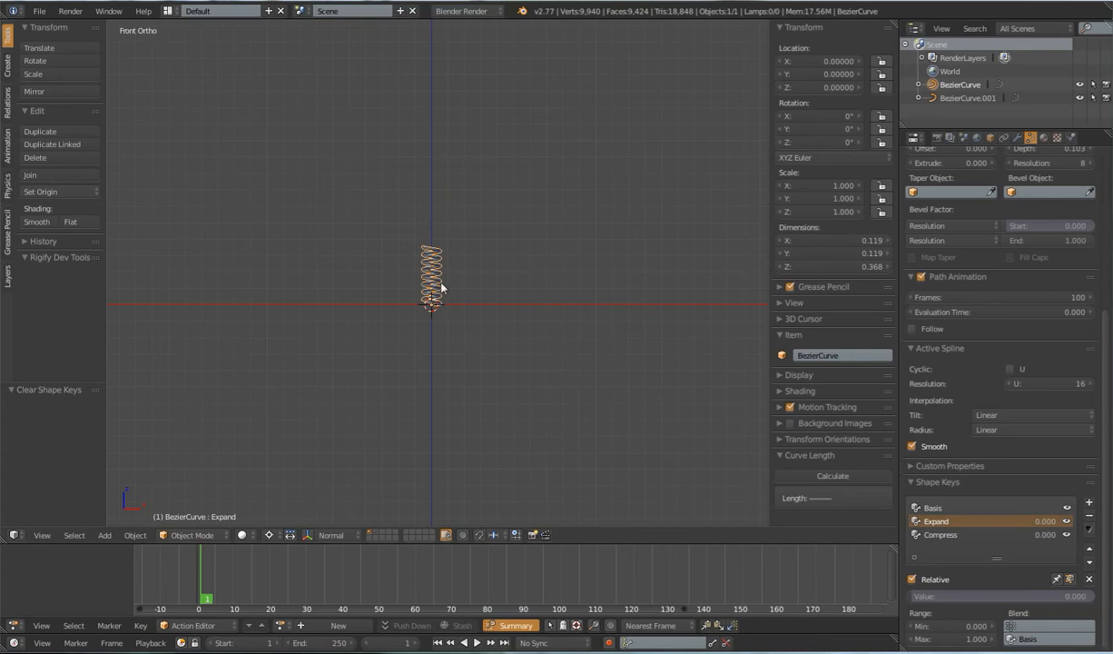
Step: Duplicate the spring curve and move the copy to another layer
key(shift+d)
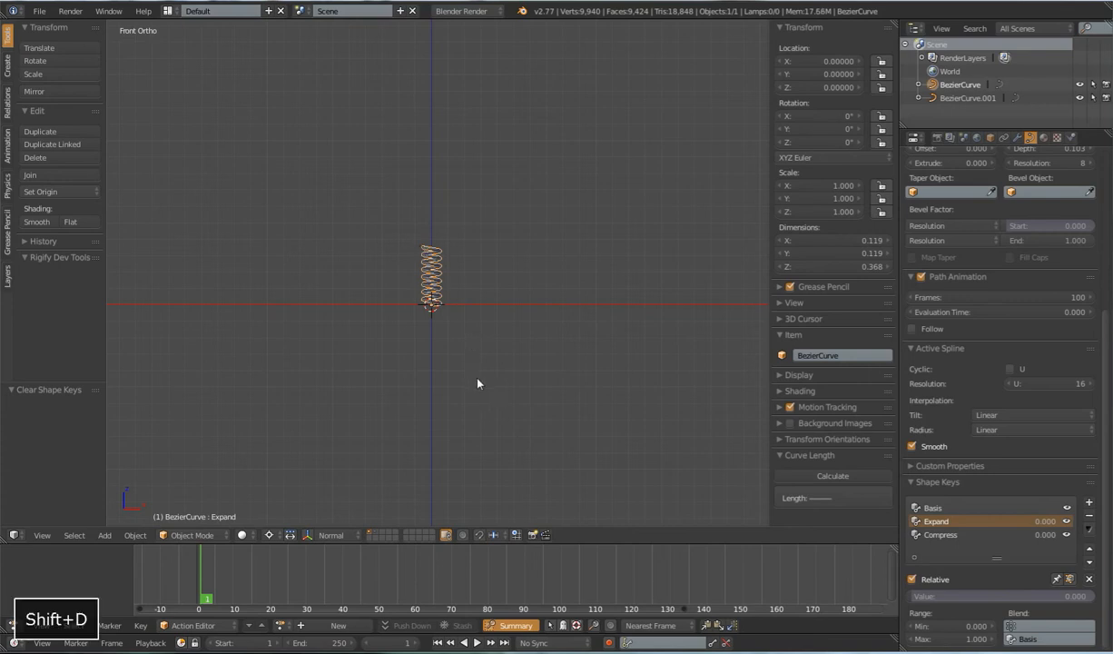
key(m)
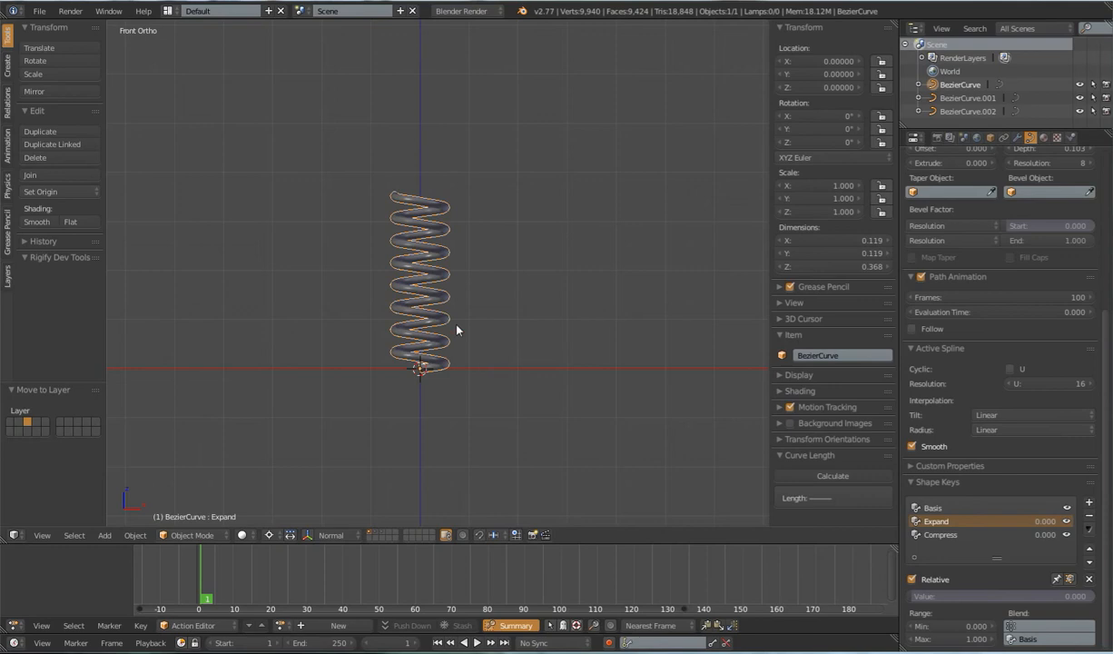
mouse_move(411, 383)
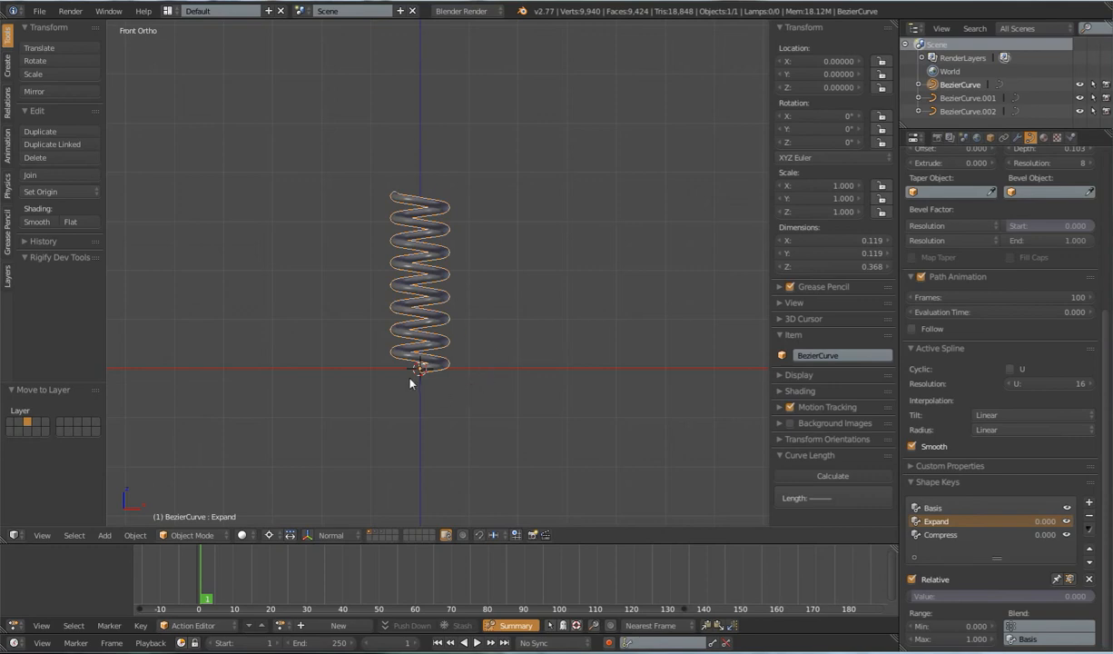
Step: Add a single-bone armature with X-Ray on and size the bone inside the coils
key(shift+a)
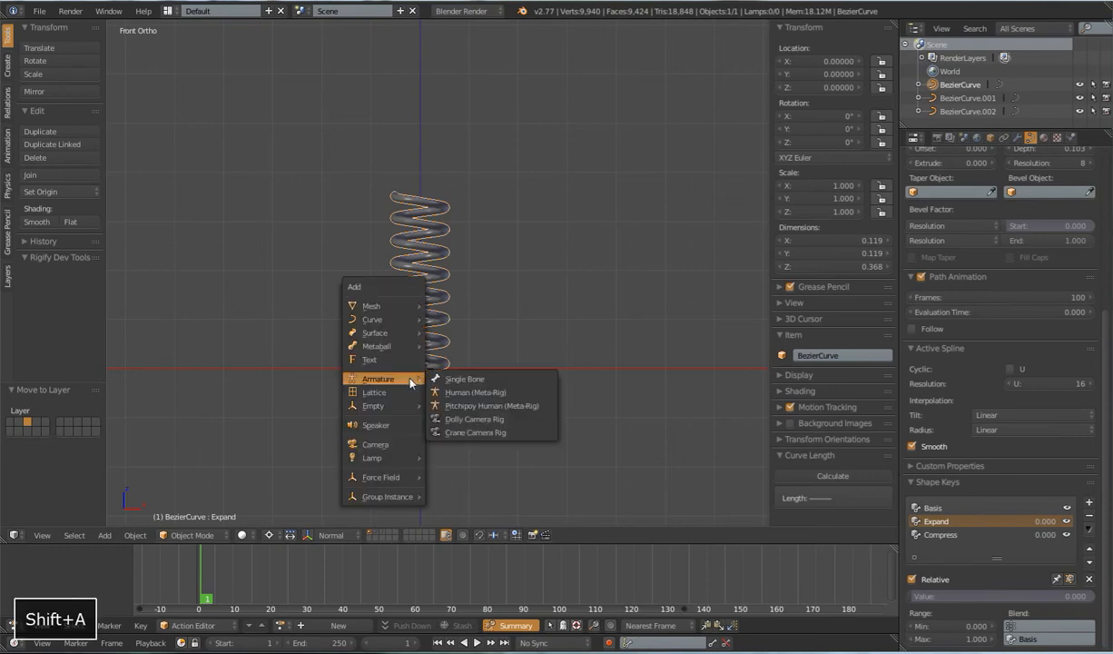
click(465, 380)
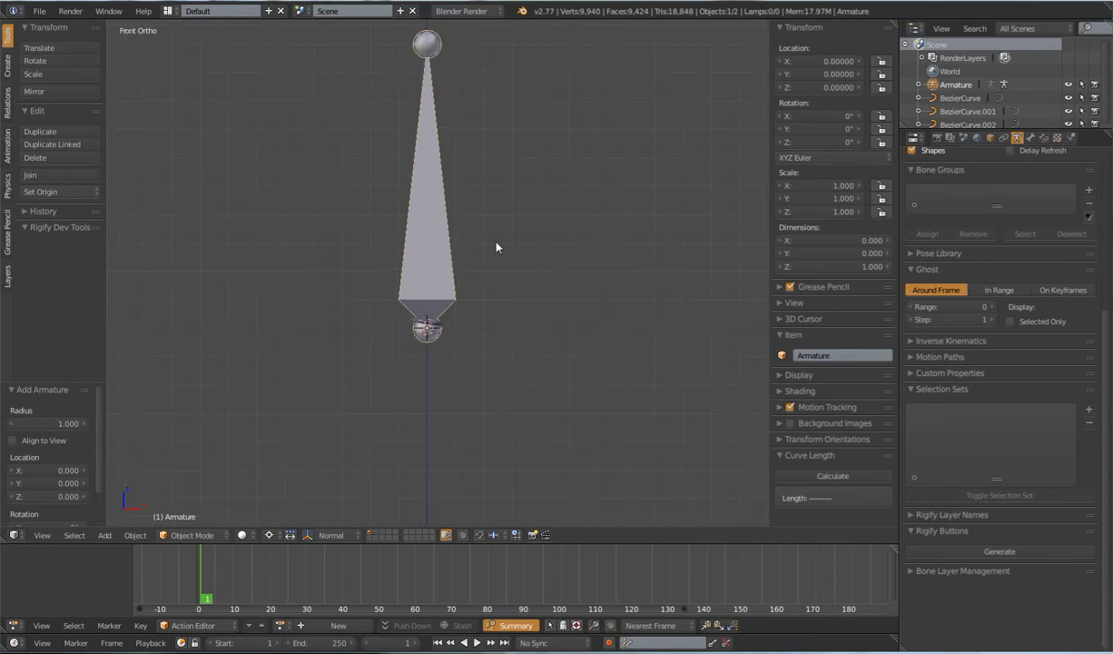
click(1017, 138)
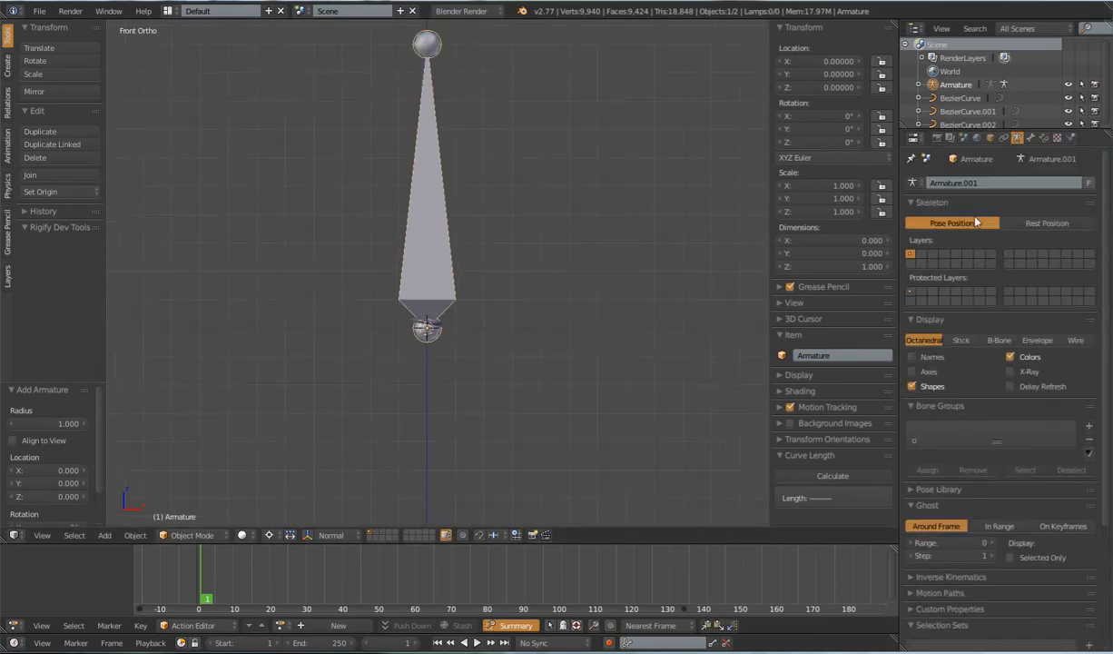
mouse_move(979, 340)
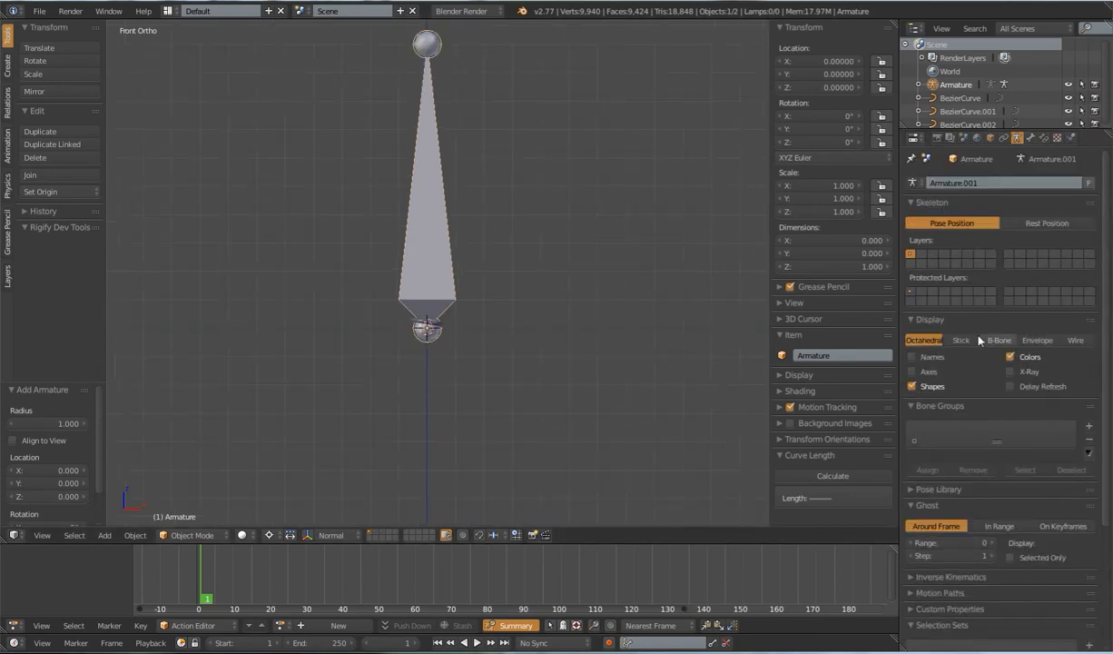
click(912, 370)
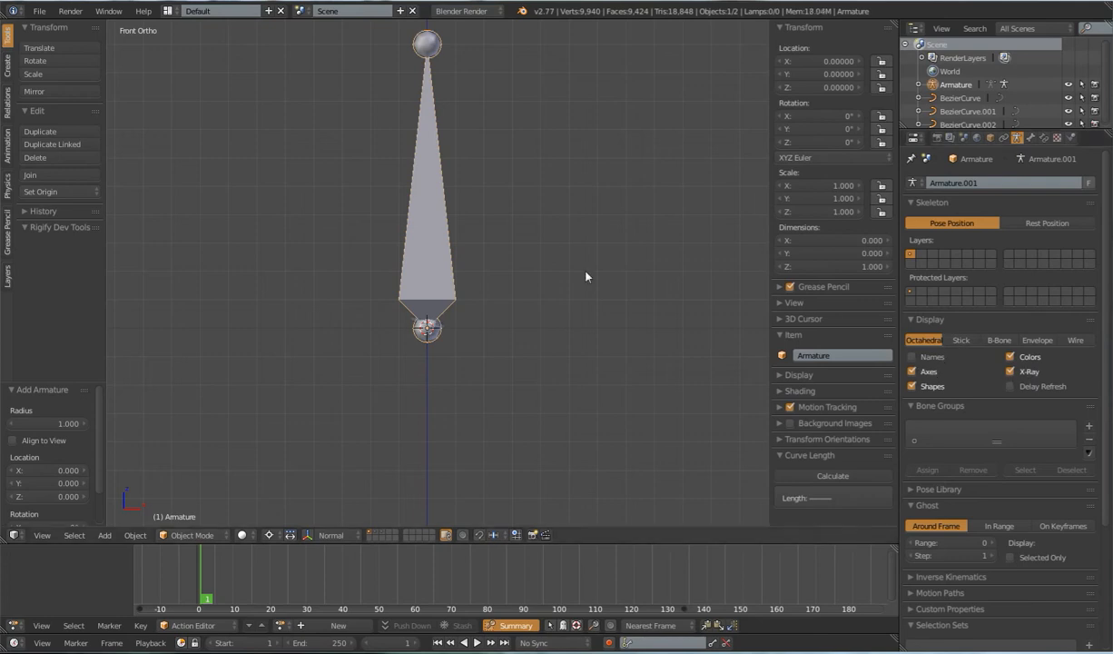
mouse_move(458, 98)
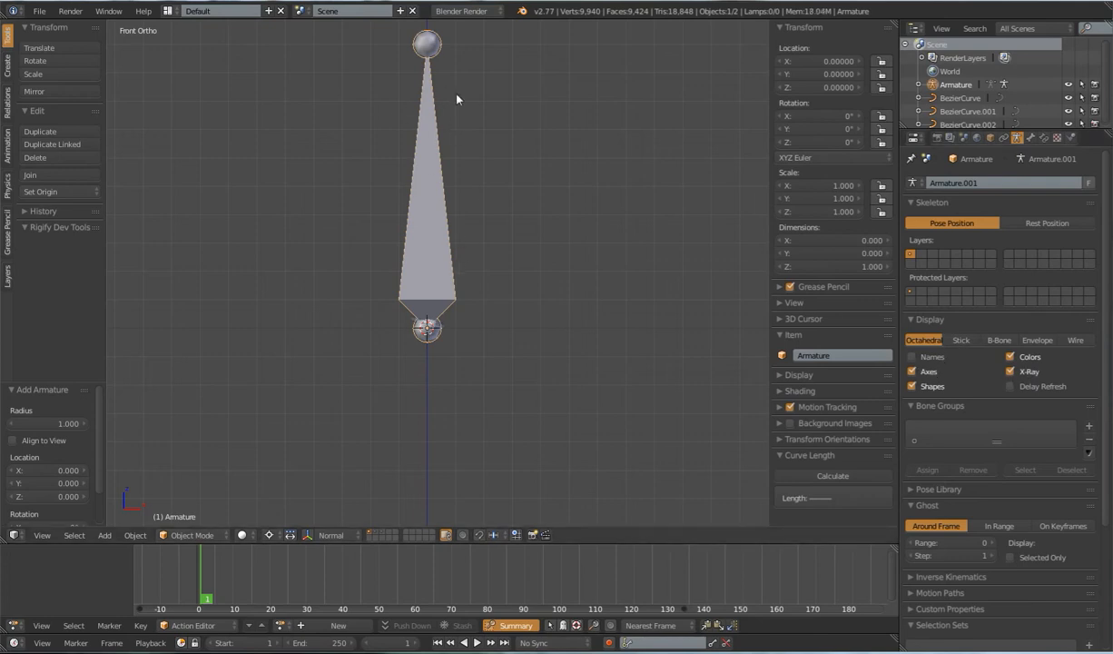
key(Tab)
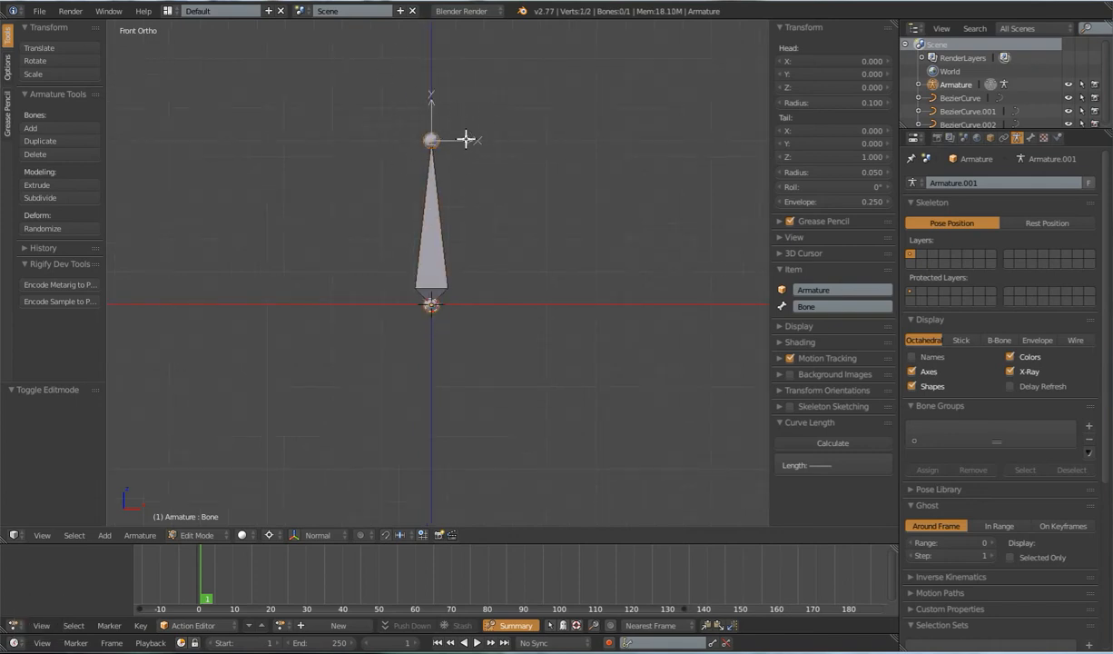
key(g)
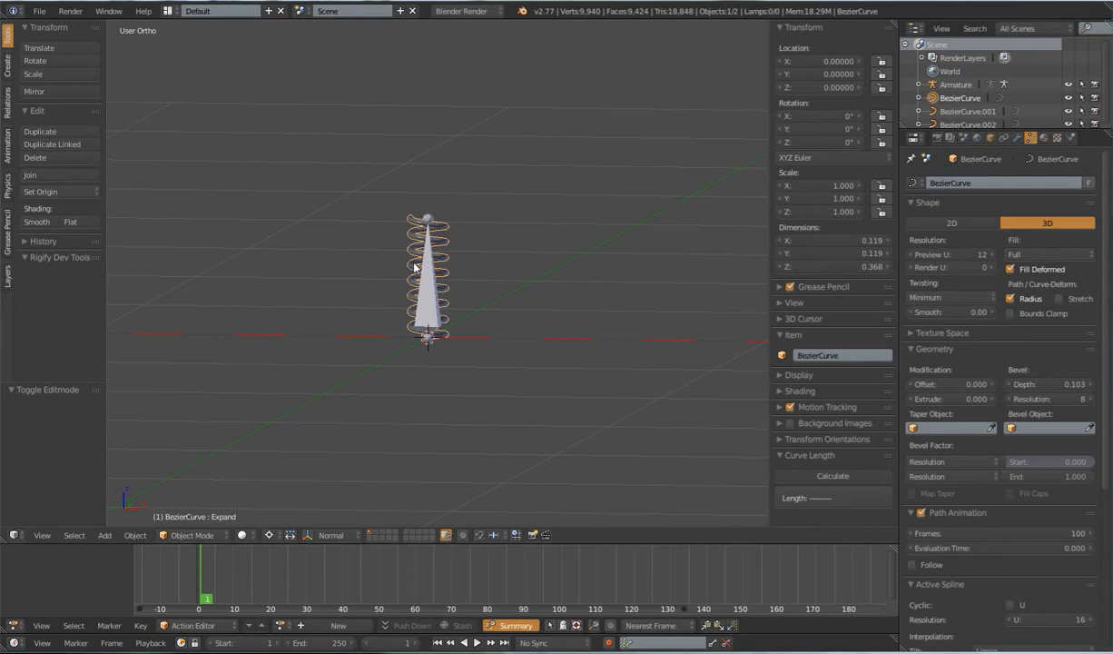
Step: Extrude new bones in armature Edit Mode and rename them CTRL Stretch and Position
key(Tab)
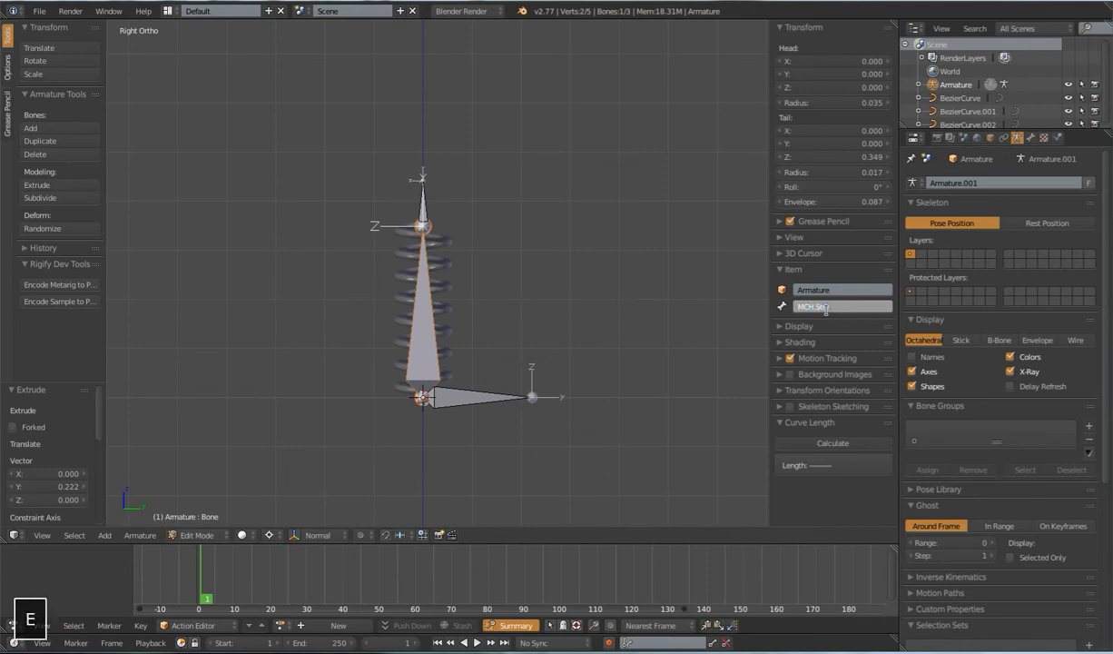
key(Return)
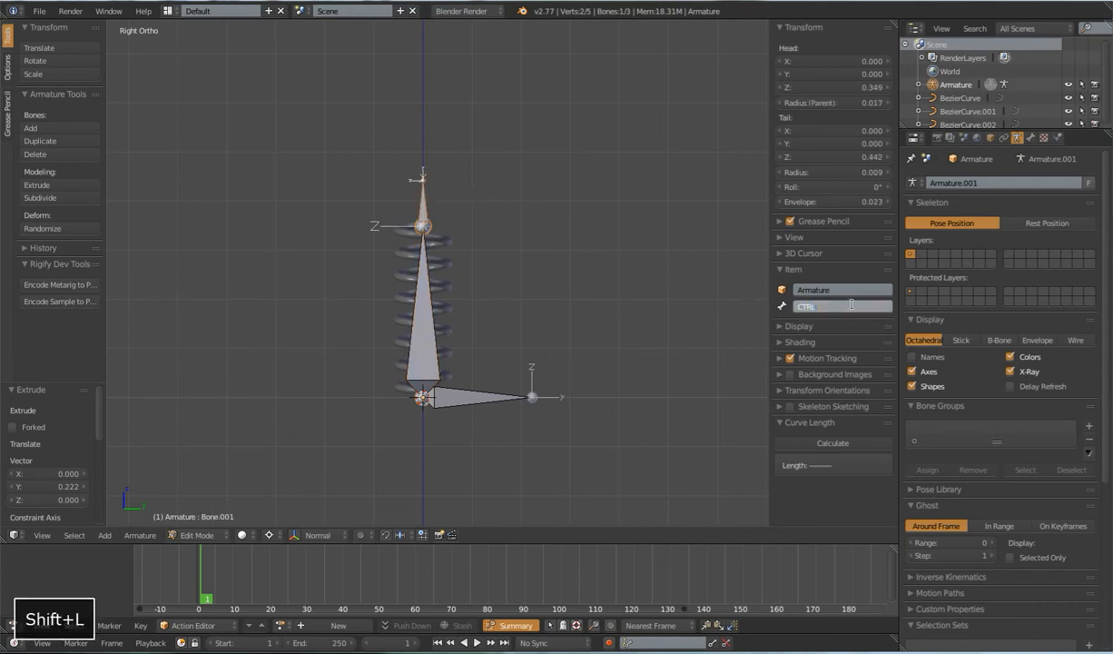
text(Stretch)
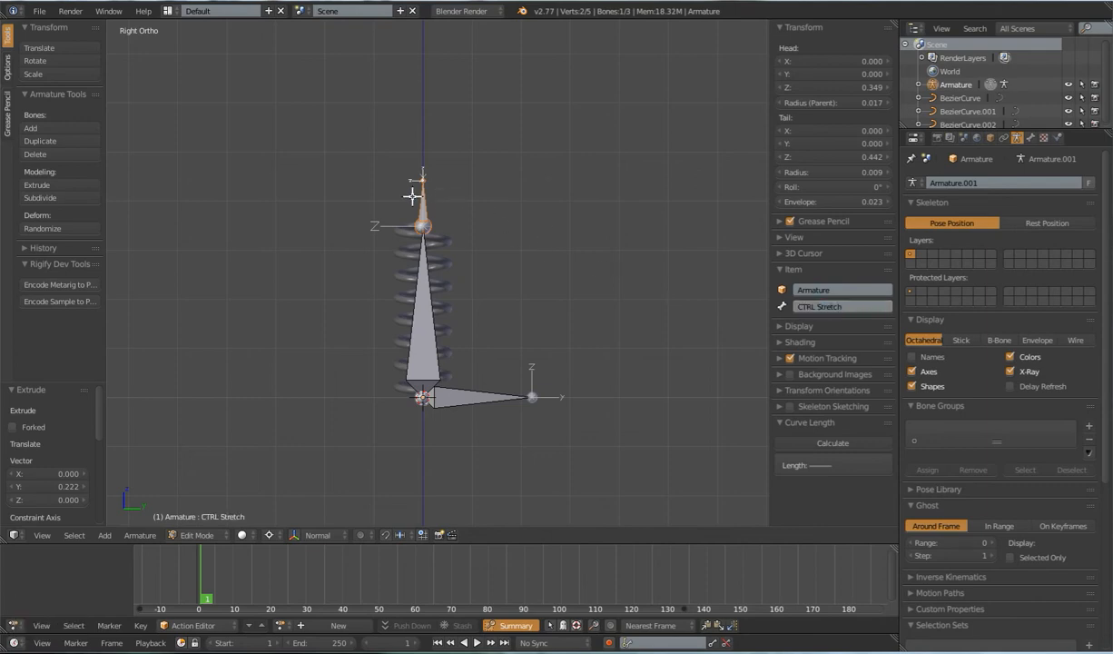
mouse_move(483, 392)
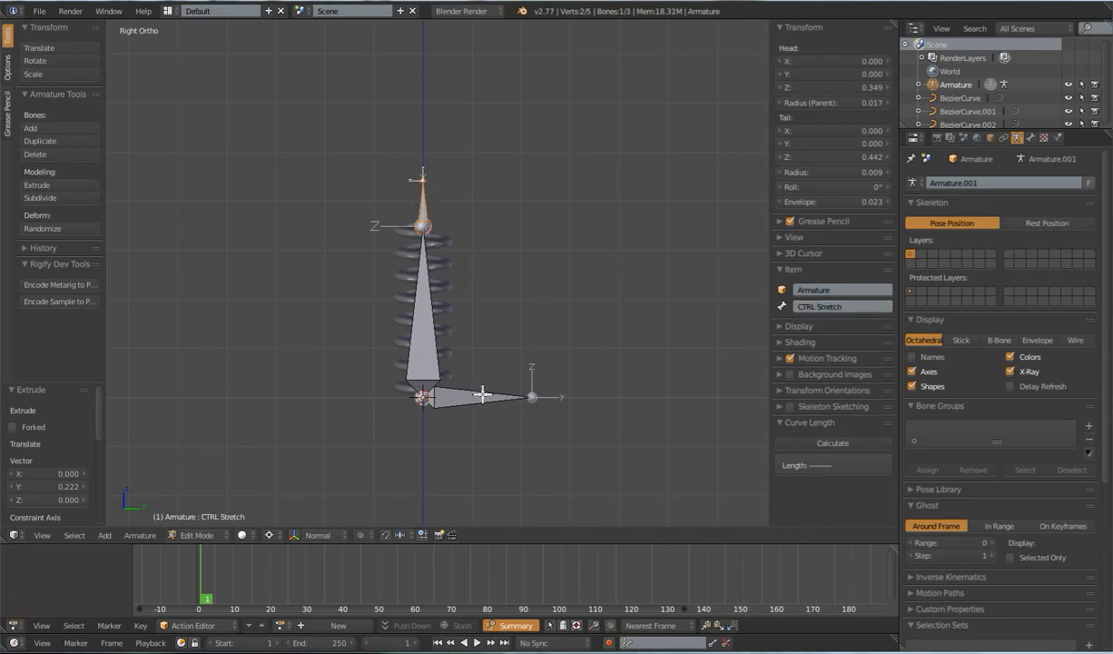
Step: Parent the stretch bones to Position with Keep Offset and switch to Pose Mode
key(ctrl+p)
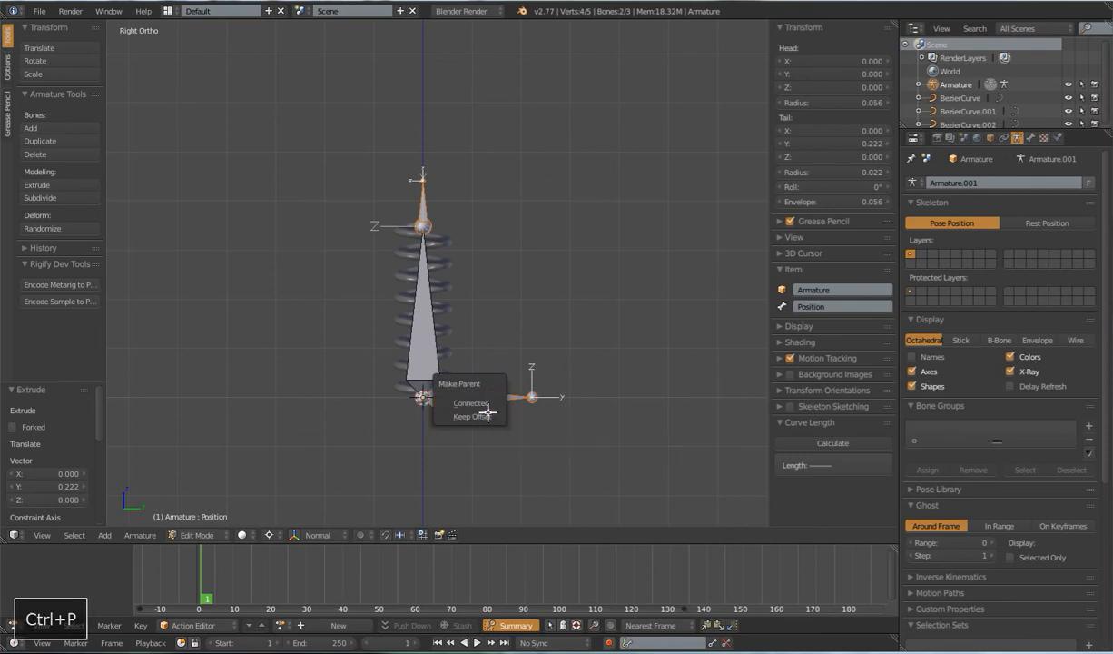
click(475, 416)
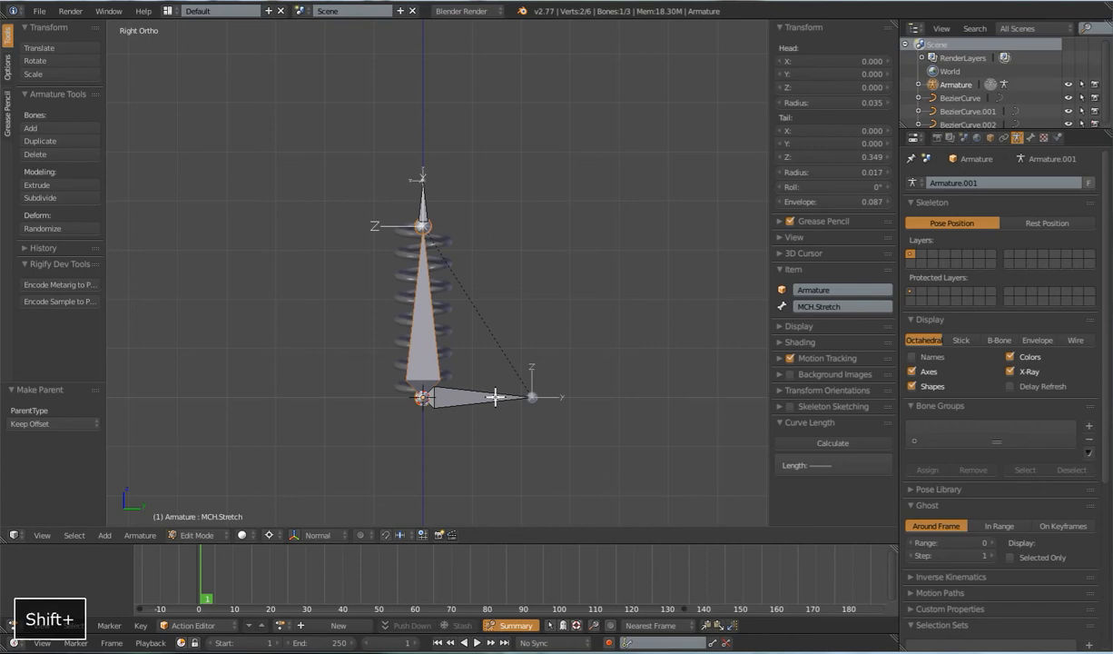
key(ctrl+p)
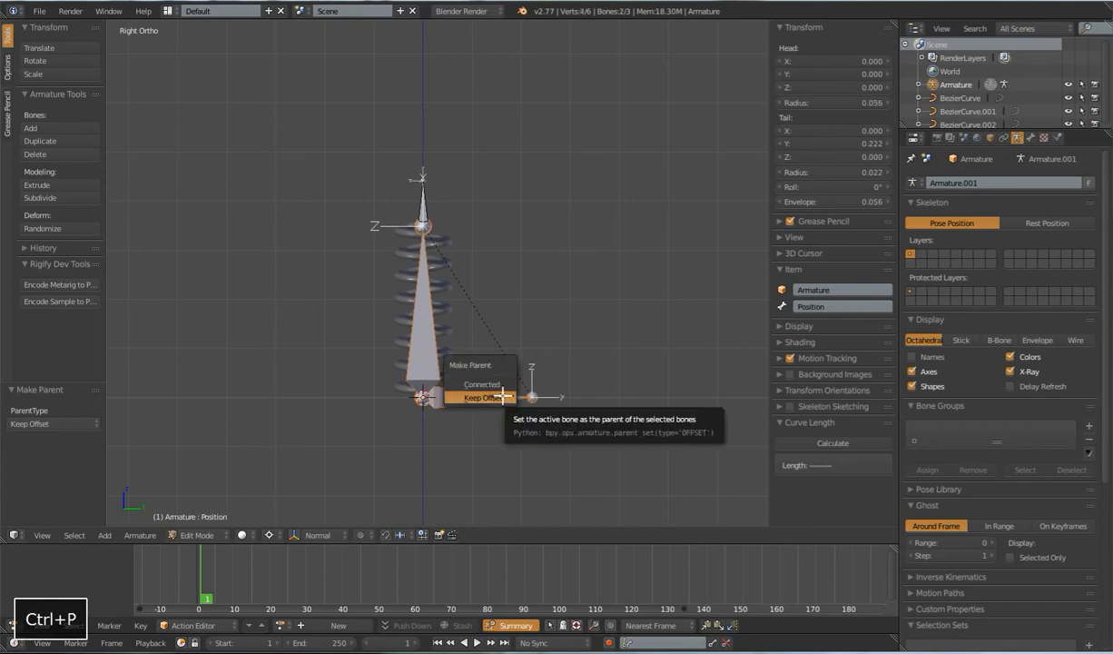
click(483, 396)
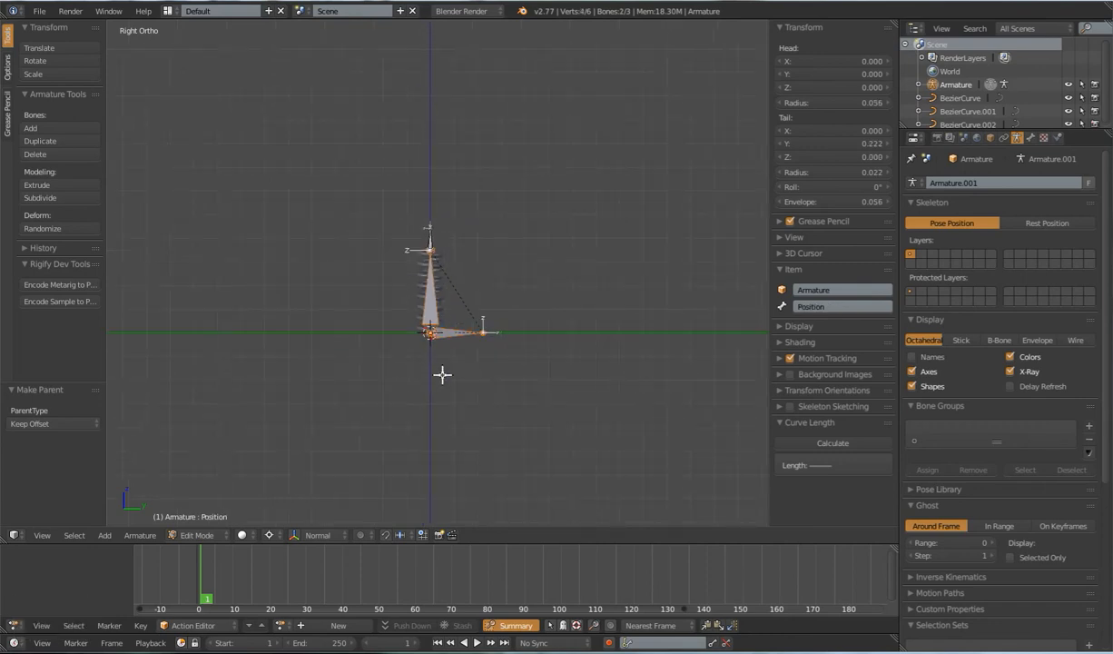
key(ctrl+tab)
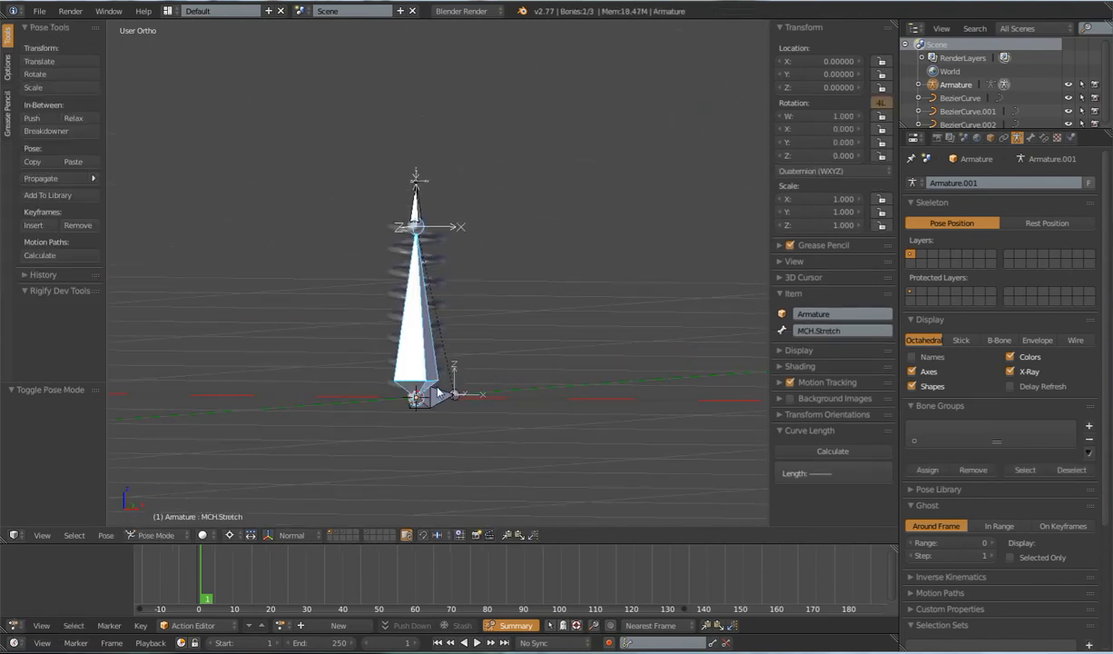
key(g)
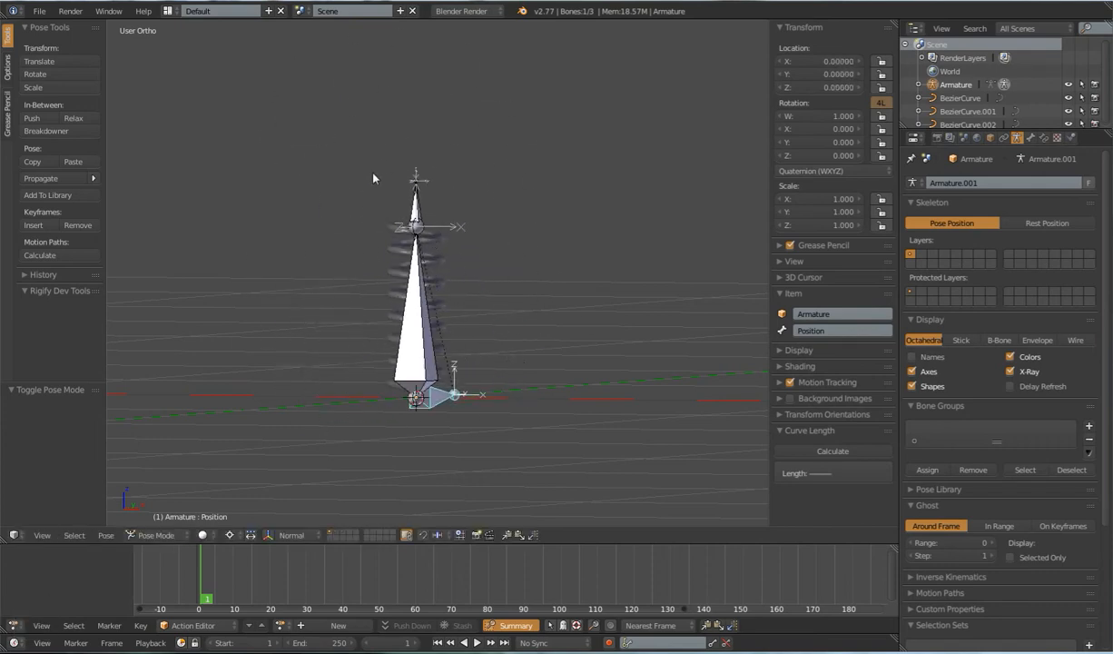
key(r)
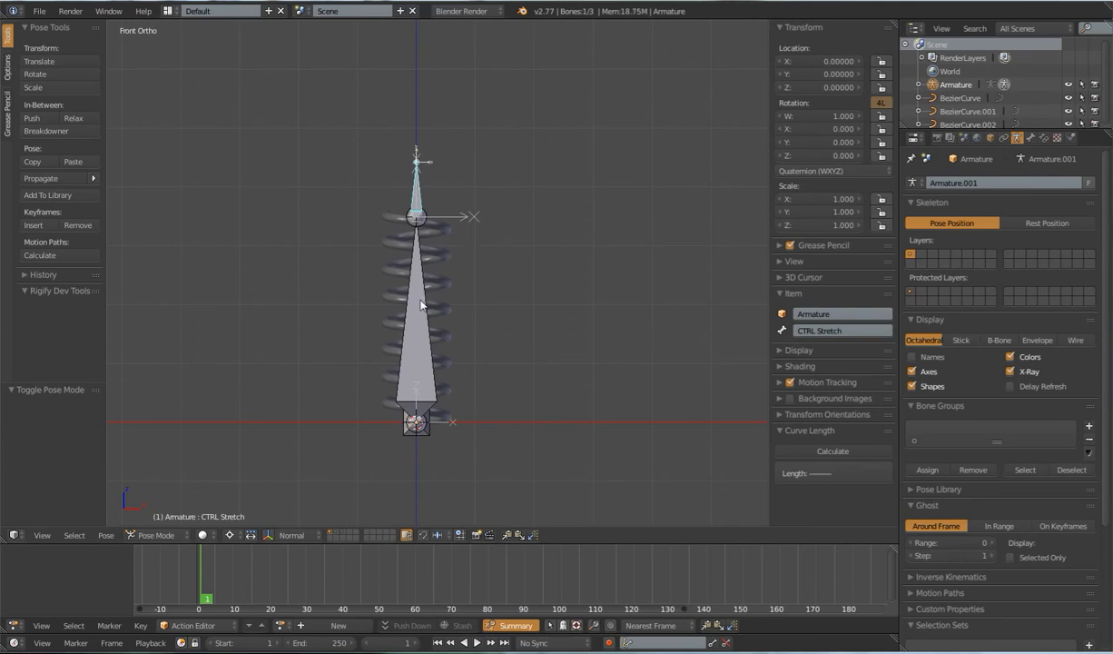
click(416, 216)
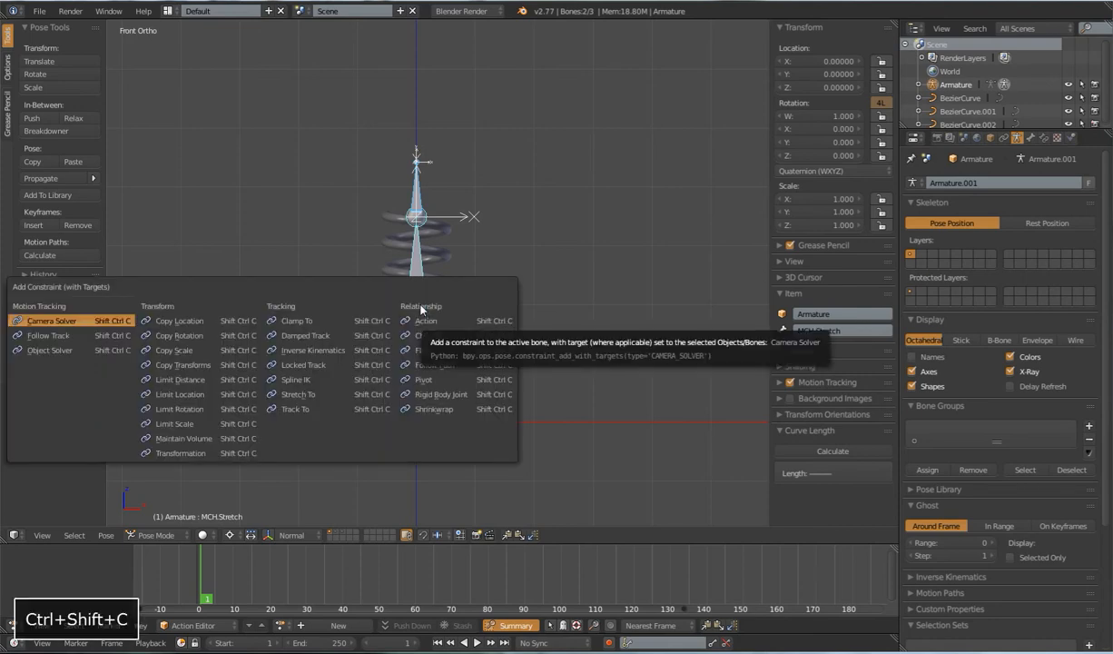
Step: Add a Stretch To constraint on MCH-Stretch targeting CTRL Stretch and show its settings
click(298, 393)
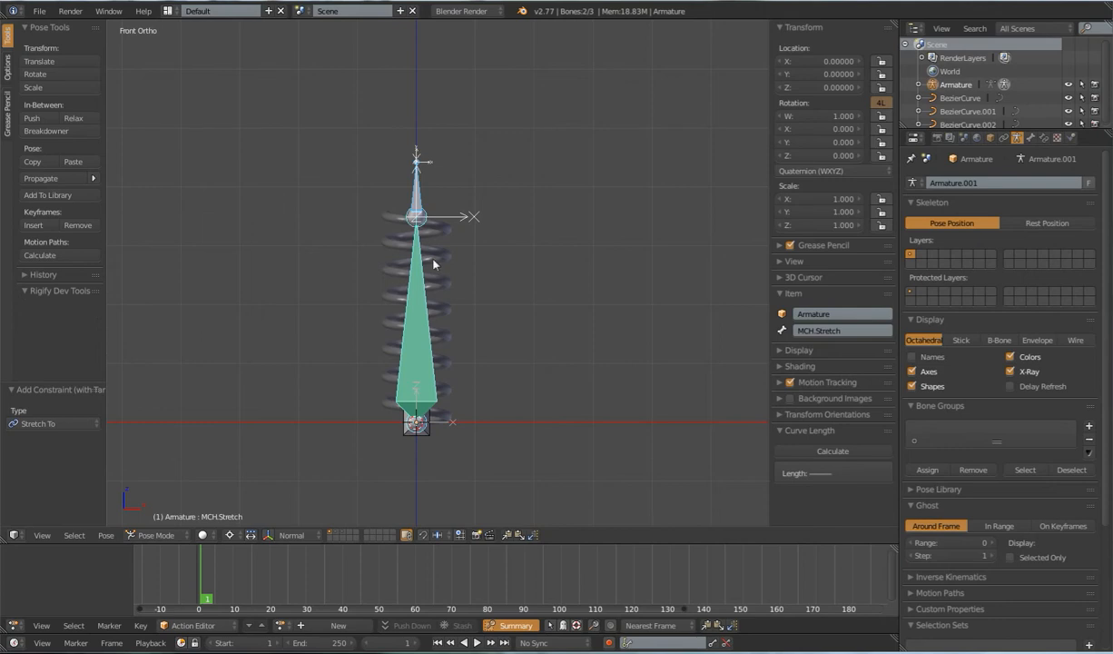
click(1032, 138)
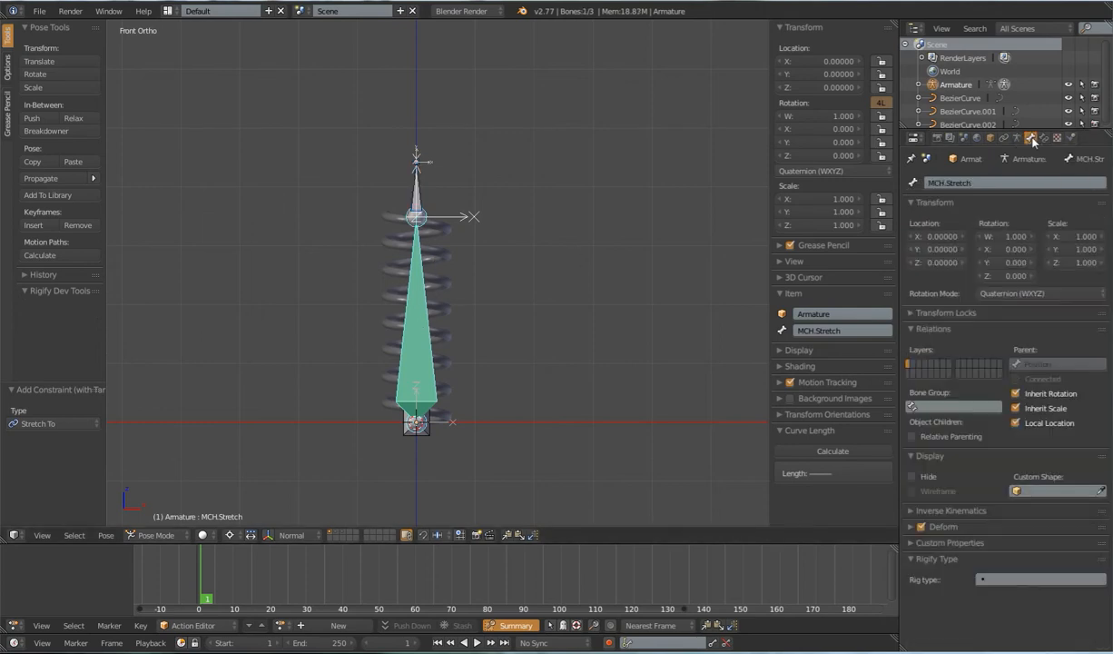
click(1044, 138)
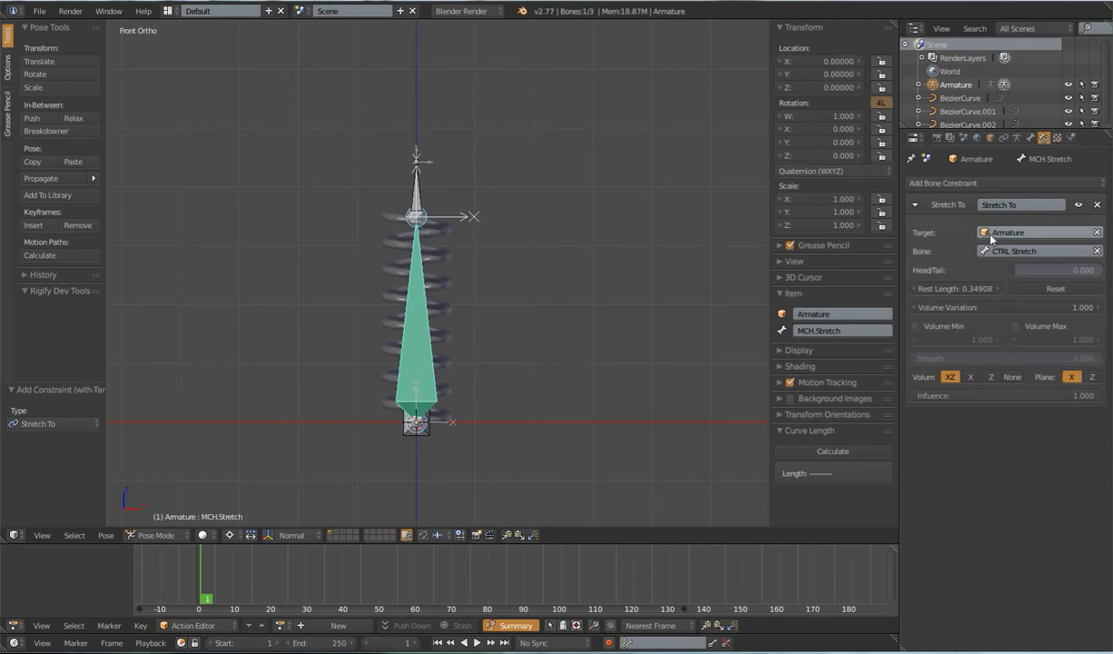
mouse_move(1002, 251)
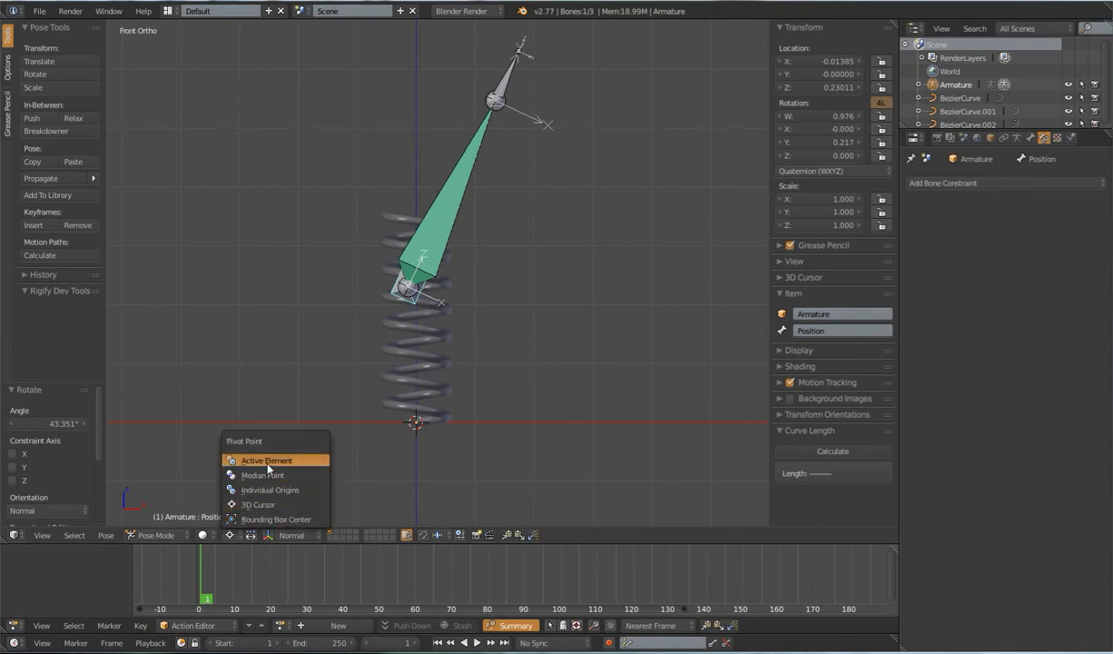
mouse_move(262, 476)
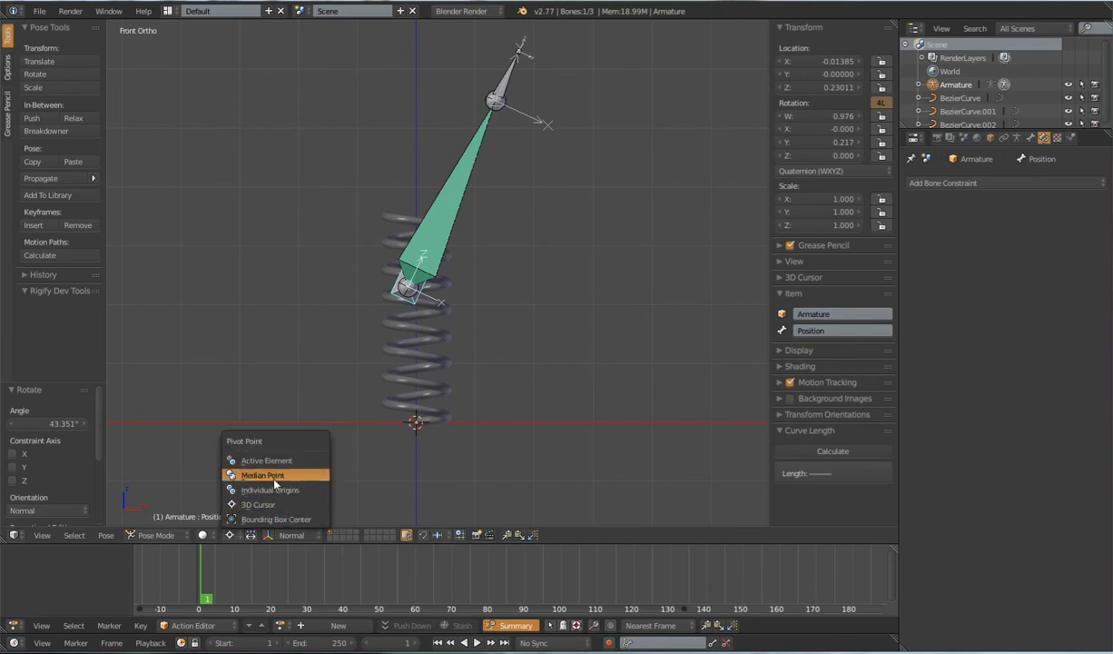
mouse_move(258, 483)
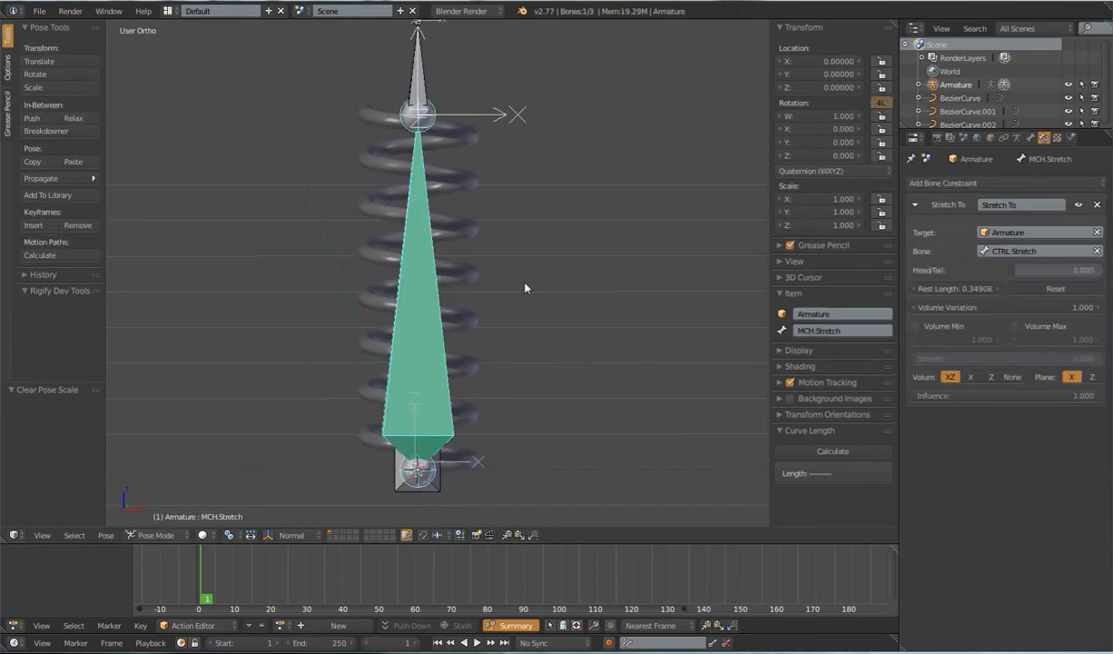
mouse_move(487, 192)
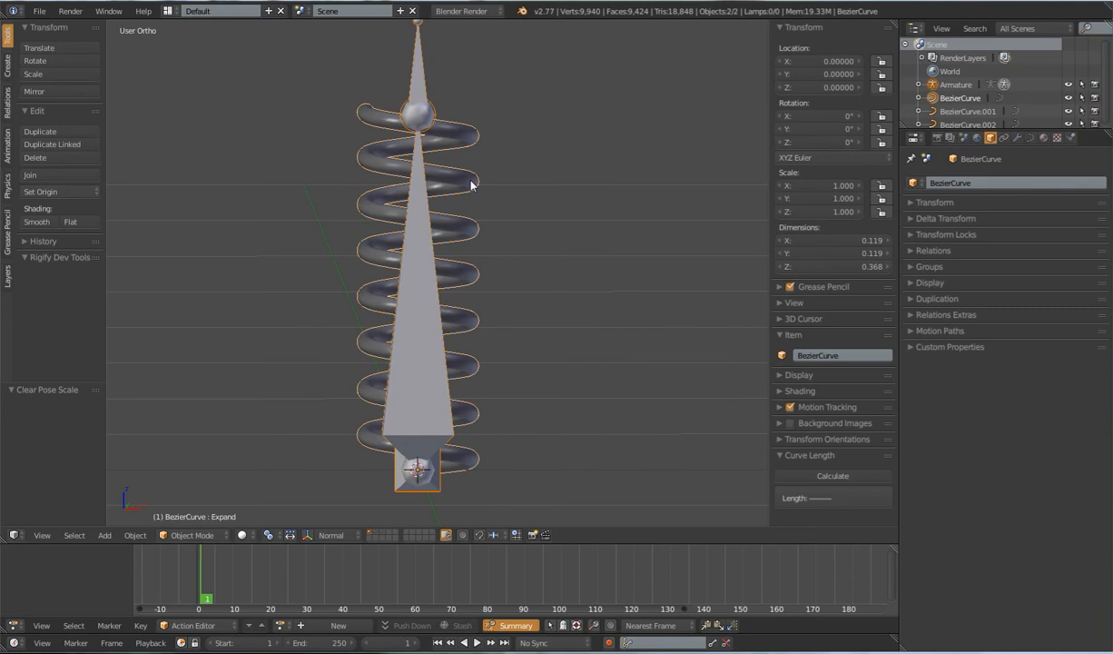
Step: On the Basis shape key, select all curve points and bring up the hook choices
key(Tab)
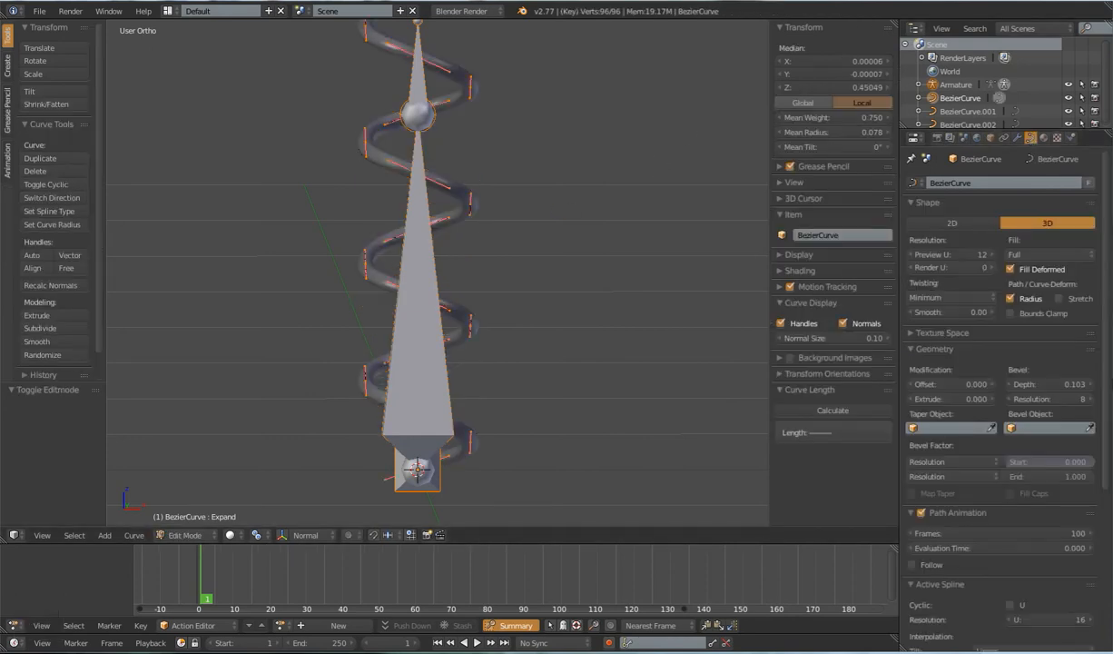
scroll(down, 3)
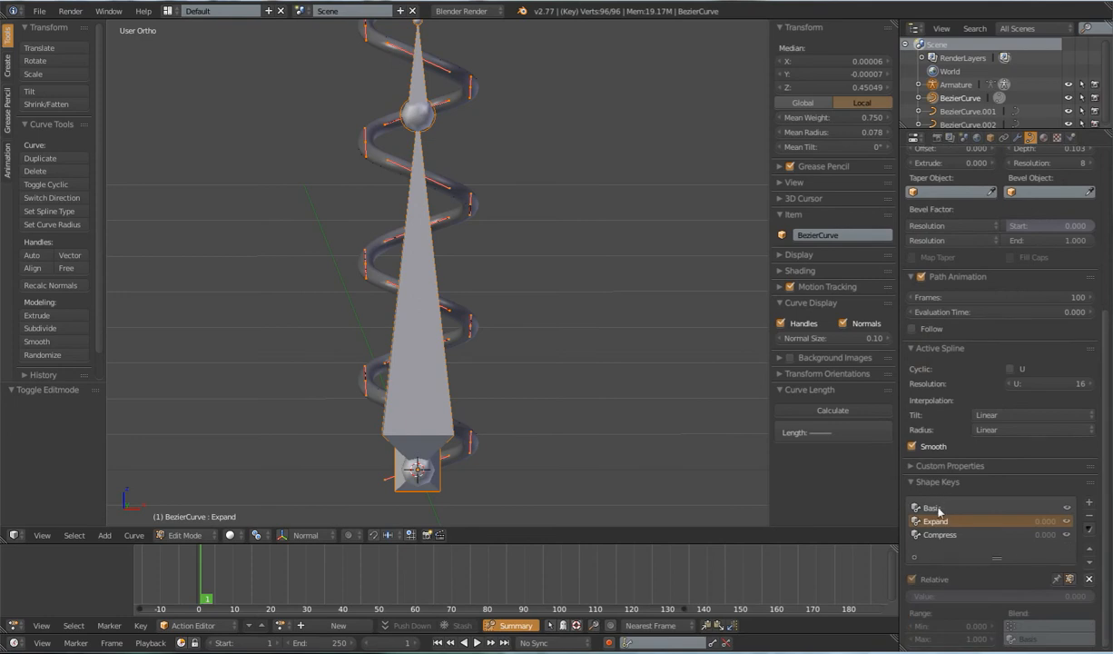
click(931, 509)
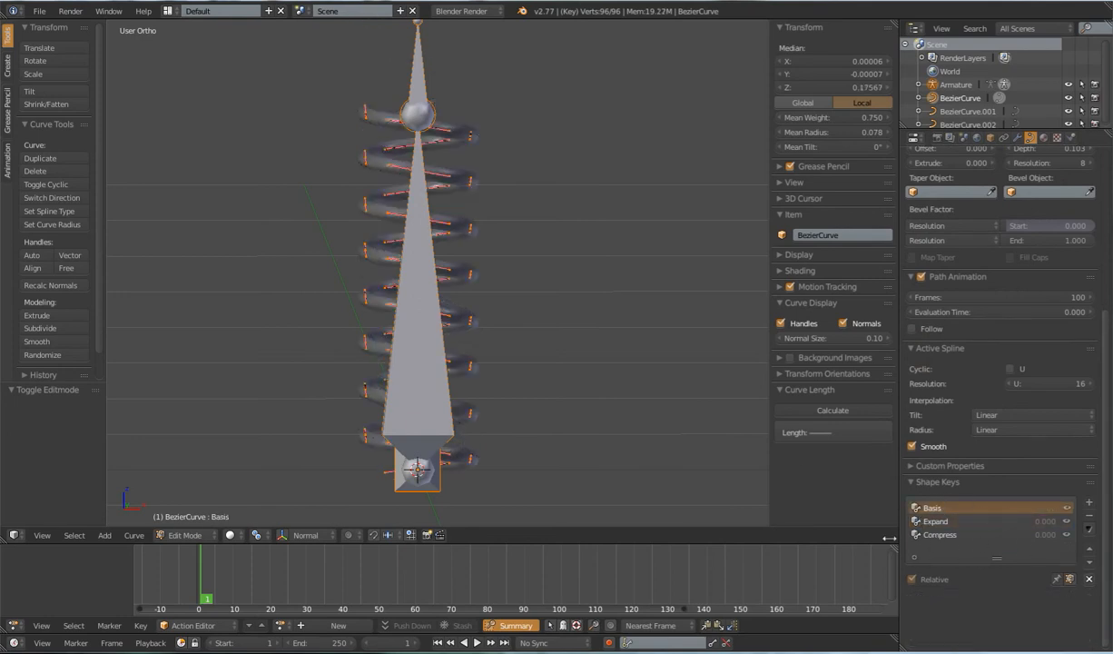
click(941, 534)
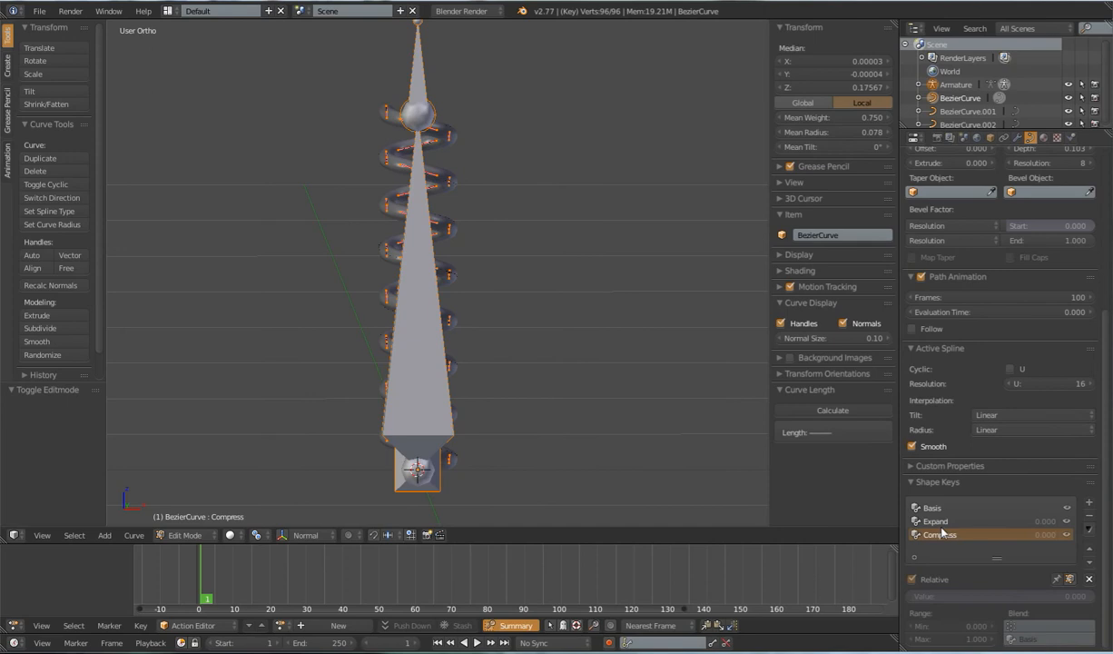
click(933, 508)
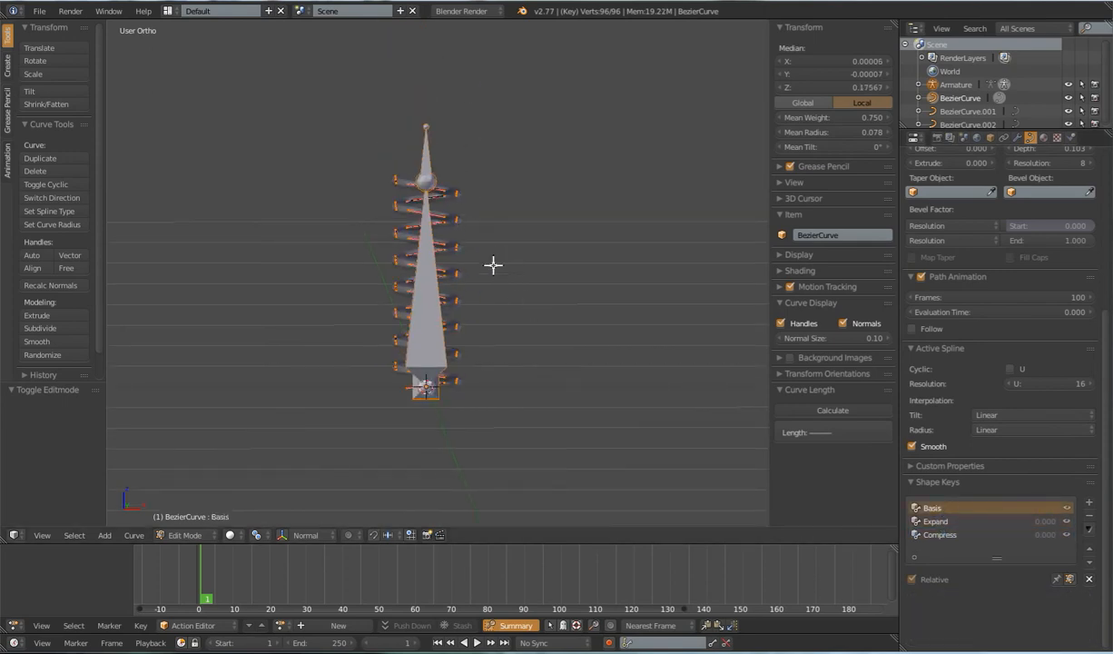
key(a)
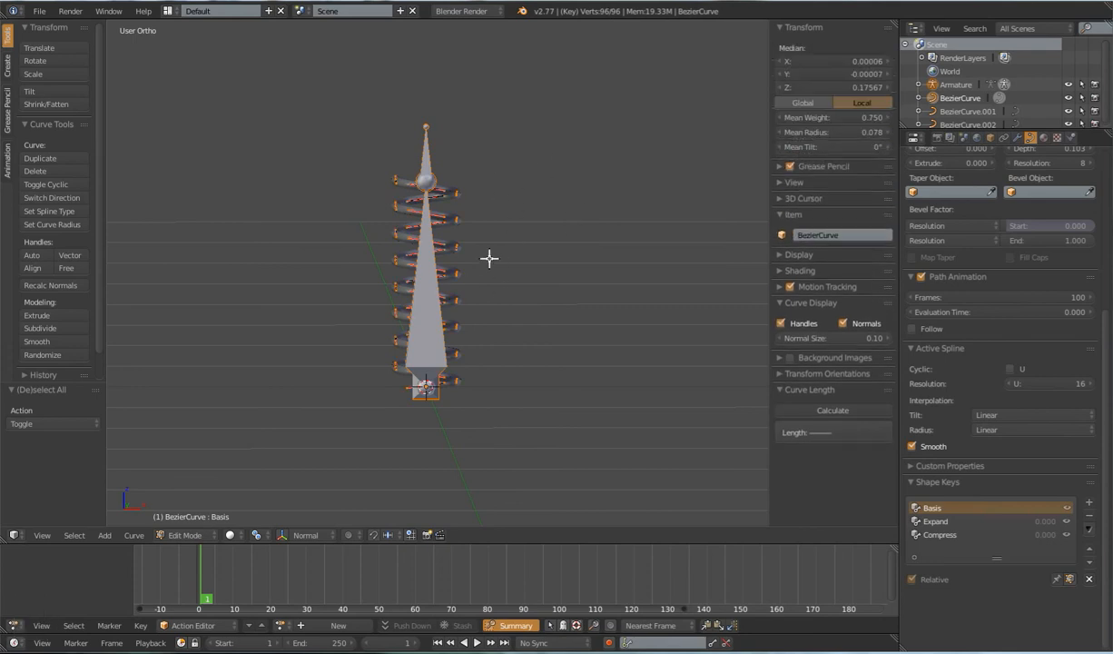
key(ctrl+h)
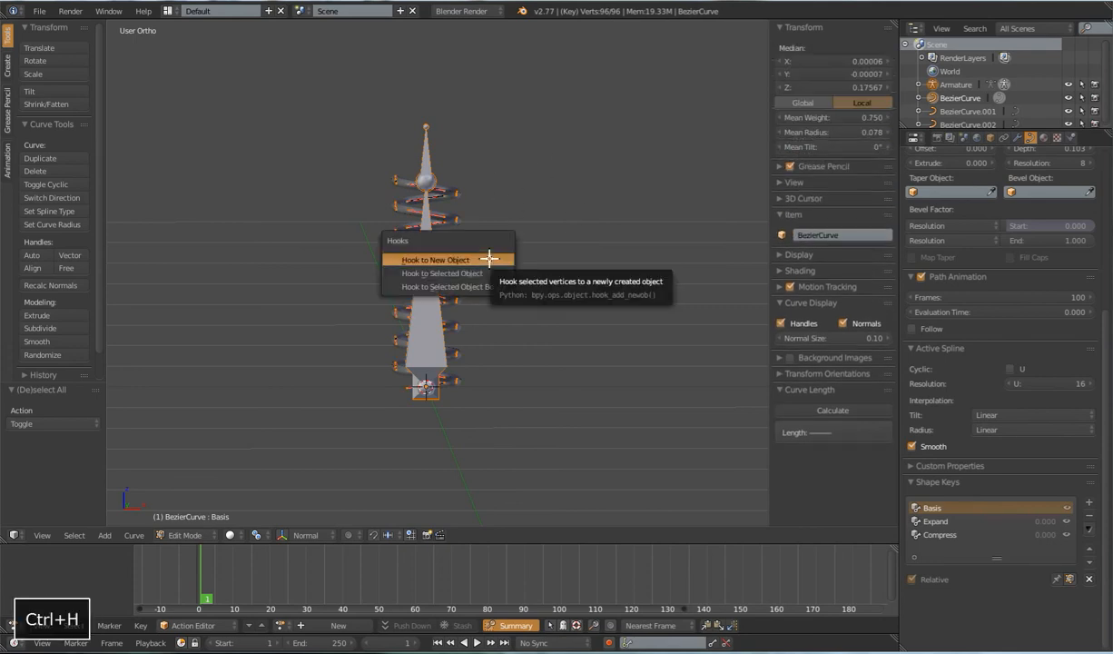
mouse_move(450, 287)
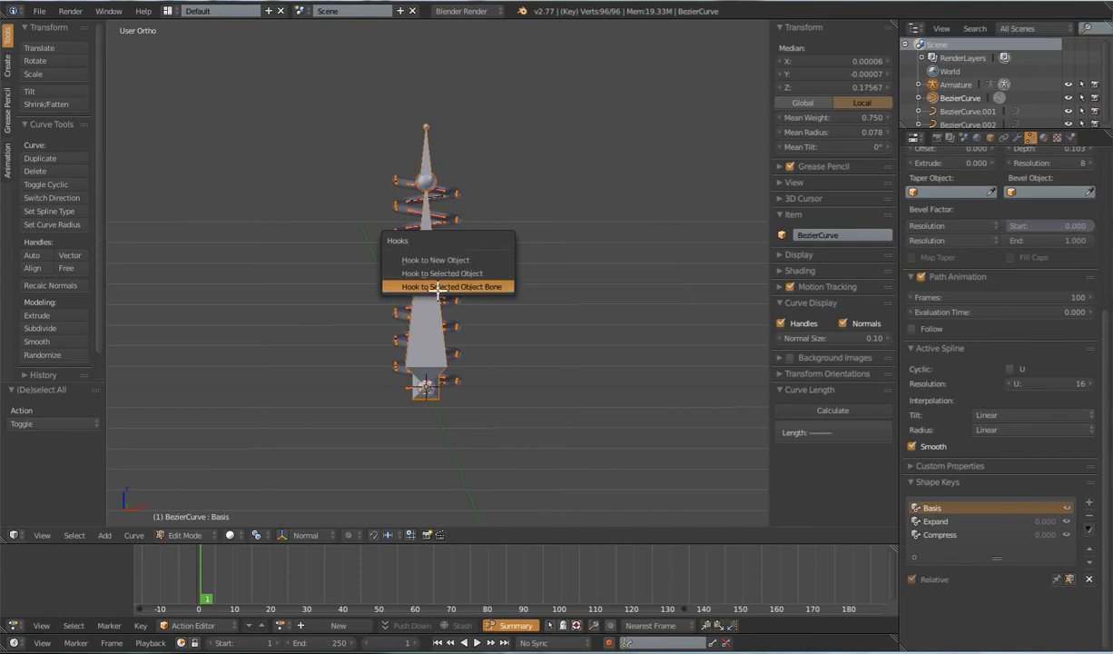
Step: Return to object mode and check the new Hook modifier to MCH-Stretch
key(Tab)
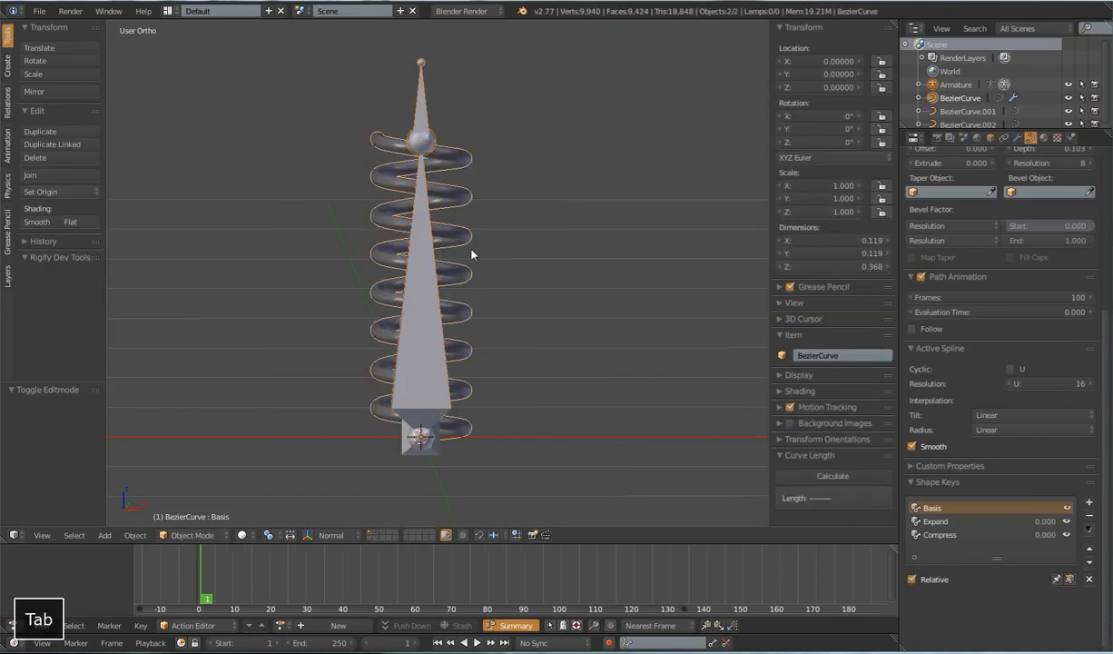
click(1016, 138)
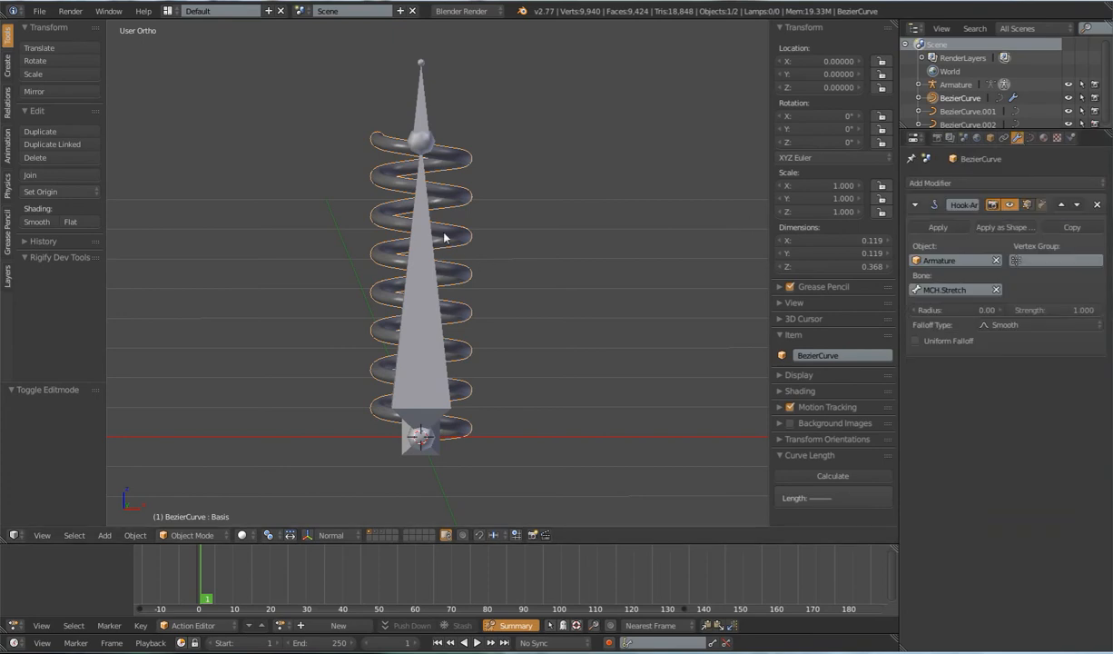
mouse_move(411, 298)
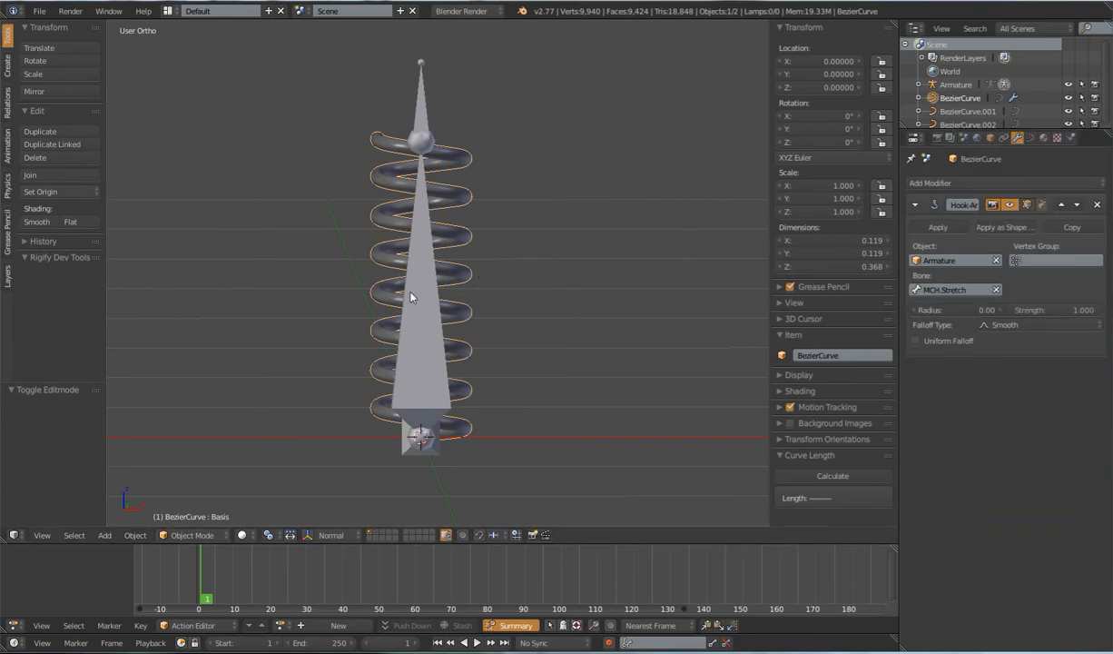
mouse_move(964, 219)
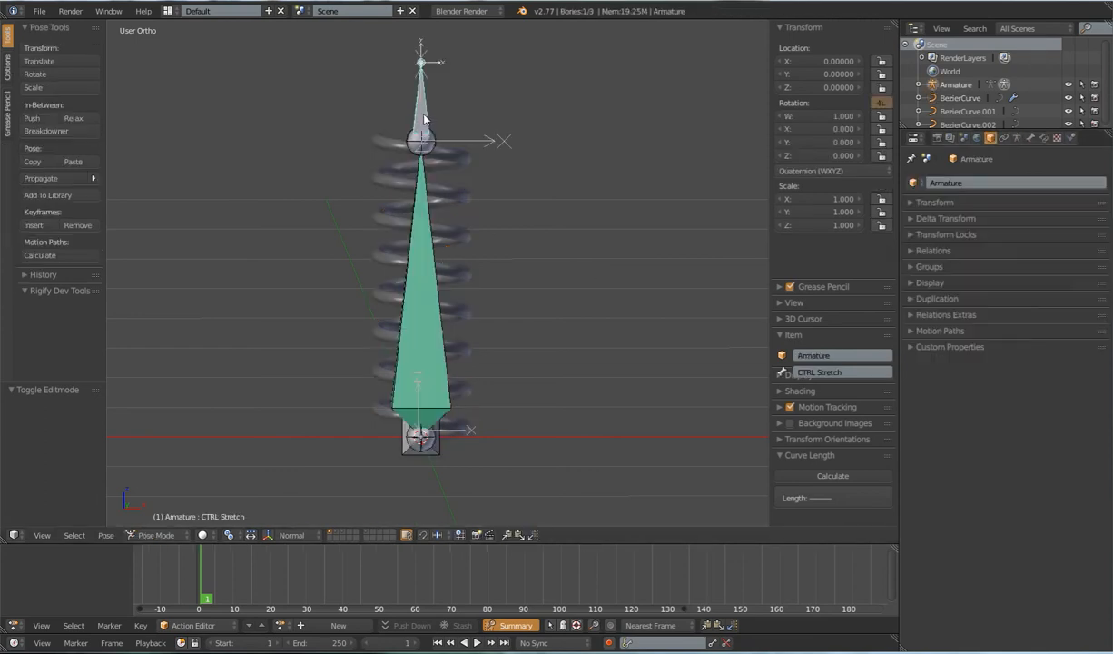
Step: Set the Stretch To volume to None and test stretching with CTRL Stretch
key(g)
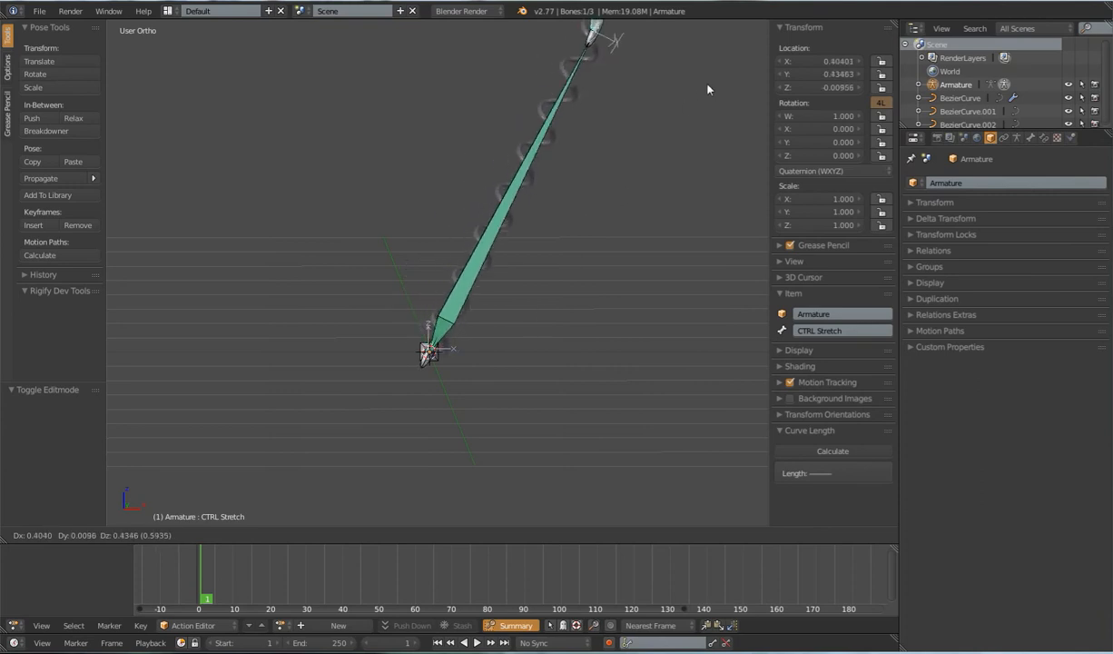
mouse_move(316, 102)
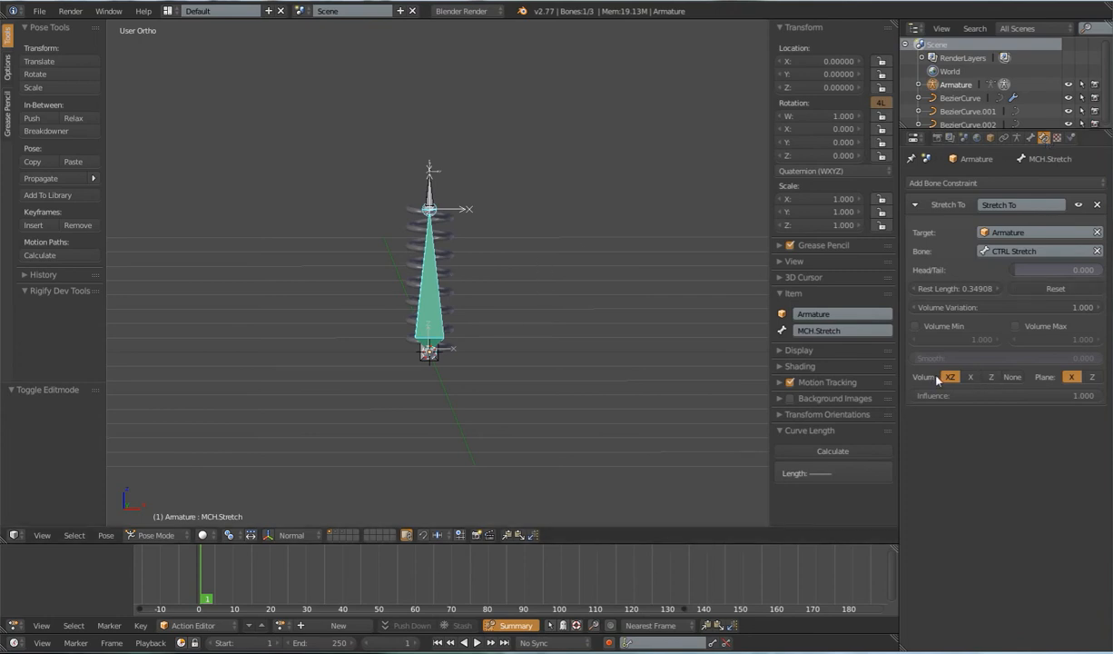
click(1012, 376)
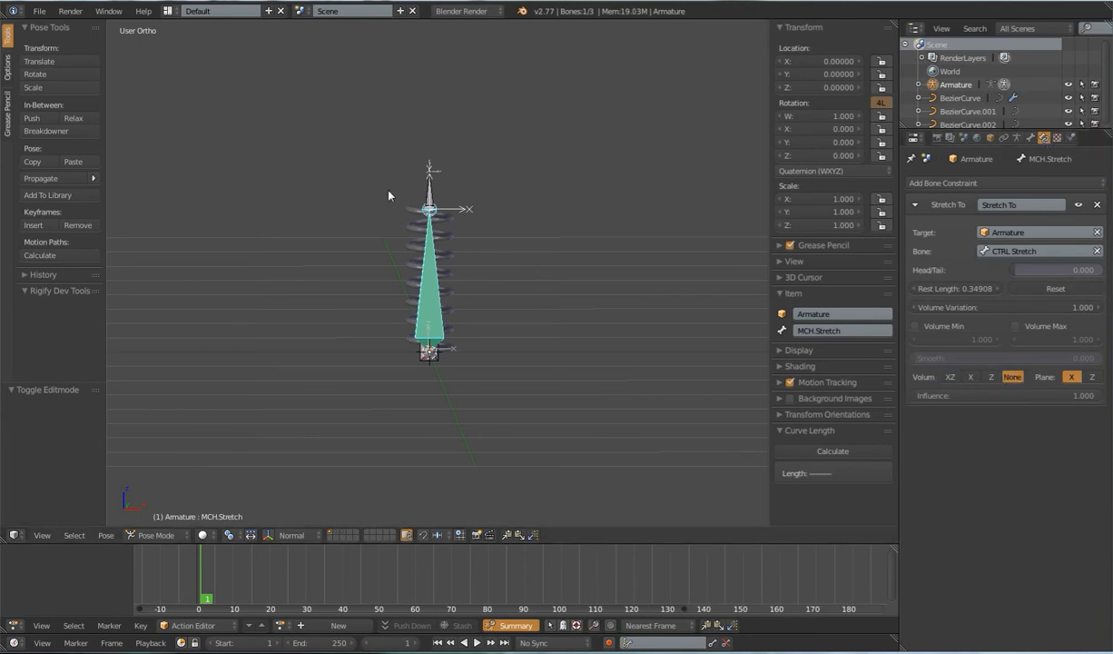
key(g)
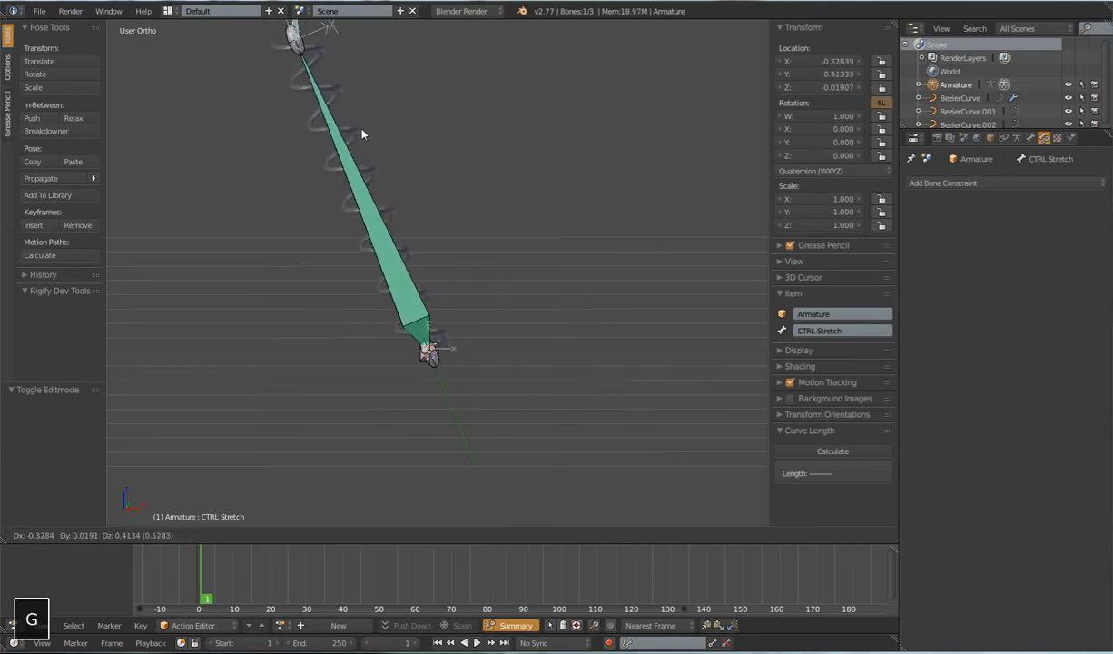
mouse_move(276, 164)
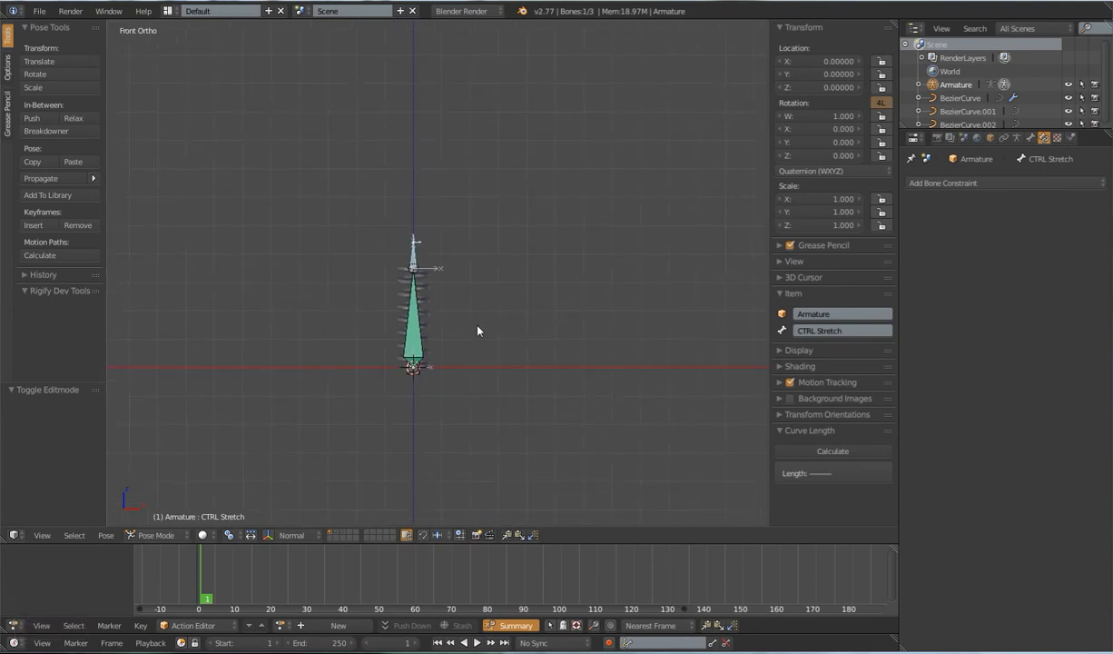
mouse_move(456, 270)
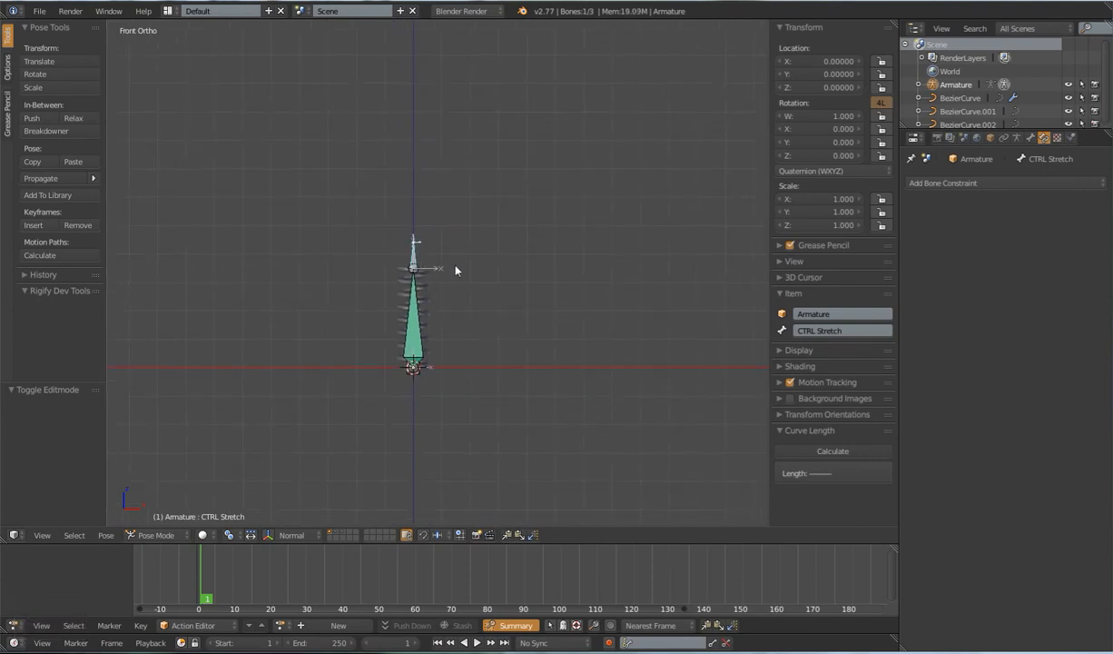
Step: Pull the CTRL Stretch bone upward so the spring stretches
key(y)
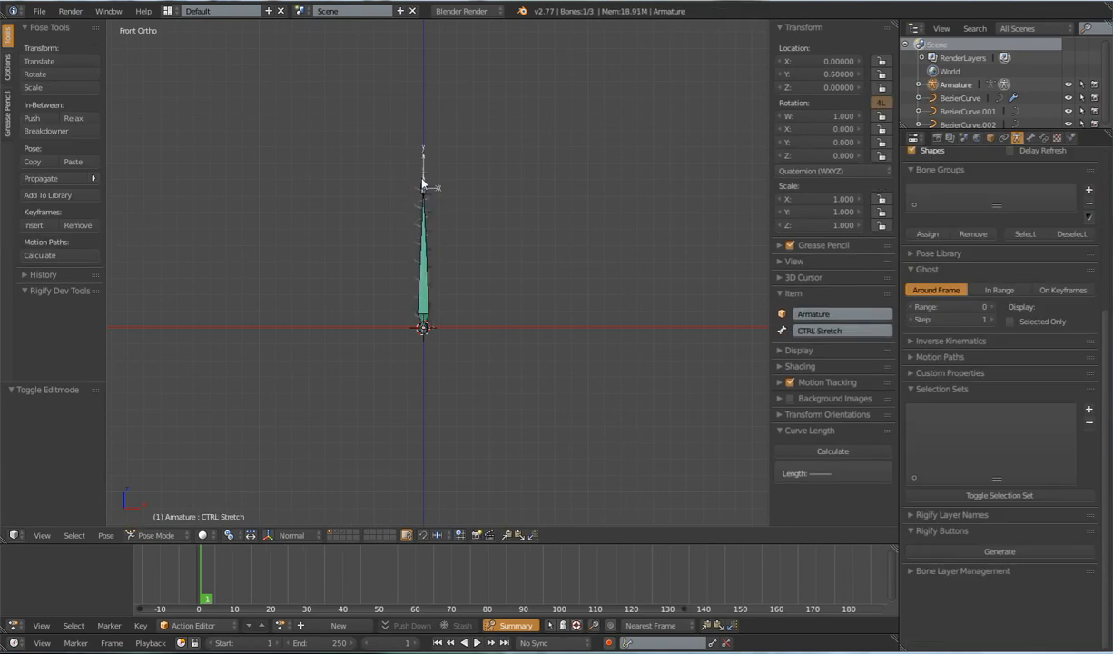
mouse_move(816, 62)
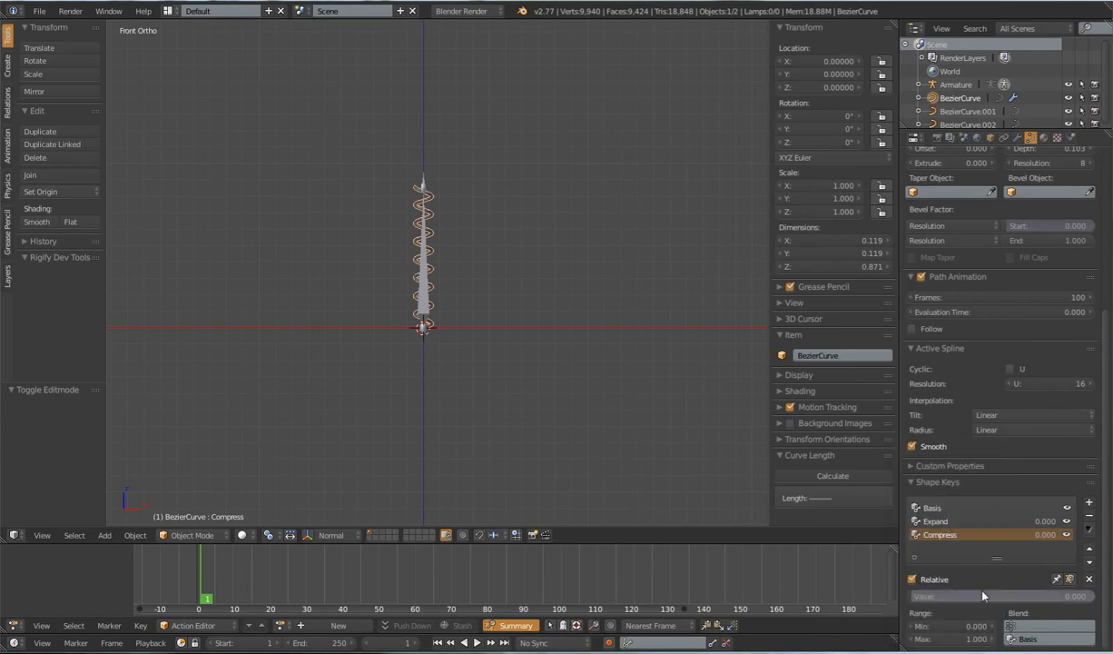
Step: Add a driver to the Compress value and switch to the Drivers screen layout
right_click(984, 596)
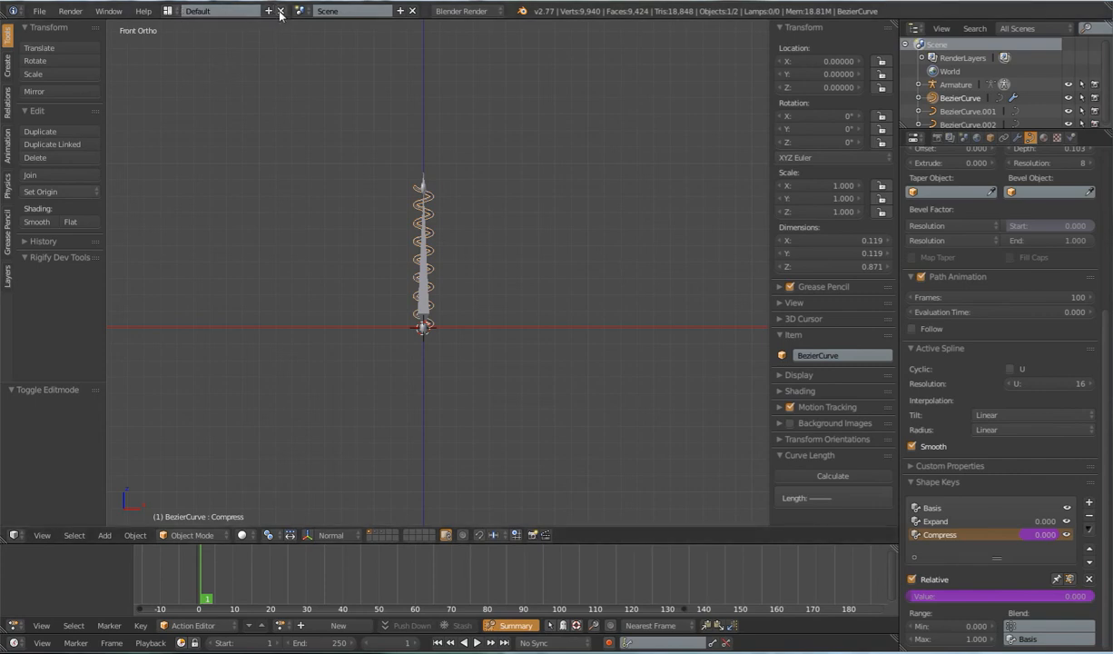
mouse_move(268, 14)
text(Drivers)
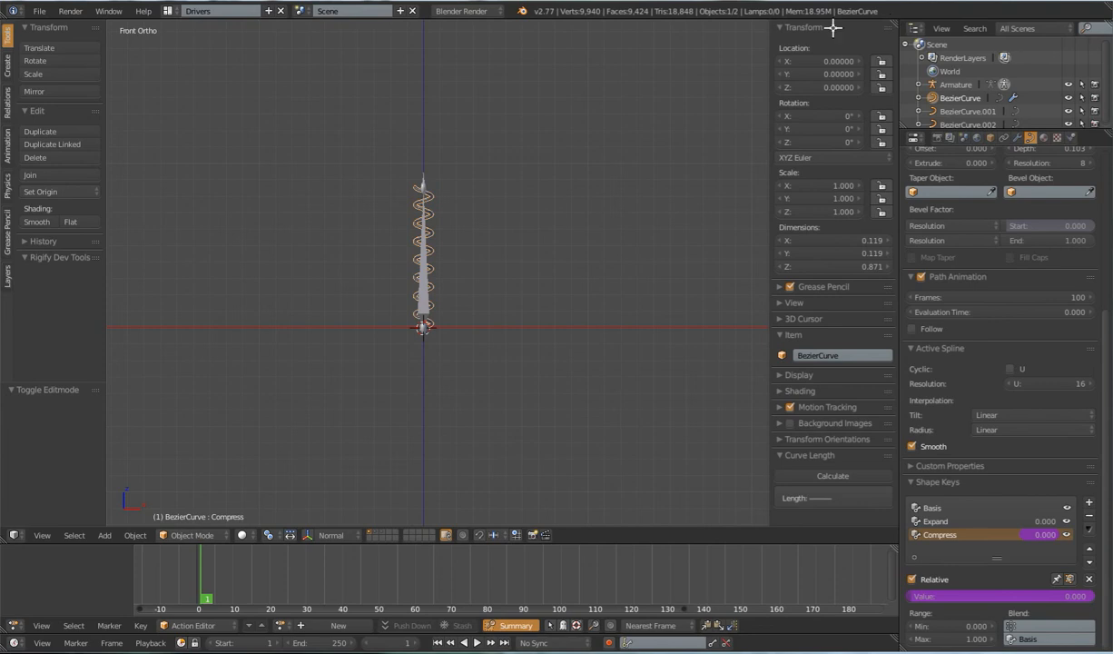
click(16, 534)
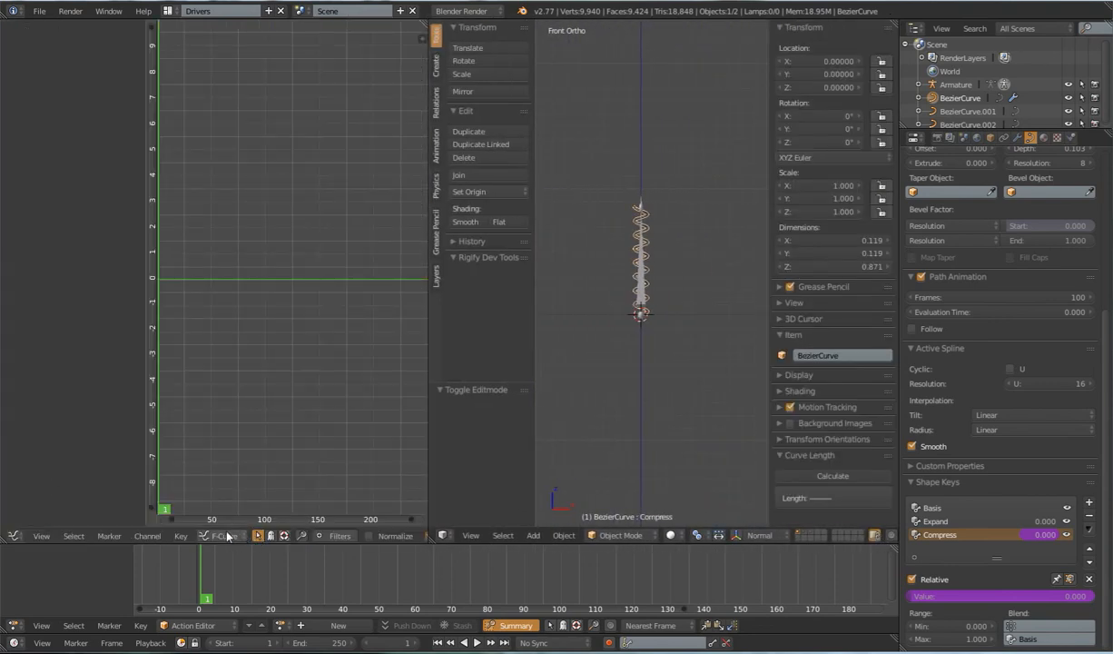
Step: Expand BezierCurve's channels and show the Value (Compress) driver settings in the N-panel
click(216, 534)
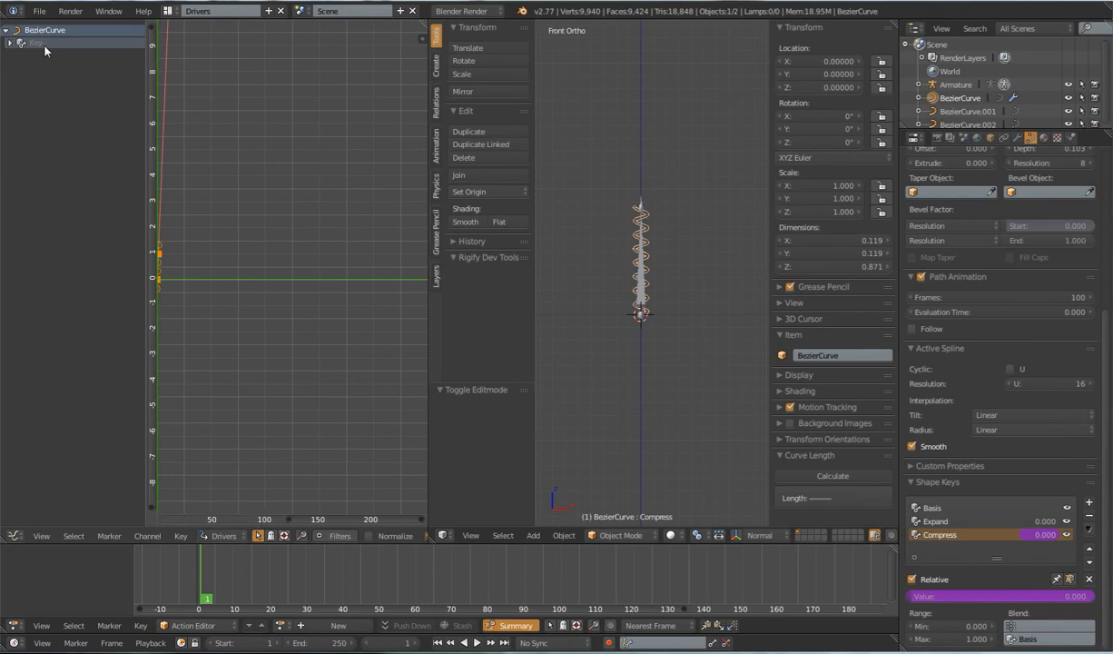
click(9, 44)
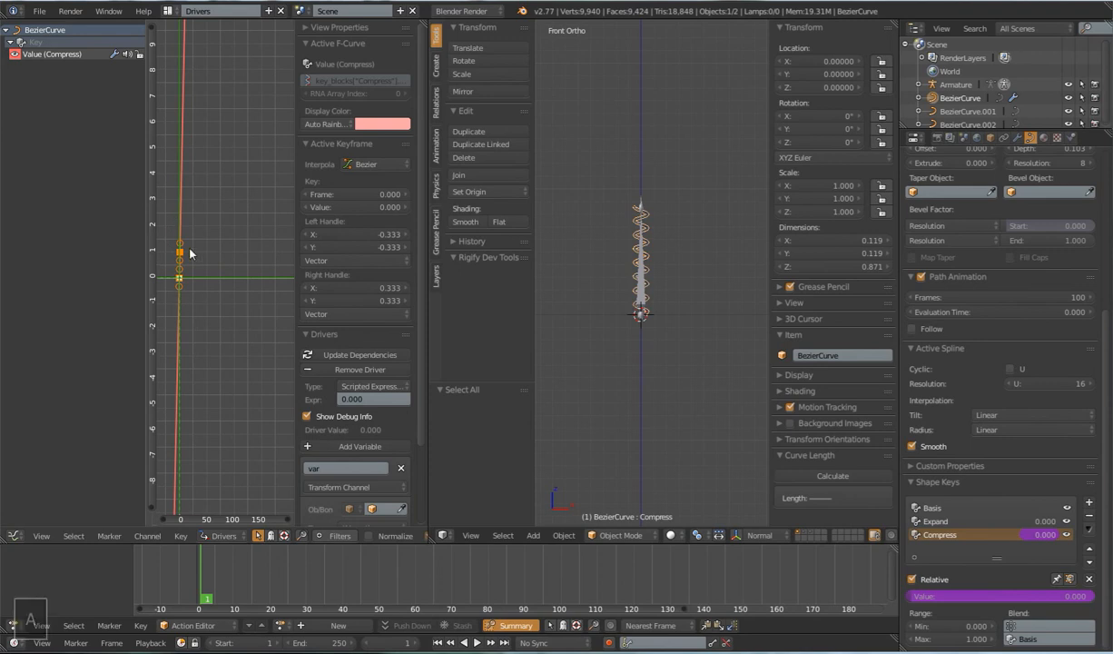
mouse_move(253, 269)
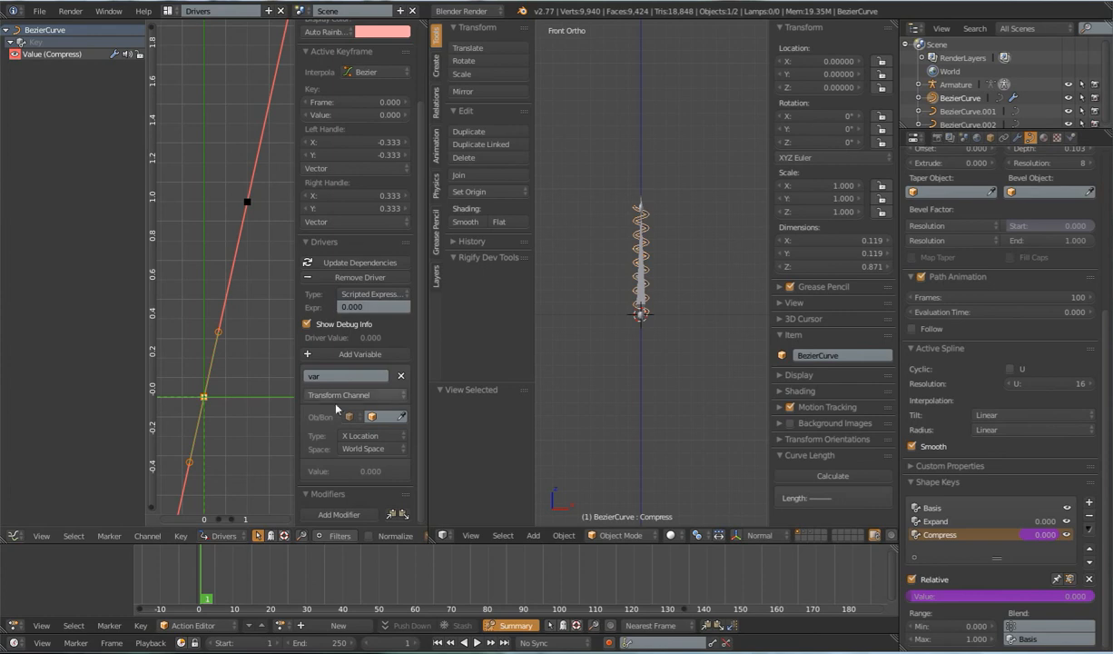
Step: Set the Compress driver type to Averaged Value
click(372, 294)
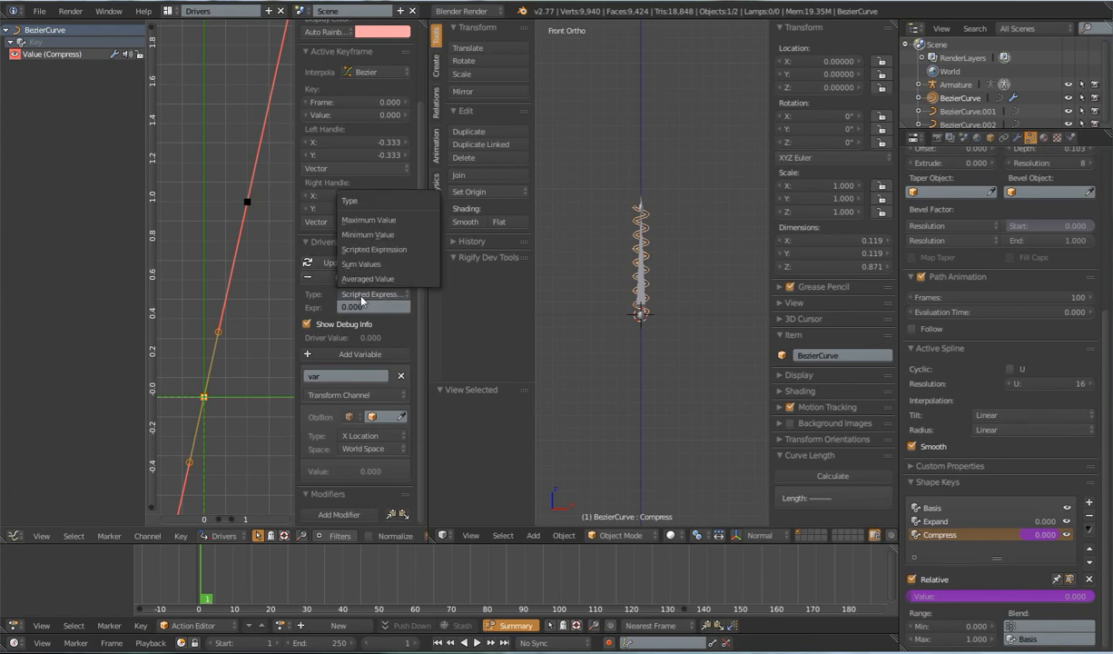
click(366, 279)
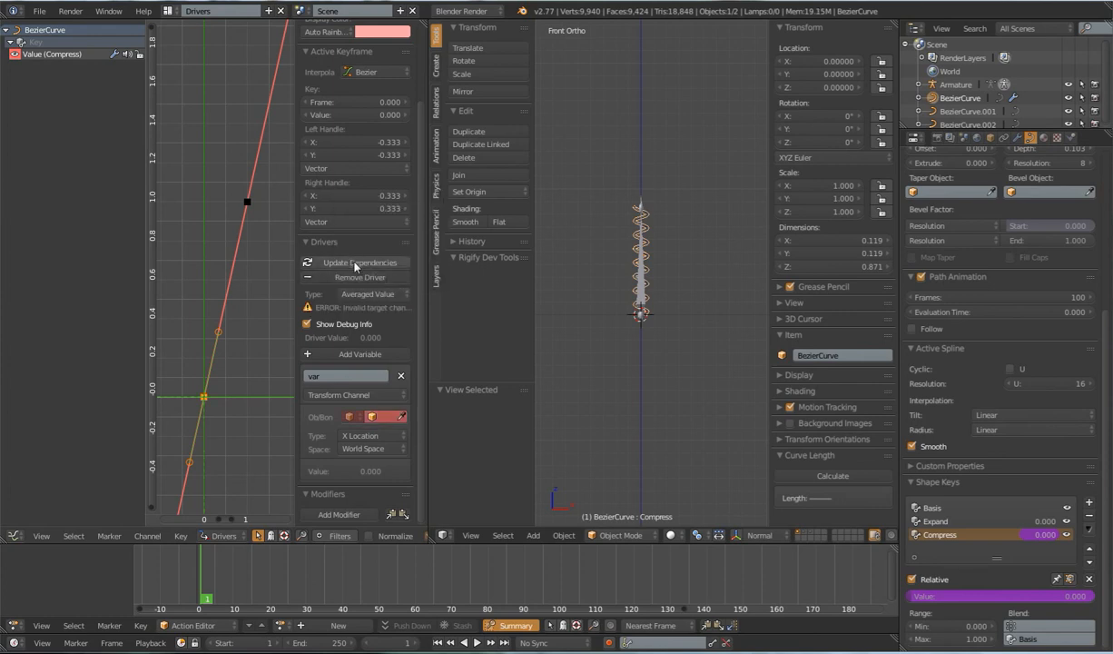
click(367, 294)
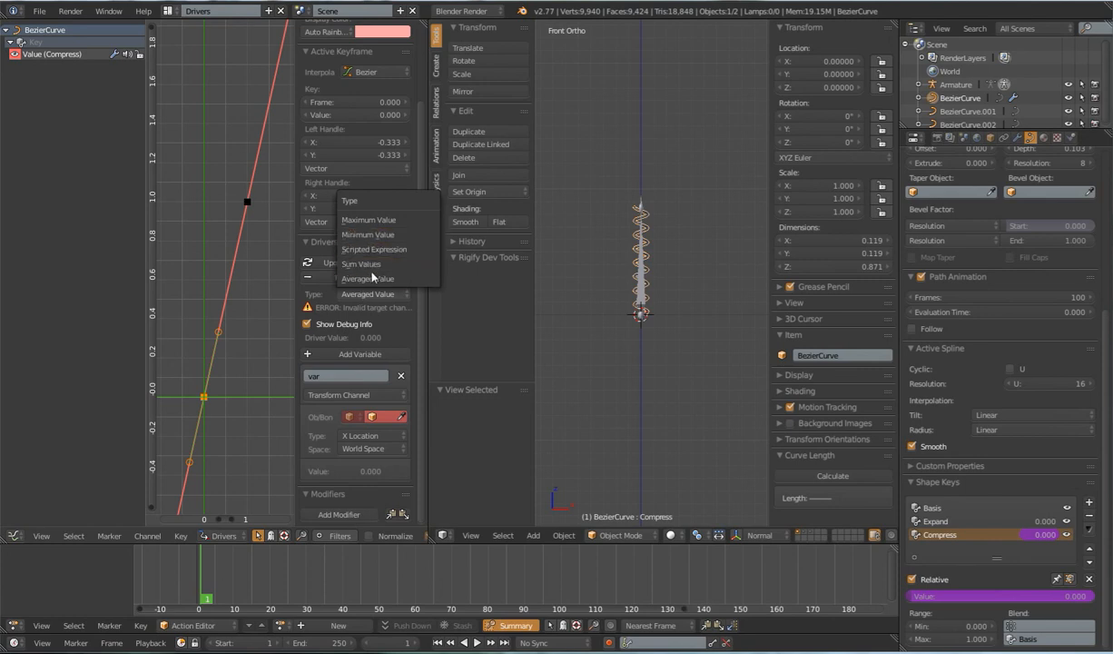
click(366, 292)
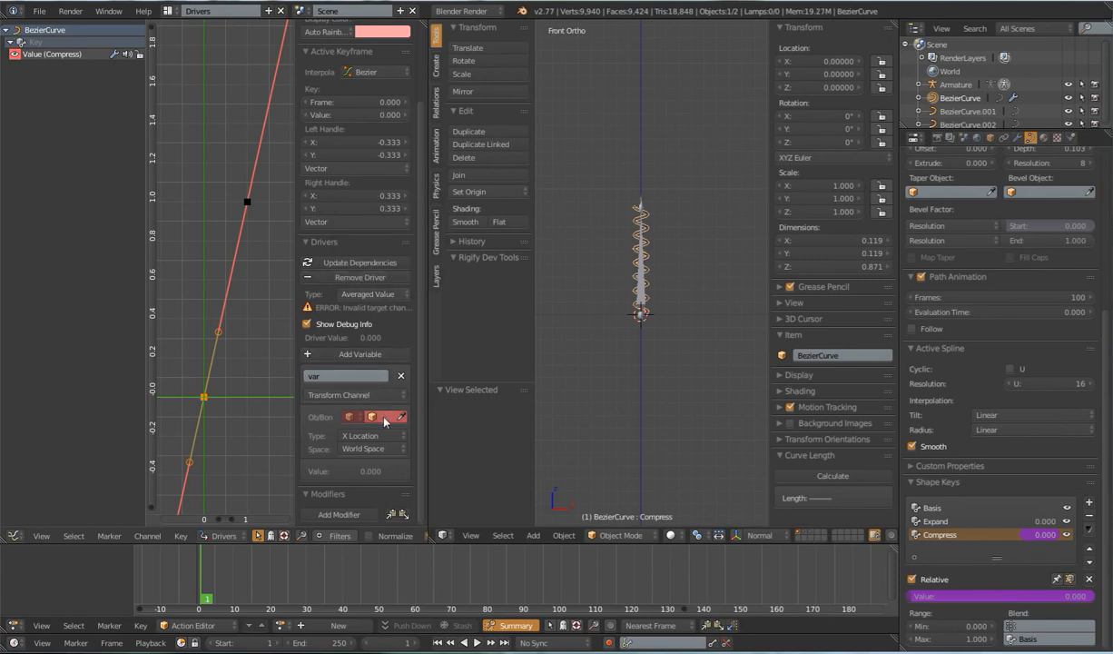
Step: Target the Armature's CTRL Stretch bone, reading its Y Location in Local Space
click(378, 403)
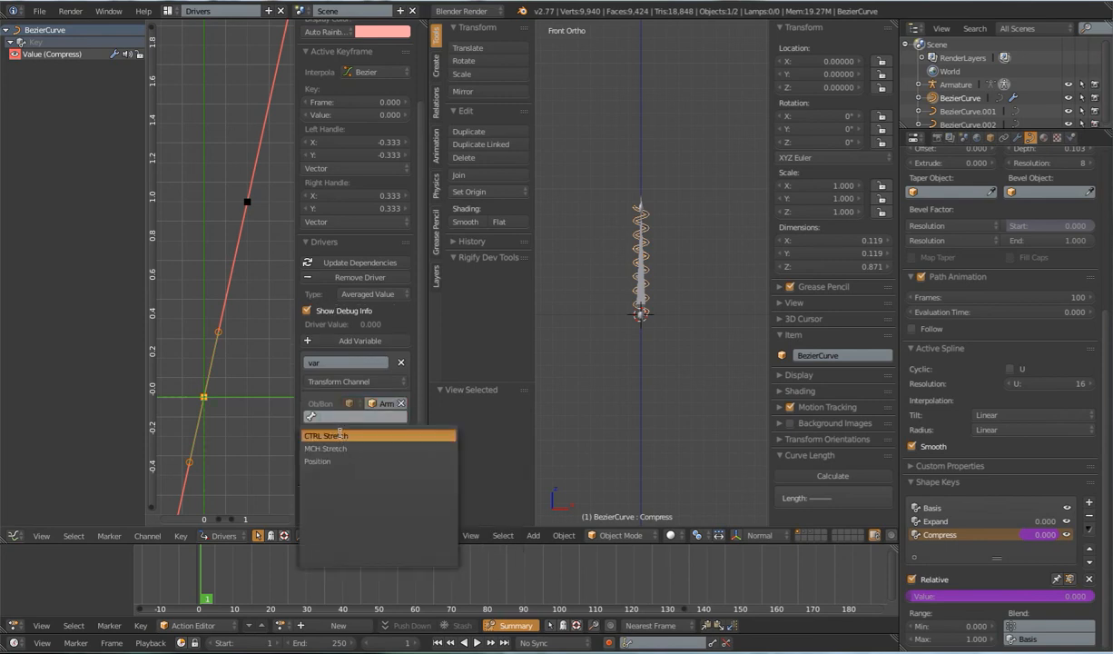
click(327, 436)
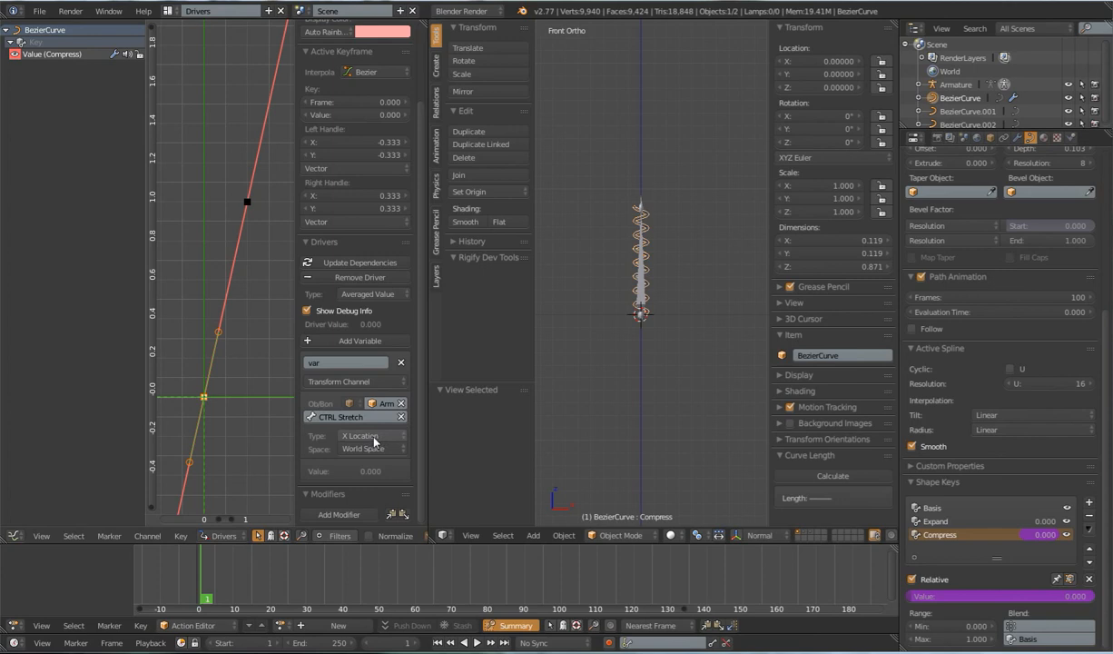
click(371, 436)
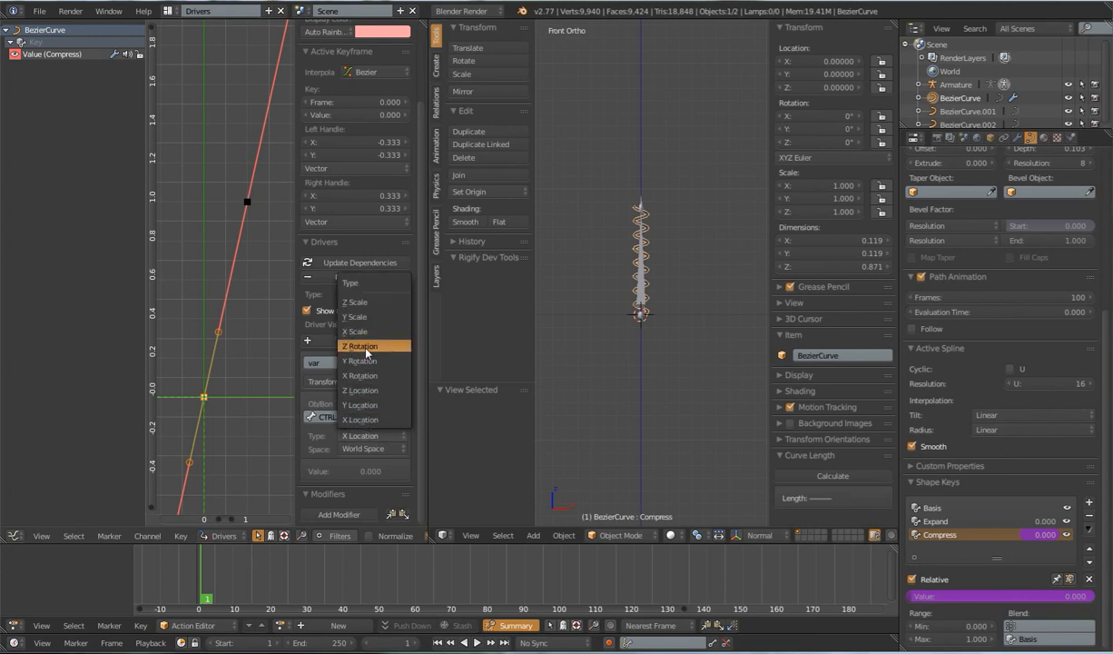
mouse_move(370, 403)
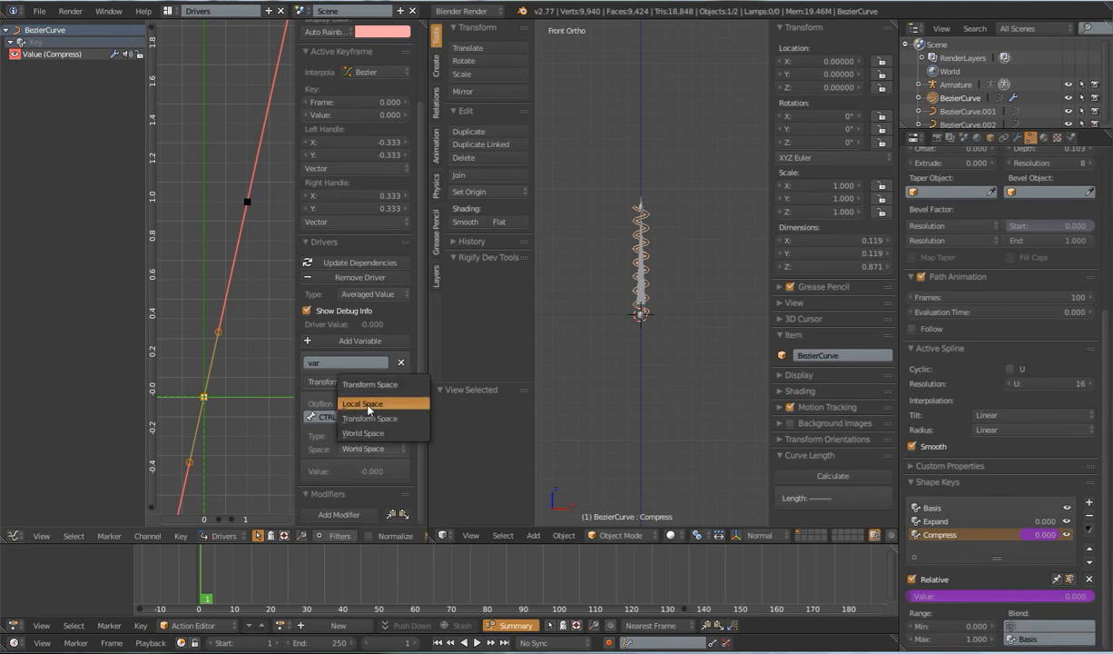
click(362, 404)
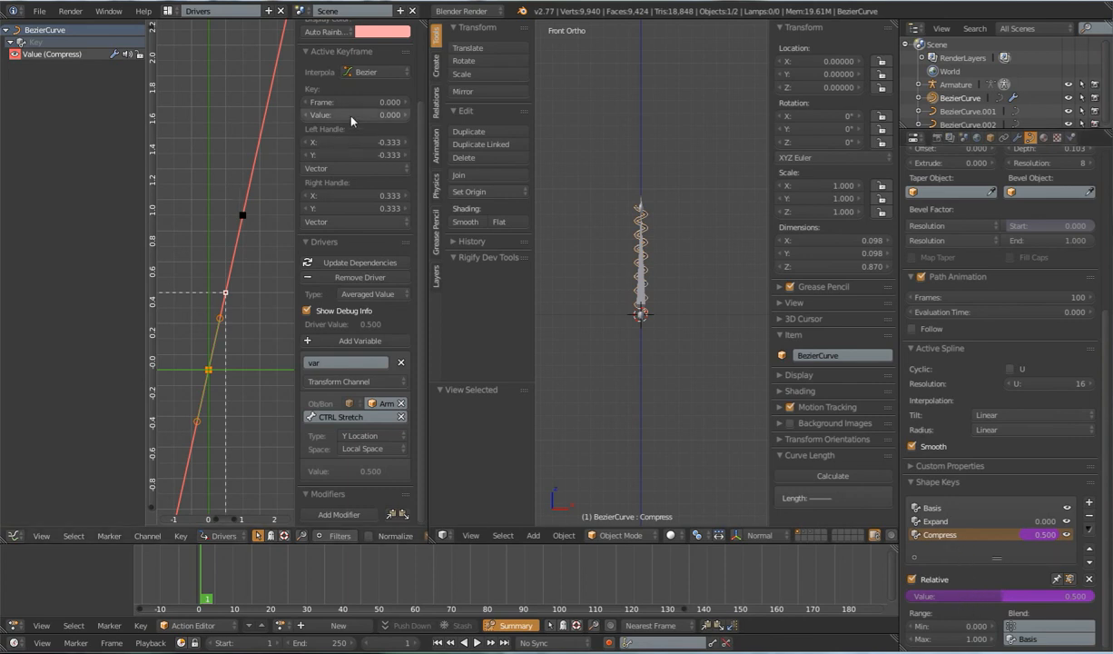
mouse_move(229, 228)
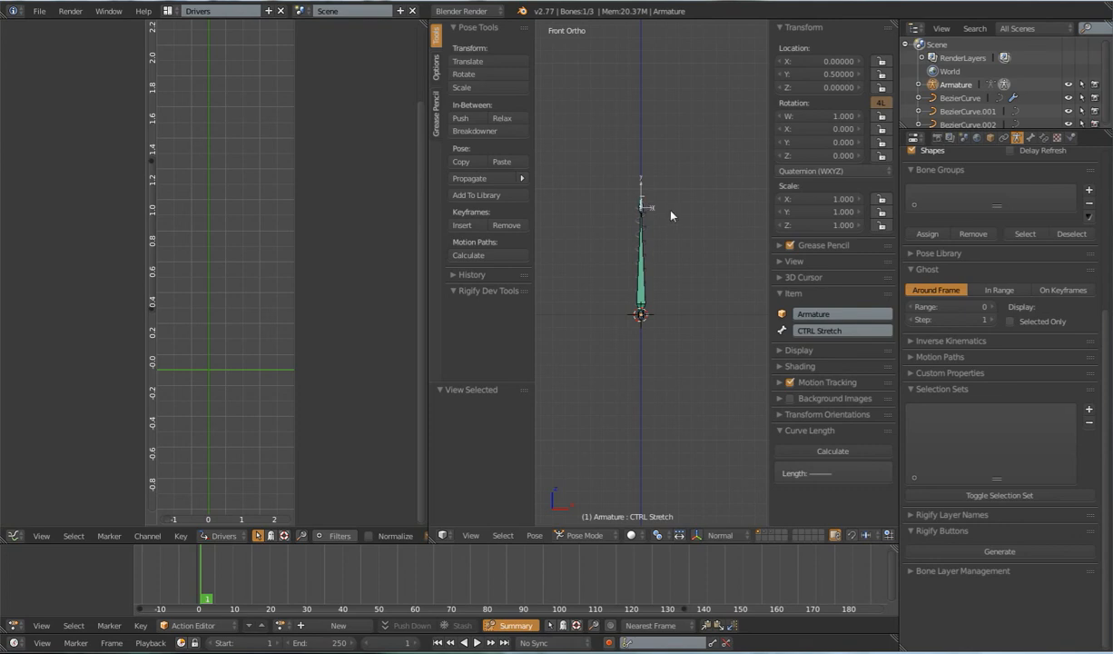
Step: Pull CTRL Stretch to test, return to the Default layout and reselect the stretch bone
drag(643, 207, 643, 222)
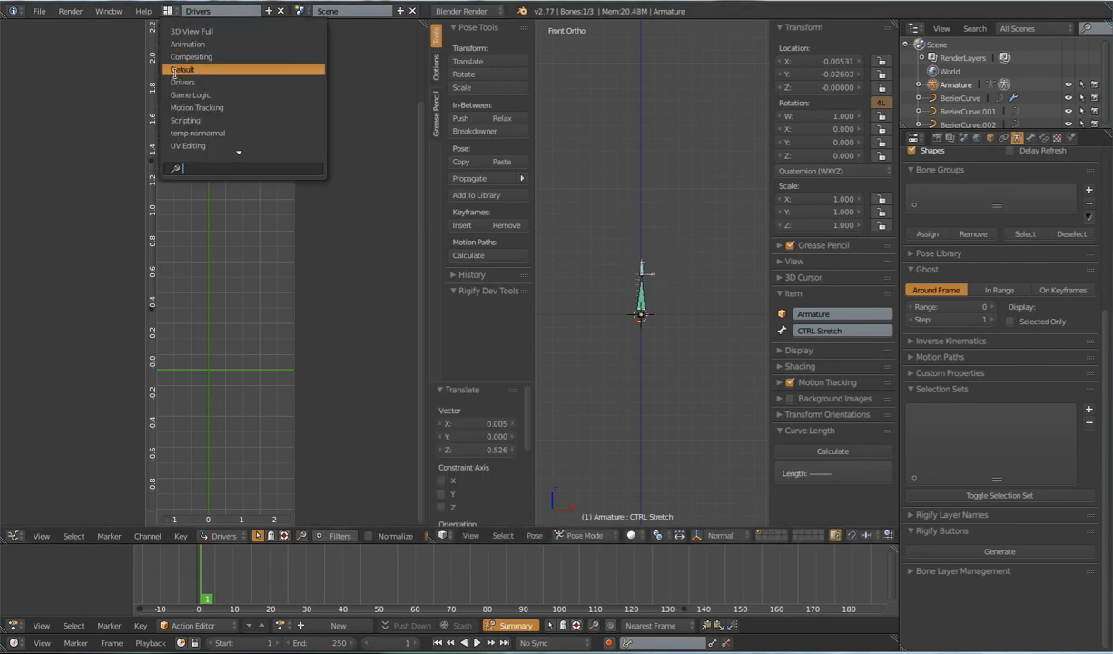
click(181, 69)
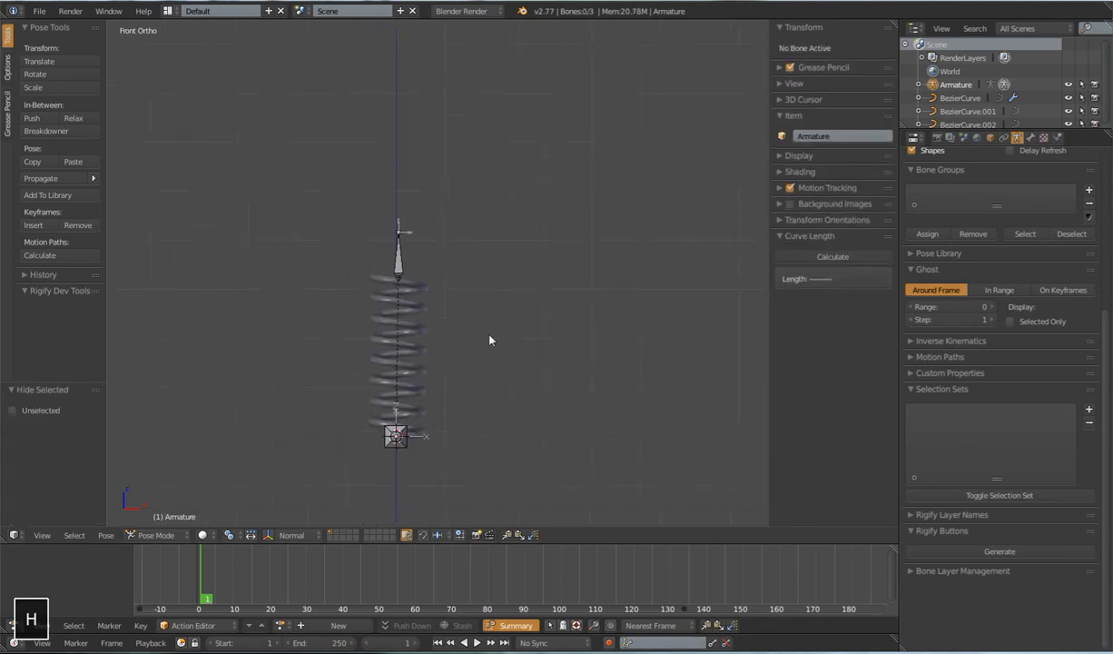
key(a)
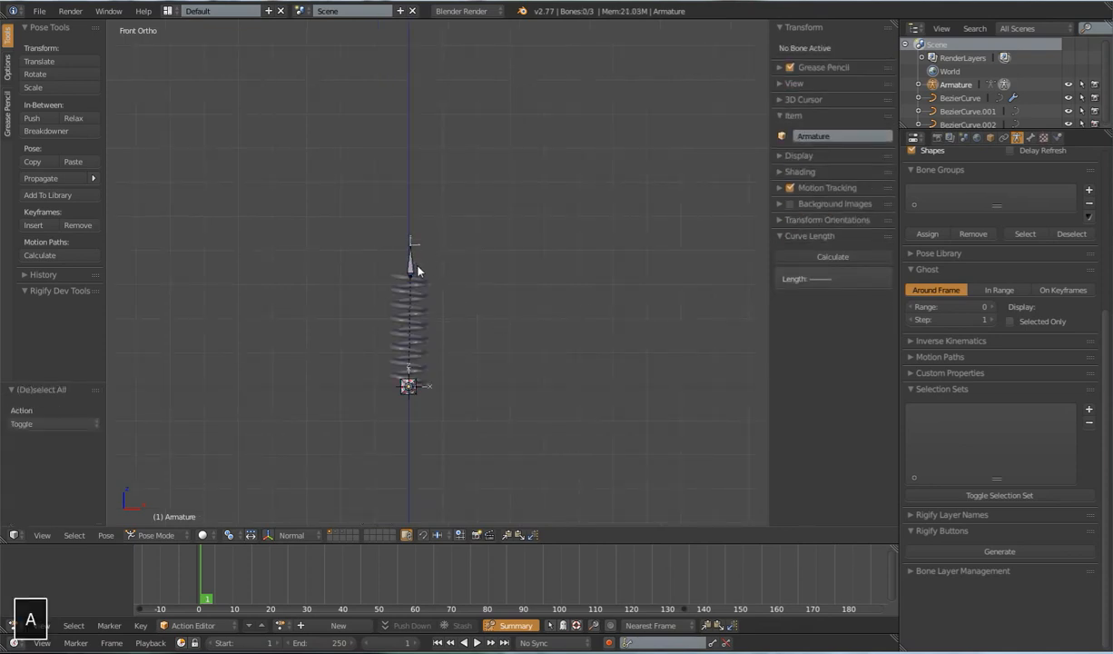
click(410, 245)
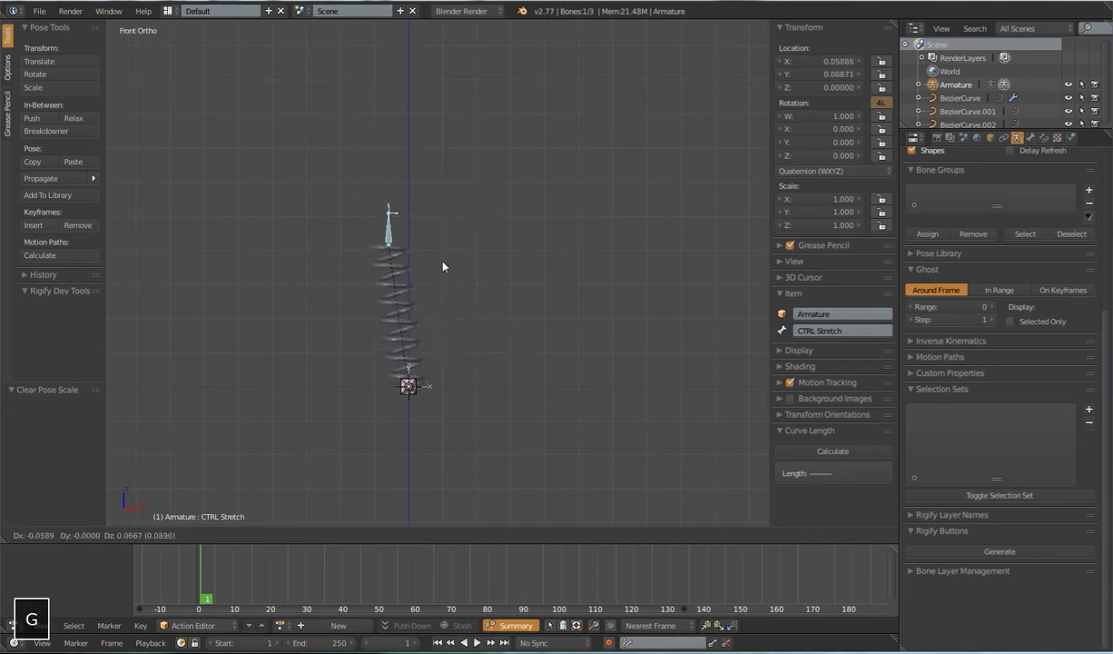
mouse_move(486, 218)
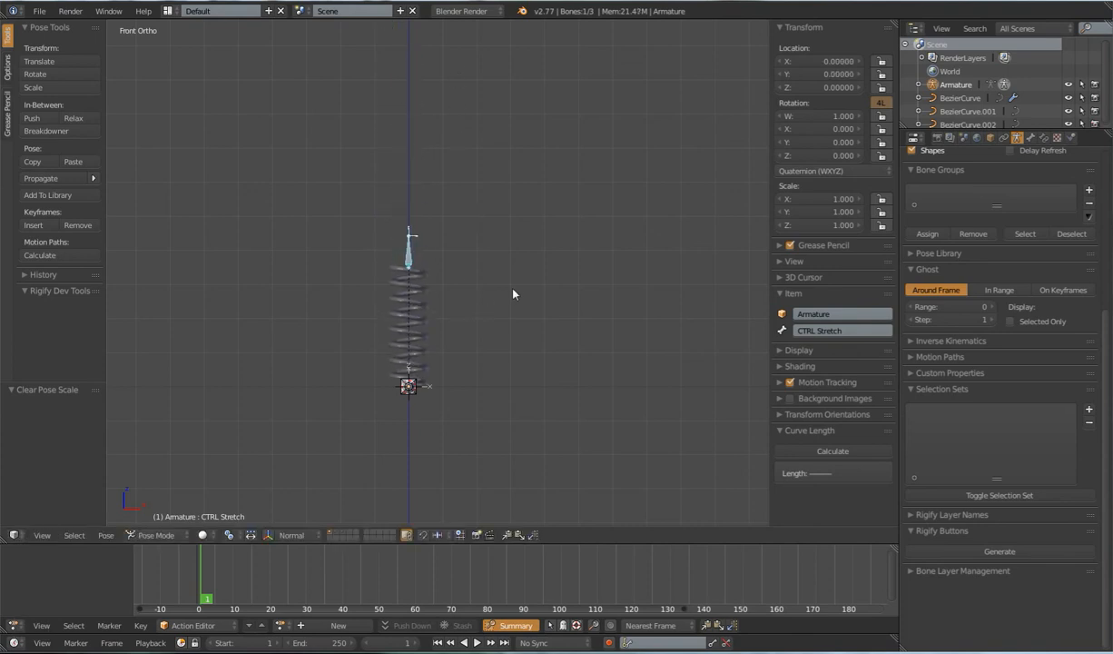
mouse_move(450, 472)
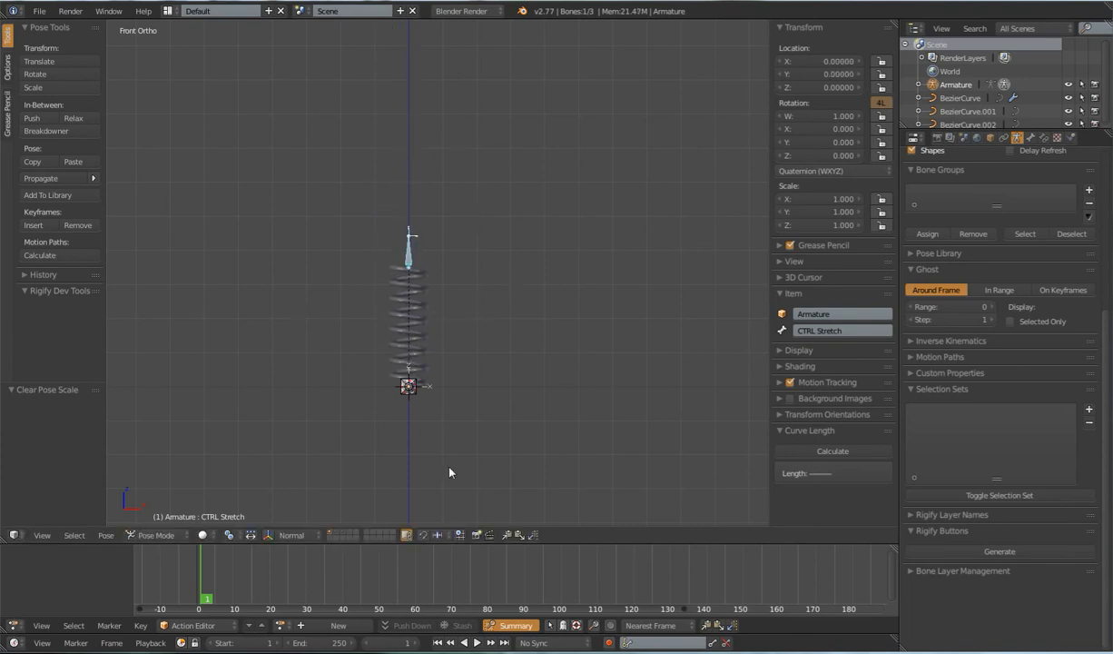
mouse_move(403, 392)
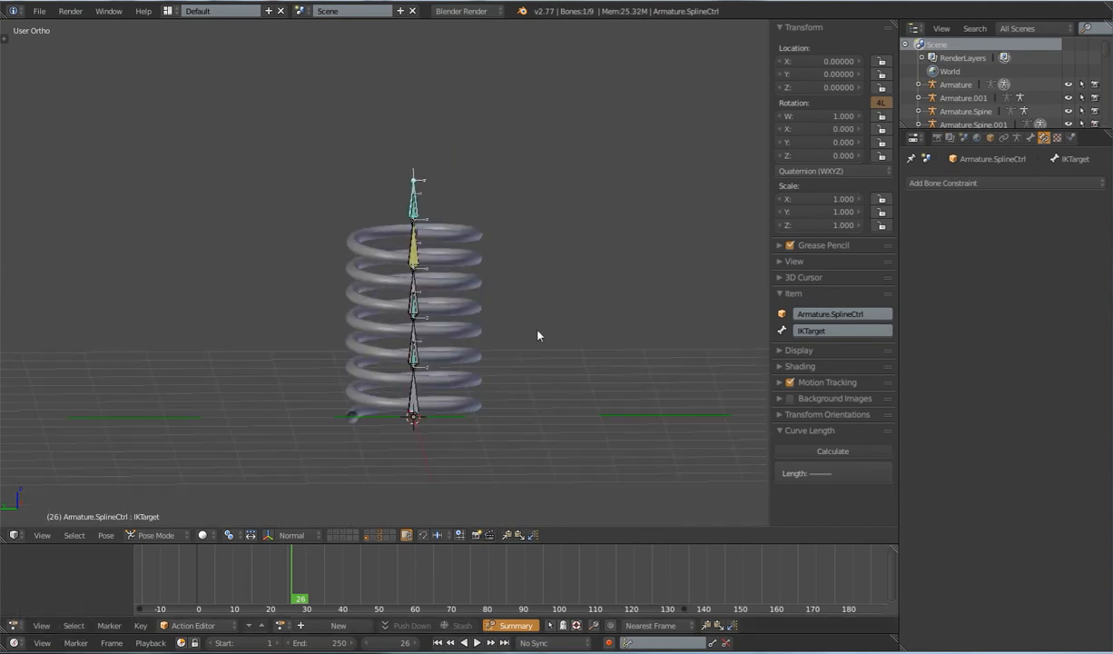
Step: Move the IKTarget sideways to bend the spline-IK spring, reset it, and frame the rig
key(g)
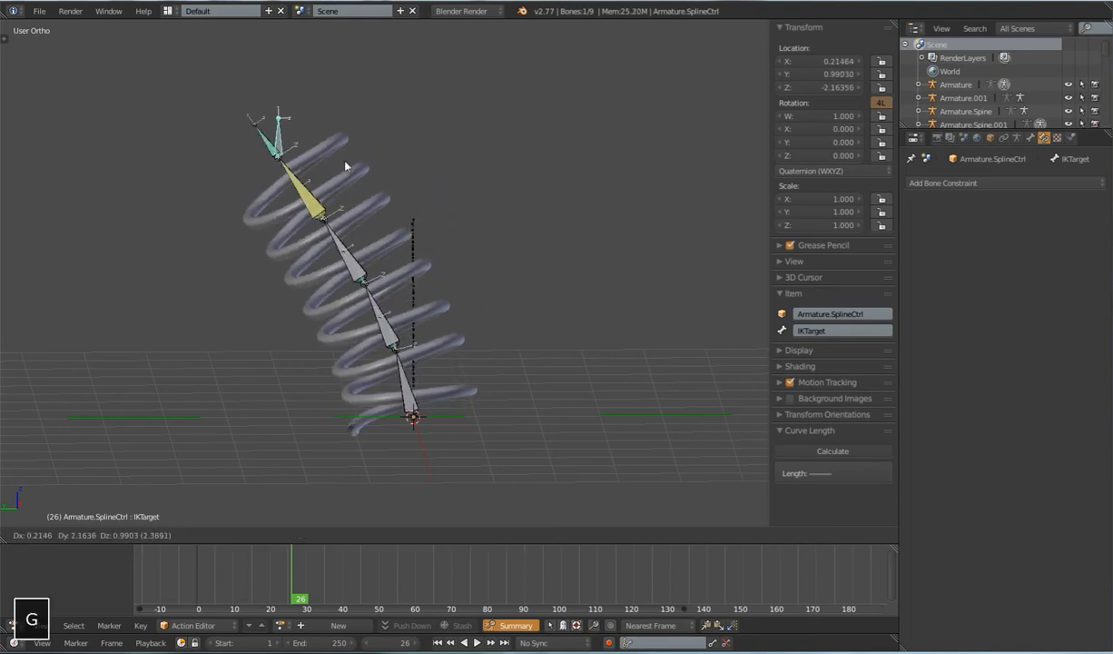
mouse_move(82, 318)
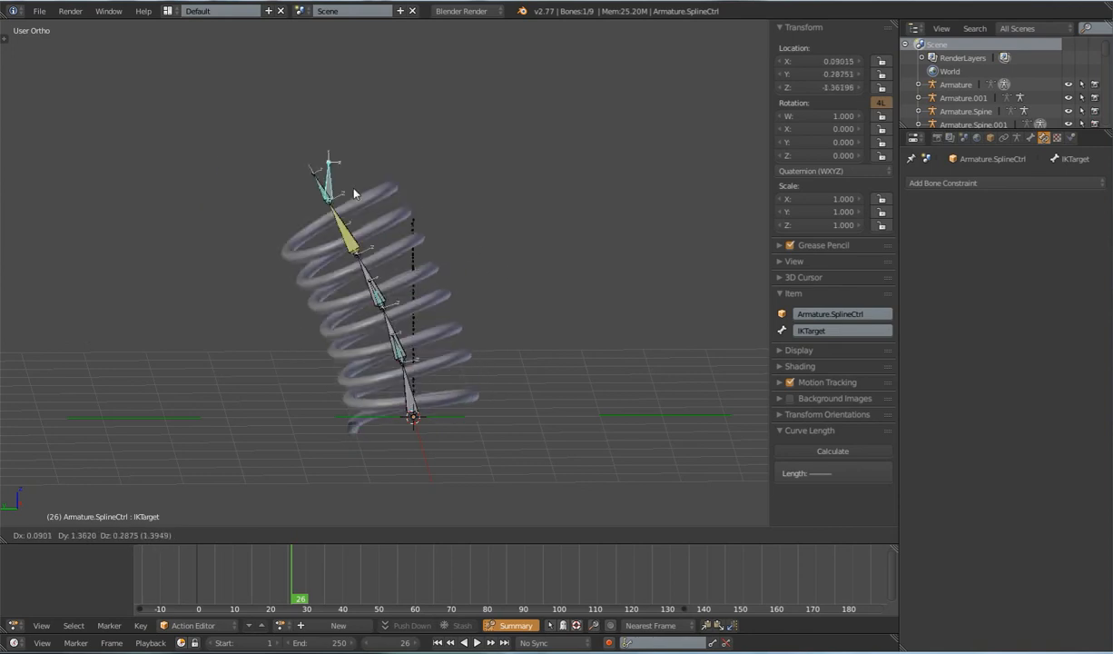
drag(354, 190, 215, 218)
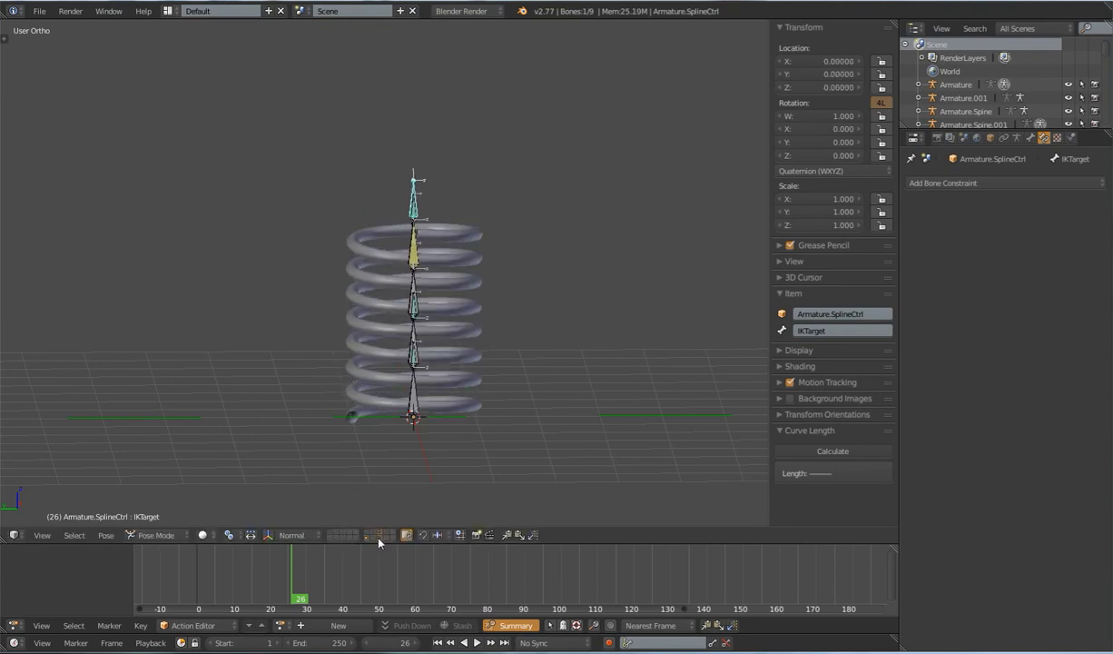
key(Tab)
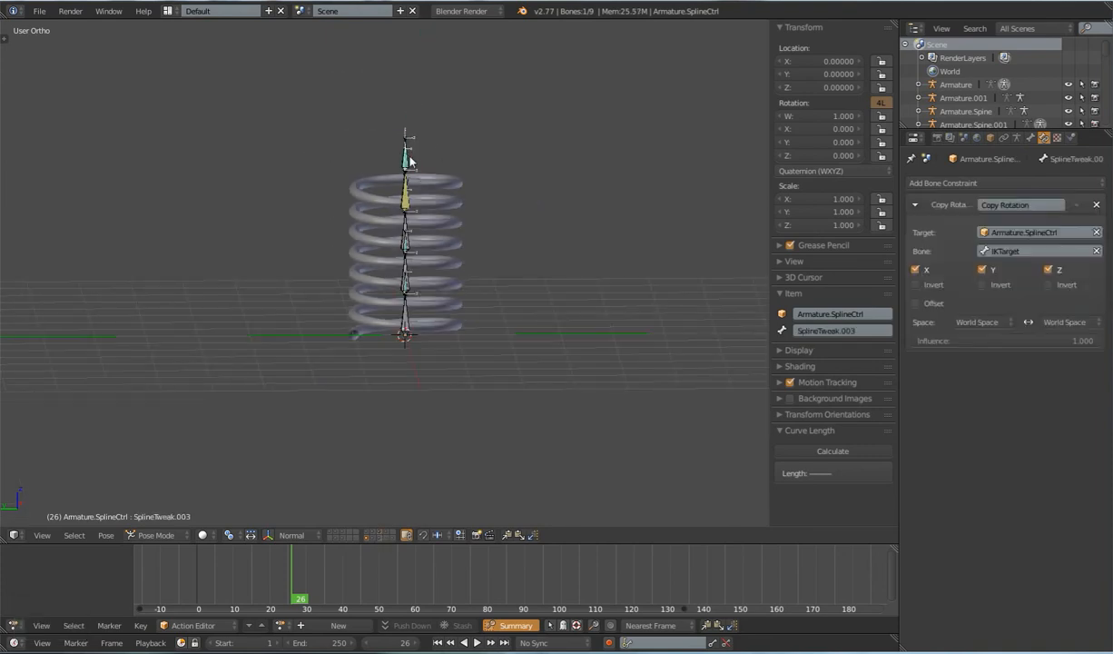
key(g)
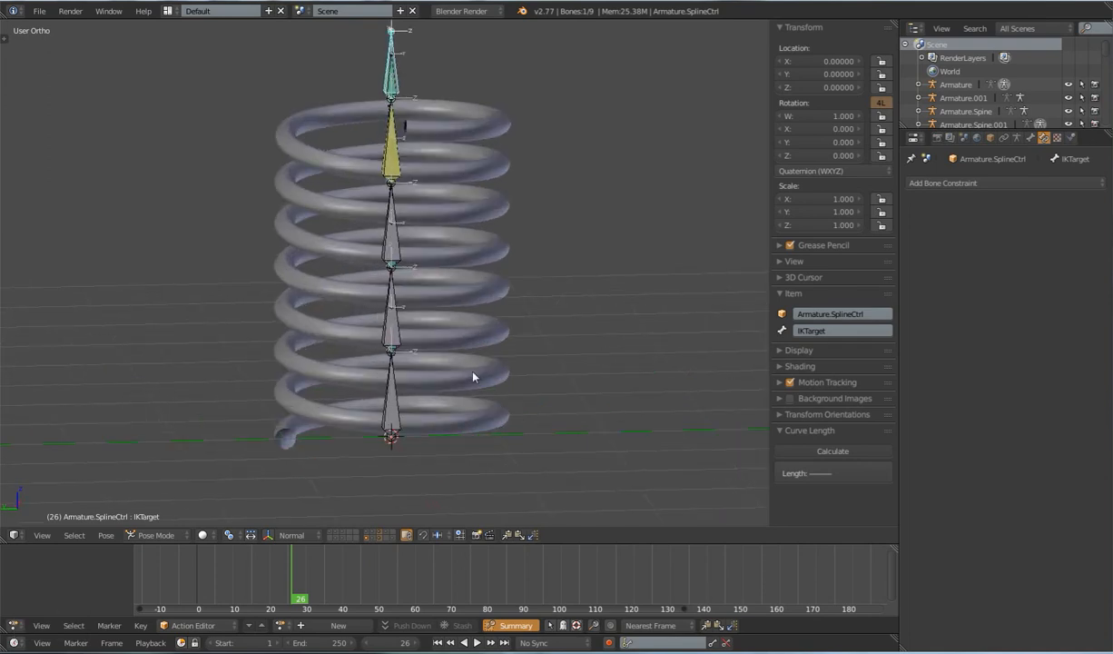
scroll(down, 3)
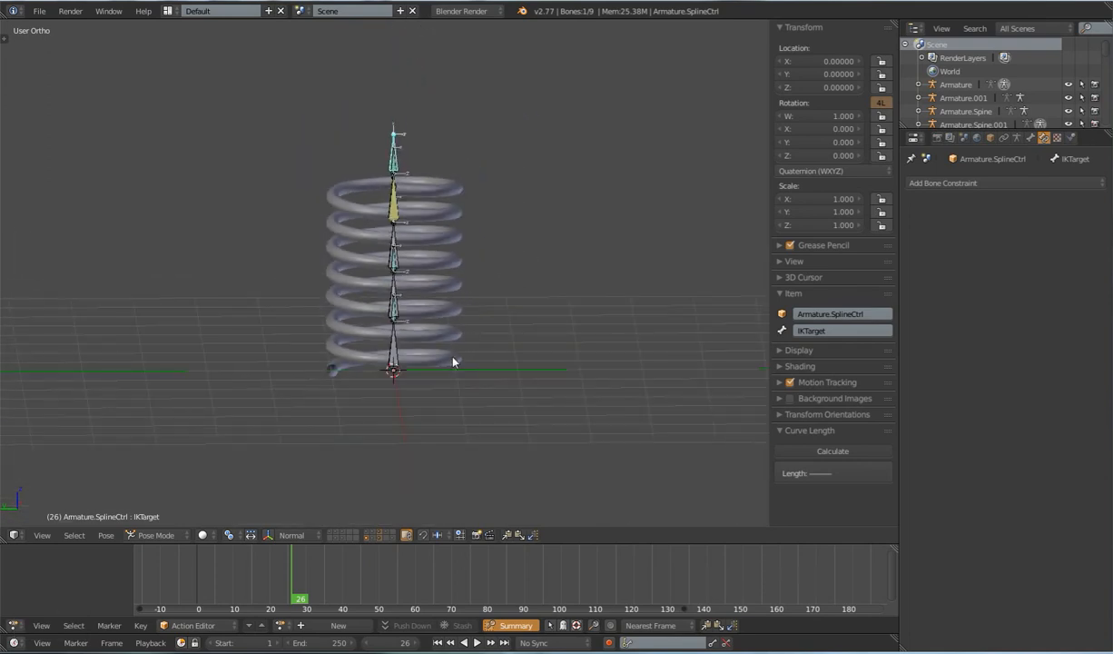